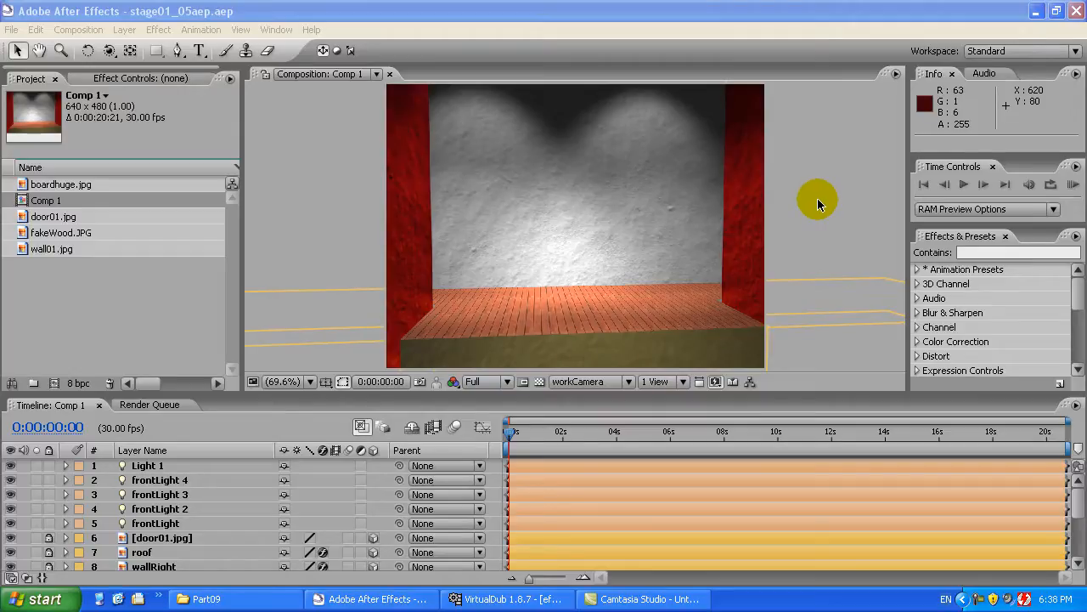
{"action": "mouse_move", "coordinate": [814, 208]}
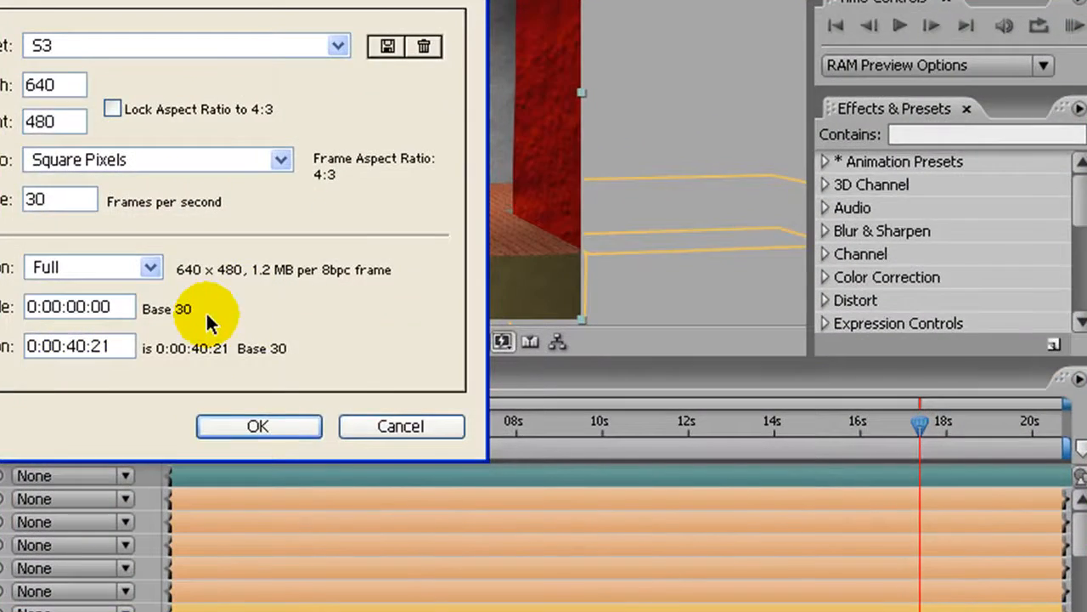
Confirm the 40-second composition duration and scrub to find where the dancer clip ends
{"action": "left_click", "coordinate": [258, 425]}
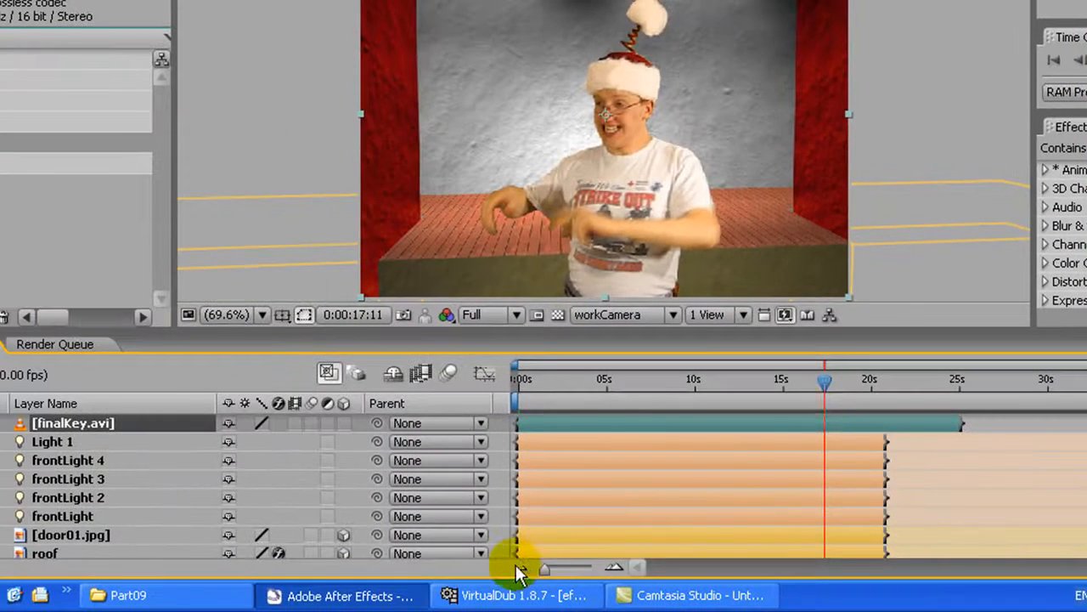
{"action": "left_click_drag", "start_coordinate": [824, 378], "coordinate": [871, 378]}
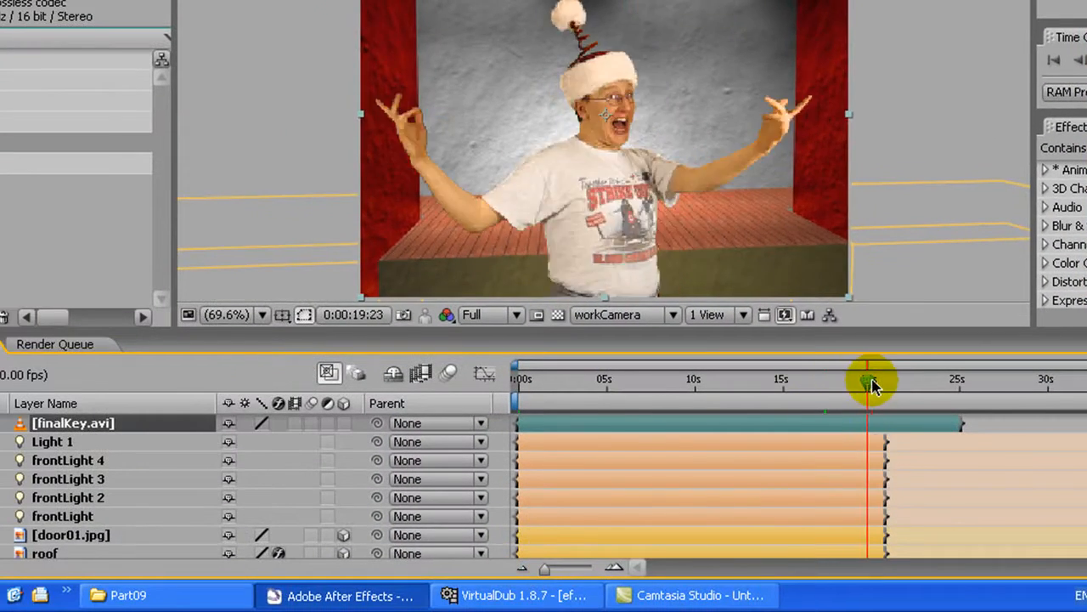
{"action": "left_click_drag", "start_coordinate": [870, 381], "coordinate": [924, 381]}
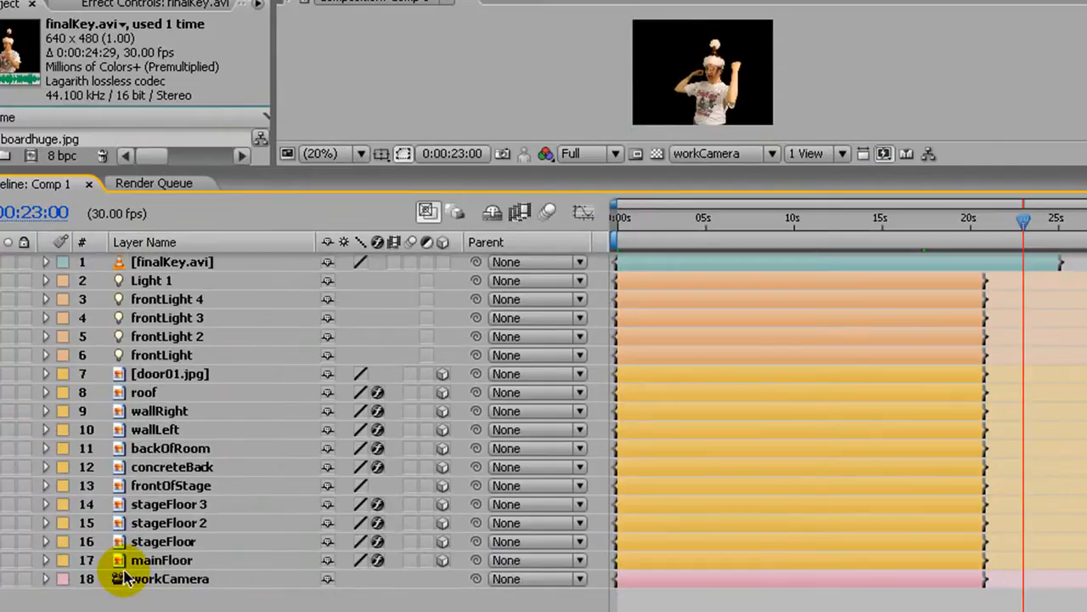
Extend the stage and light layers (2–17) out points to 25 seconds
{"action": "left_click", "coordinate": [162, 559]}
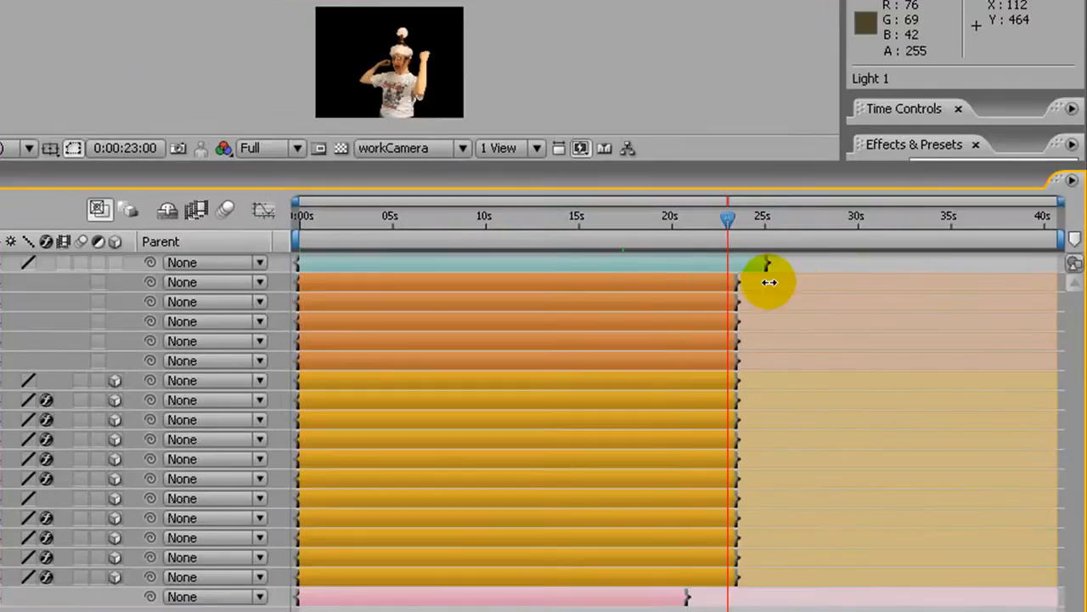
{"action": "left_click_drag", "start_coordinate": [728, 283], "coordinate": [790, 283]}
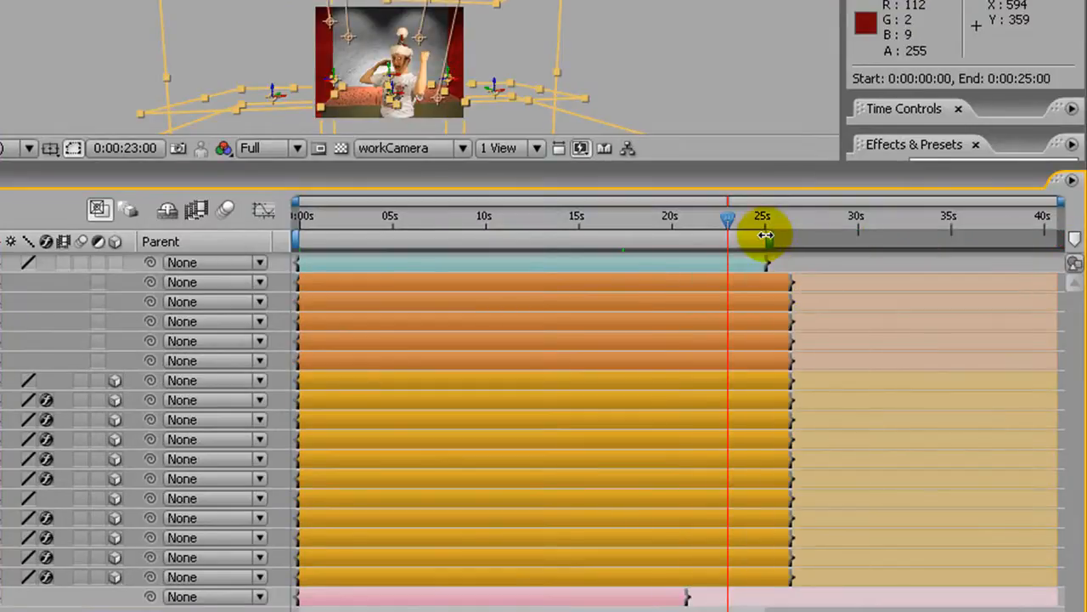
{"action": "right_click", "coordinate": [765, 238]}
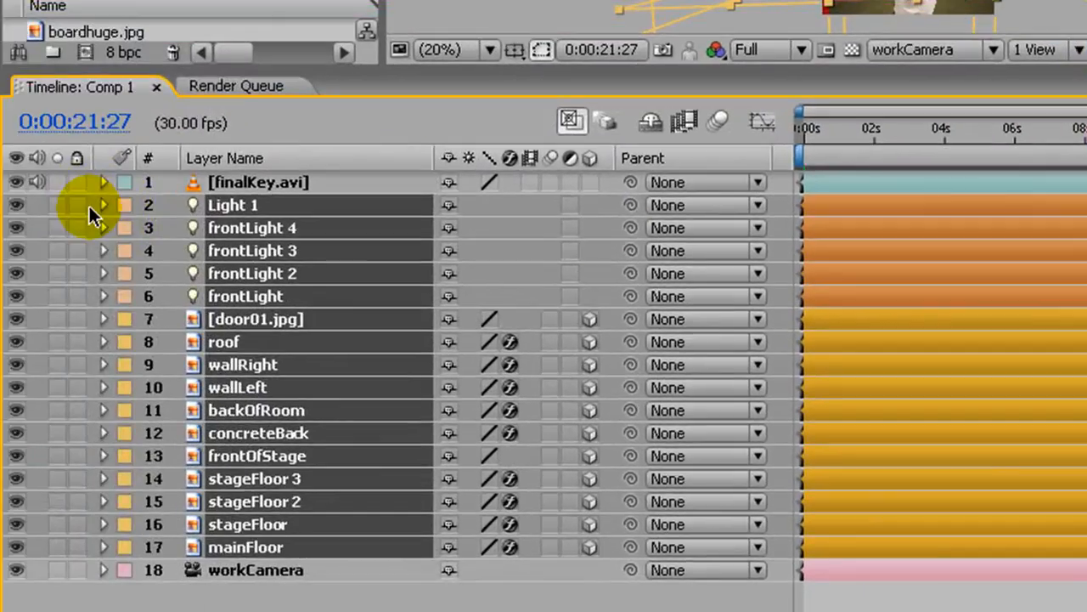
{"action": "mouse_move", "coordinate": [557, 310]}
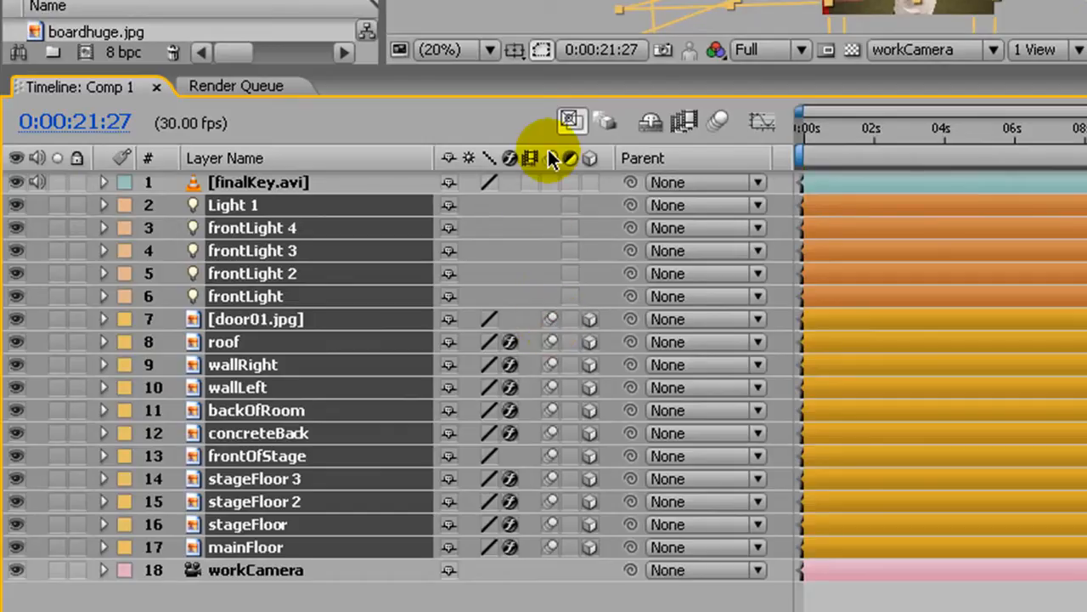
{"action": "mouse_move", "coordinate": [276, 293]}
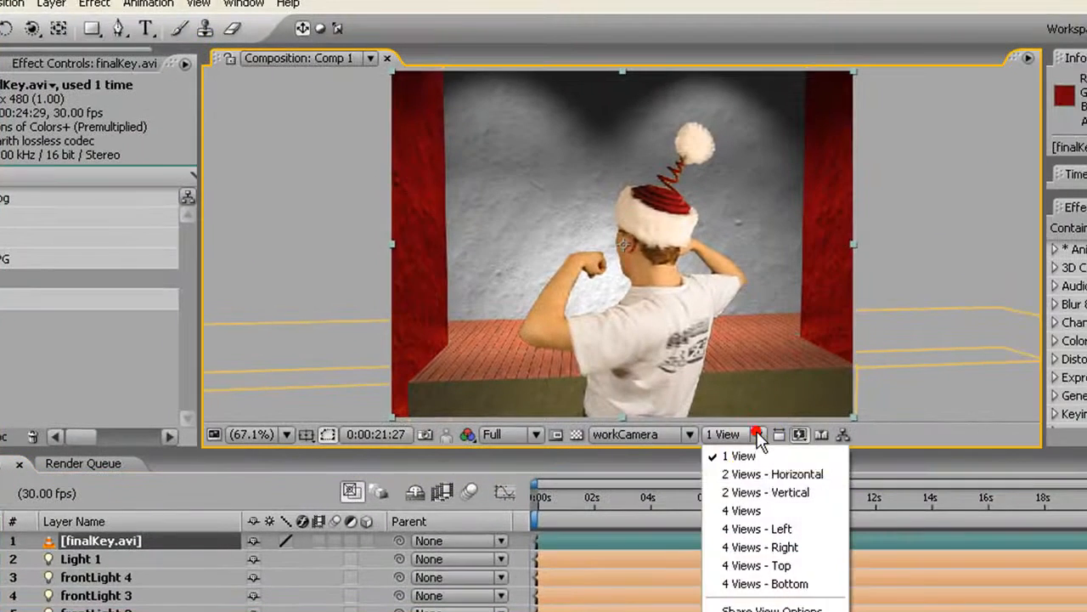
Show Top and camera views side by side and scrub finalKey.avi Position to push the dancer back
{"action": "left_click", "coordinate": [771, 474]}
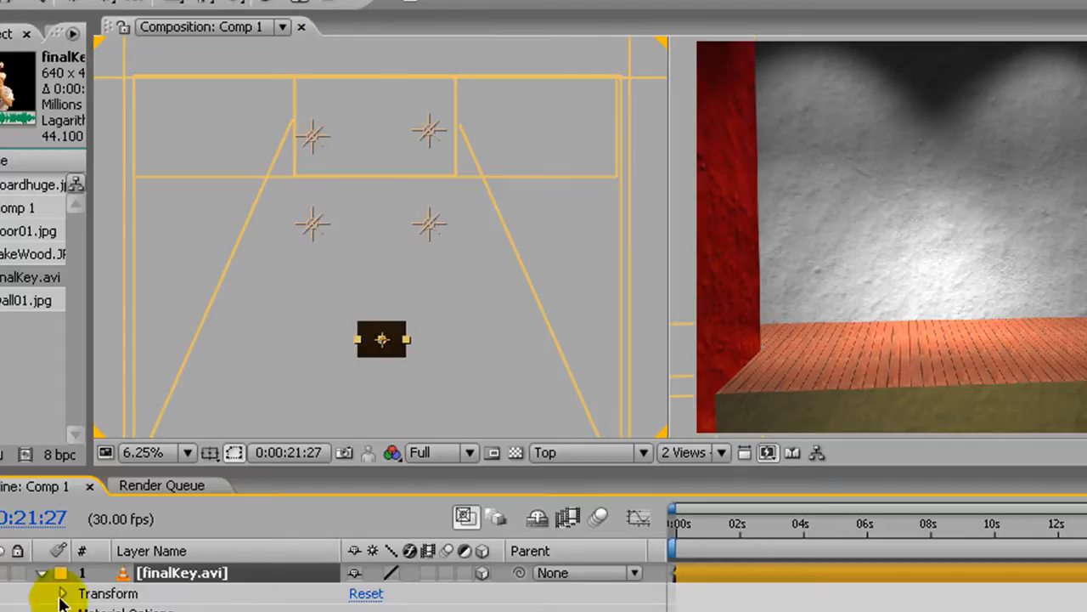
{"action": "left_click", "coordinate": [62, 593]}
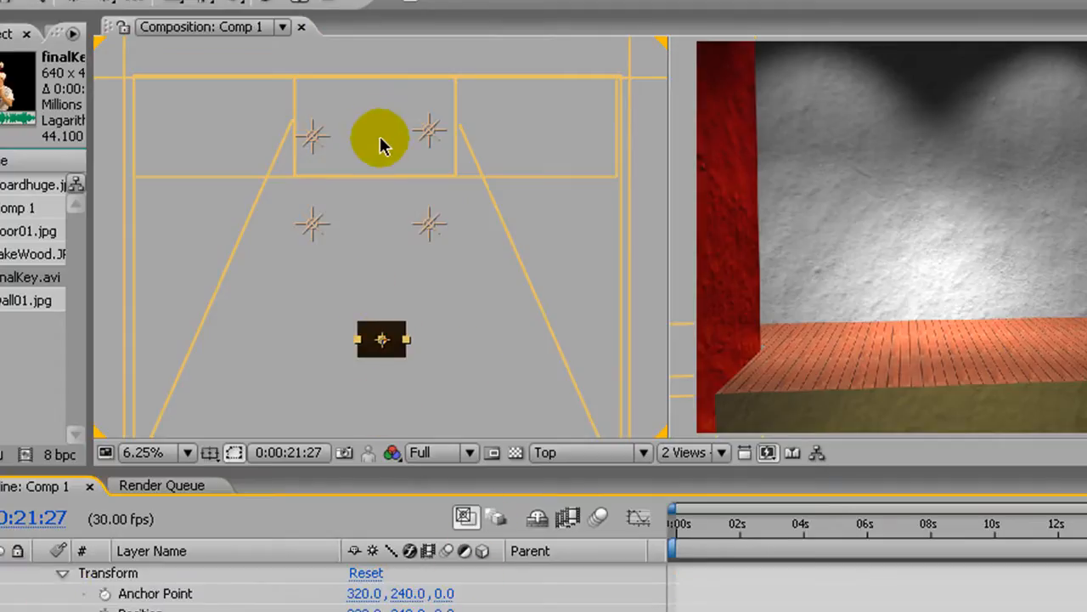
{"action": "mouse_move", "coordinate": [416, 404]}
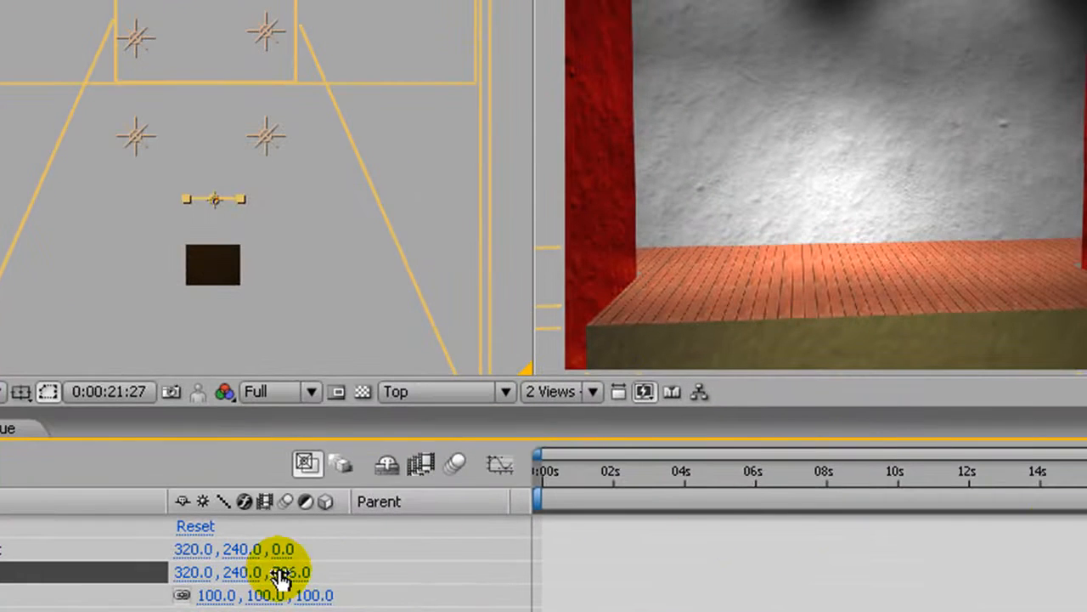
{"action": "left_click_drag", "start_coordinate": [280, 571], "coordinate": [348, 556]}
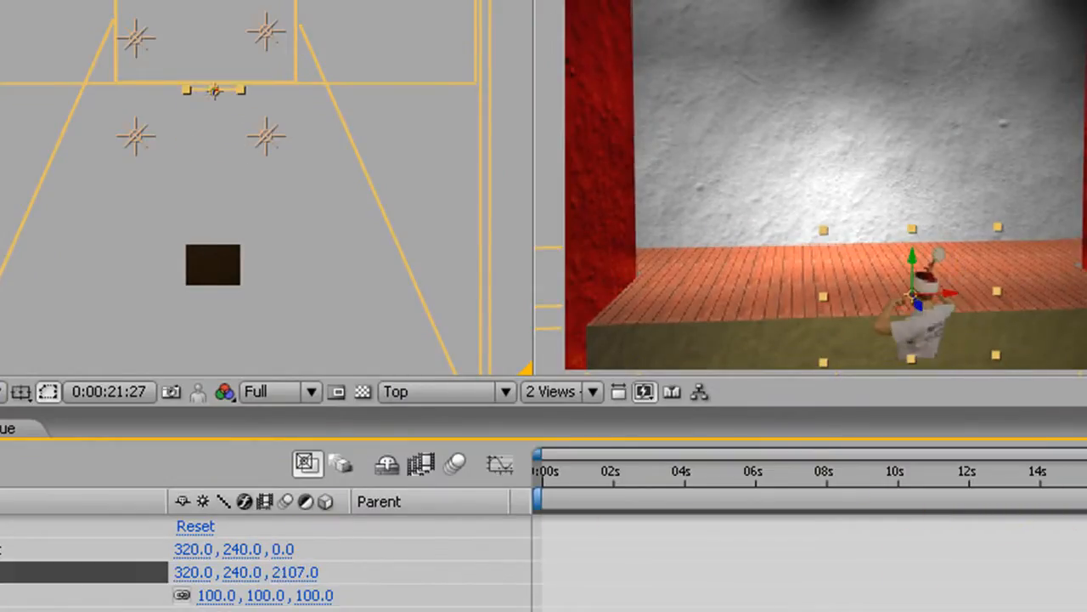
{"action": "left_click_drag", "start_coordinate": [246, 571], "coordinate": [319, 571]}
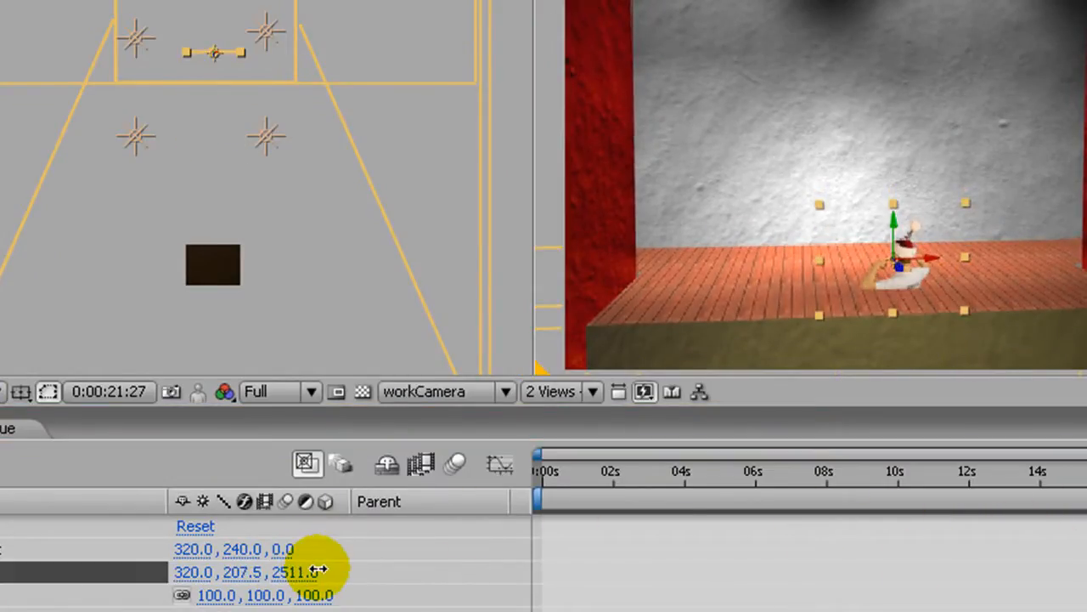
{"action": "left_click_drag", "start_coordinate": [318, 570], "coordinate": [361, 85]}
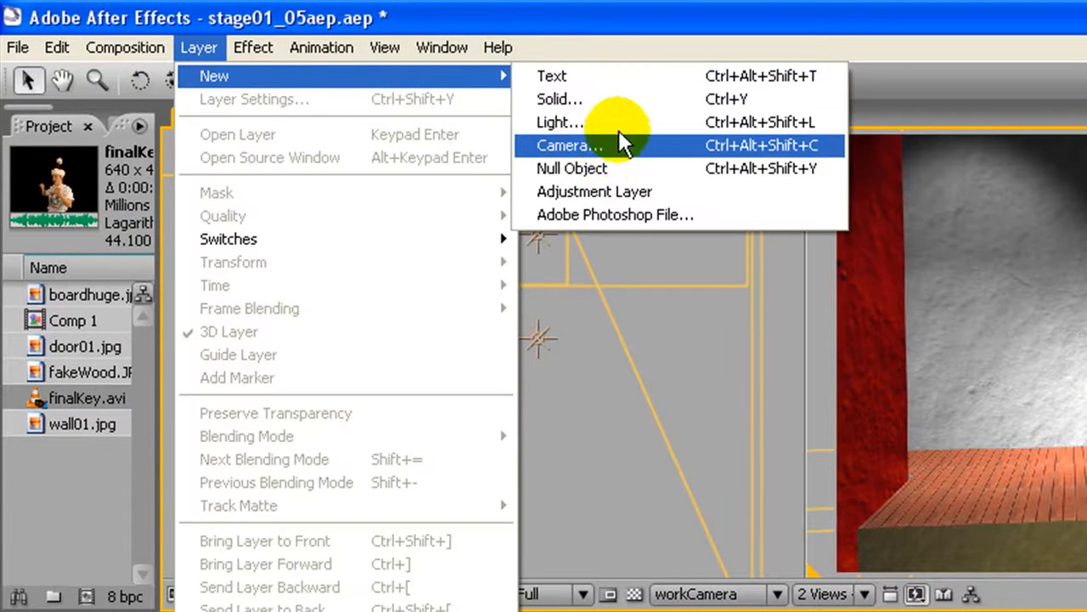
Add a camera layer named rotateCamera and drag its point of interest off centre
{"action": "left_click", "coordinate": [569, 145]}
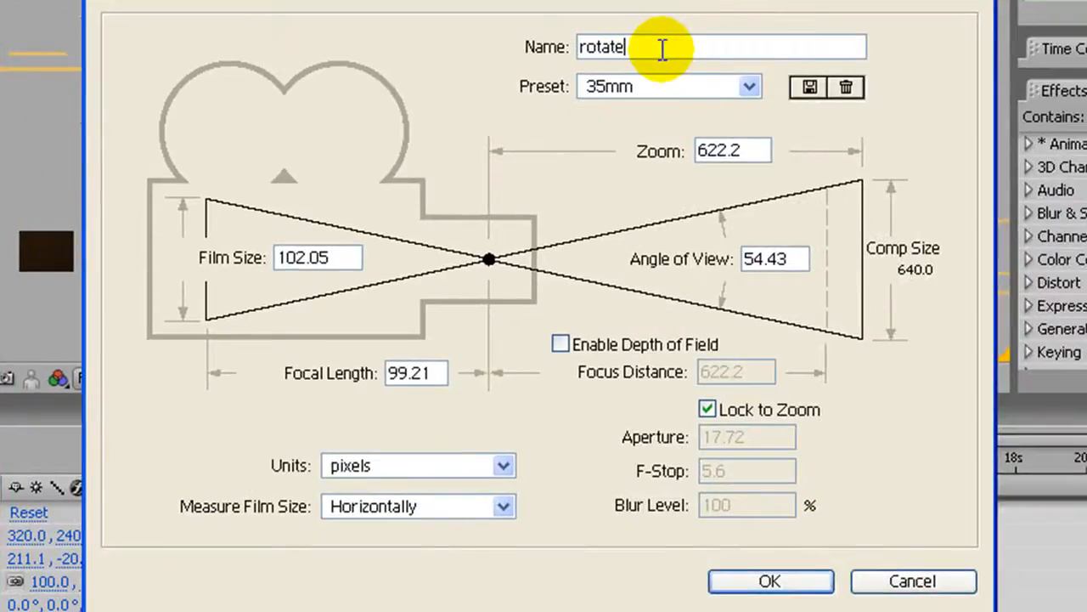
{"action": "left_click", "coordinate": [770, 580]}
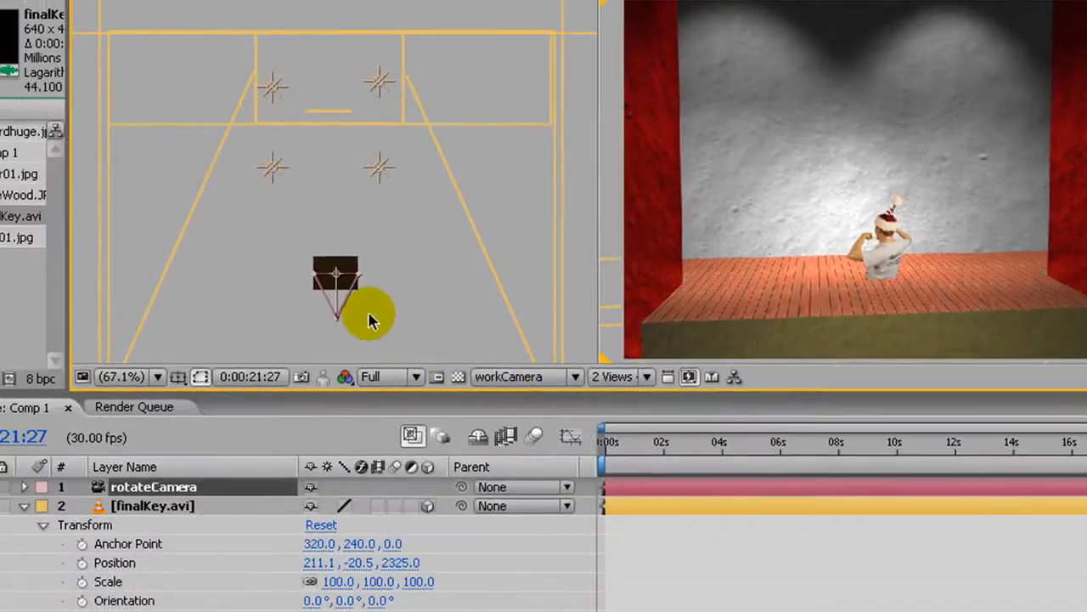
{"action": "mouse_move", "coordinate": [459, 329]}
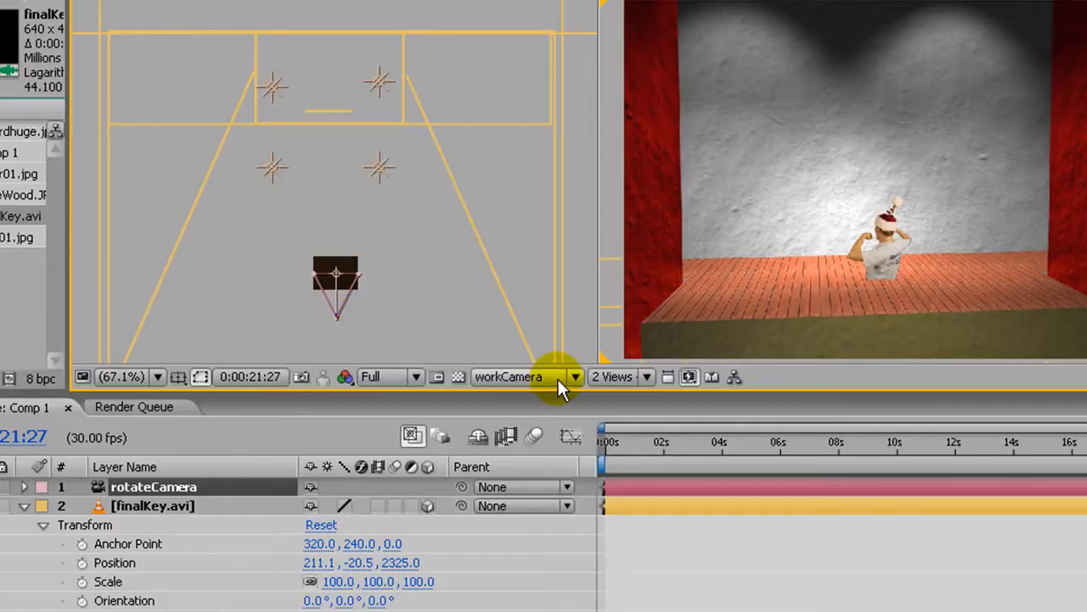
{"action": "mouse_move", "coordinate": [565, 382]}
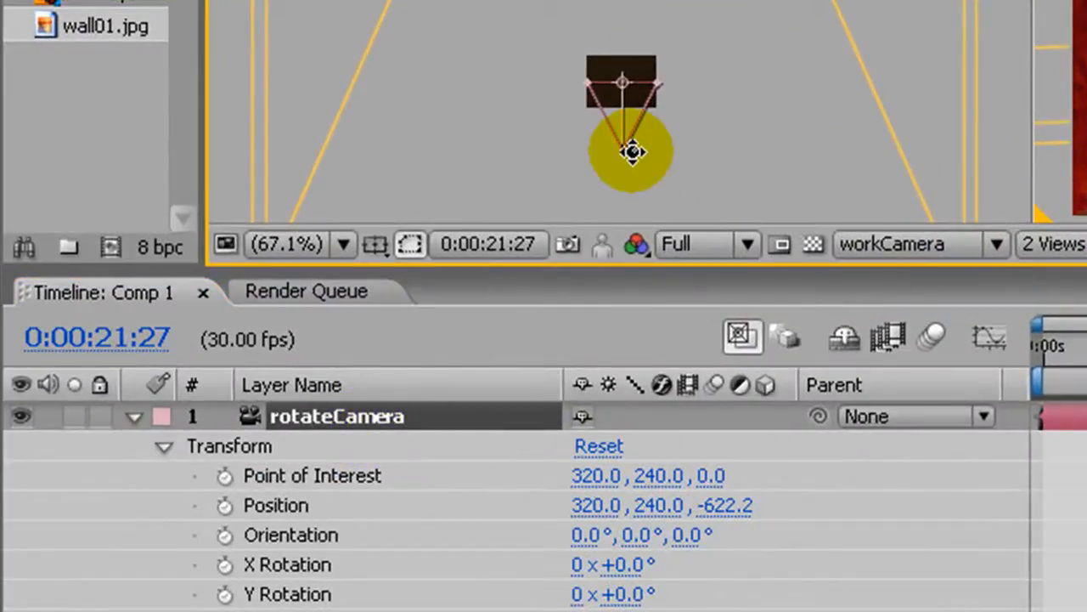
{"action": "left_click_drag", "start_coordinate": [636, 153], "coordinate": [627, 96]}
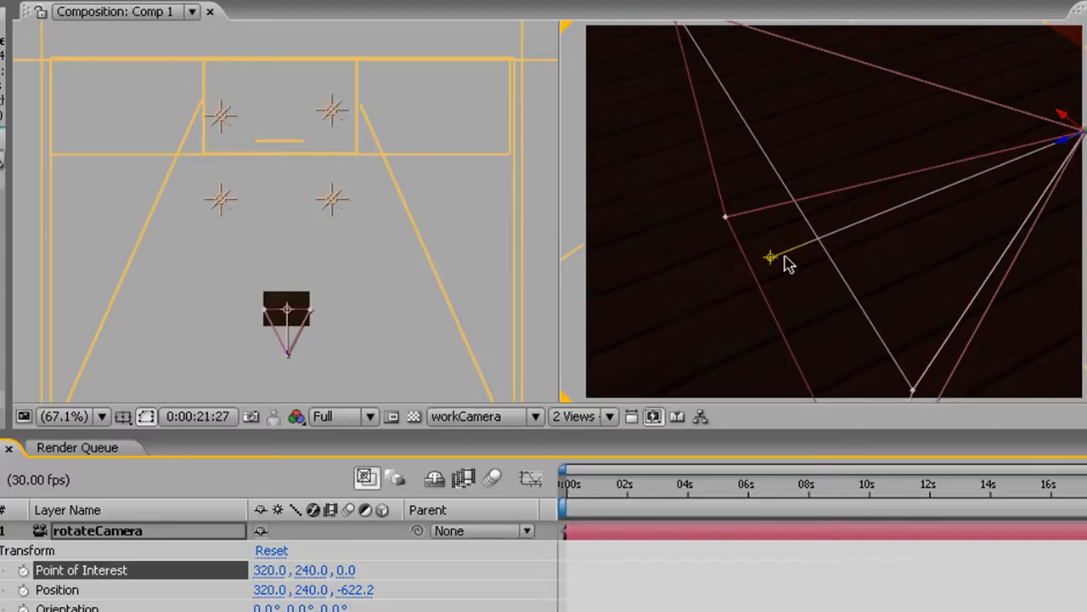
{"action": "left_click_drag", "start_coordinate": [768, 256], "coordinate": [735, 166]}
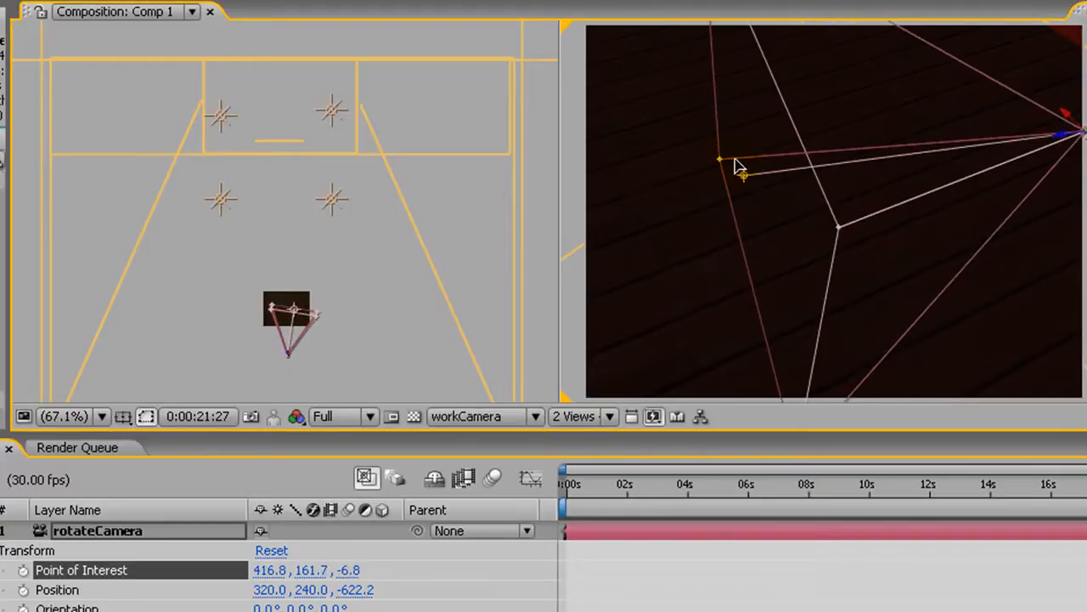
{"action": "left_click_drag", "start_coordinate": [737, 170], "coordinate": [830, 178]}
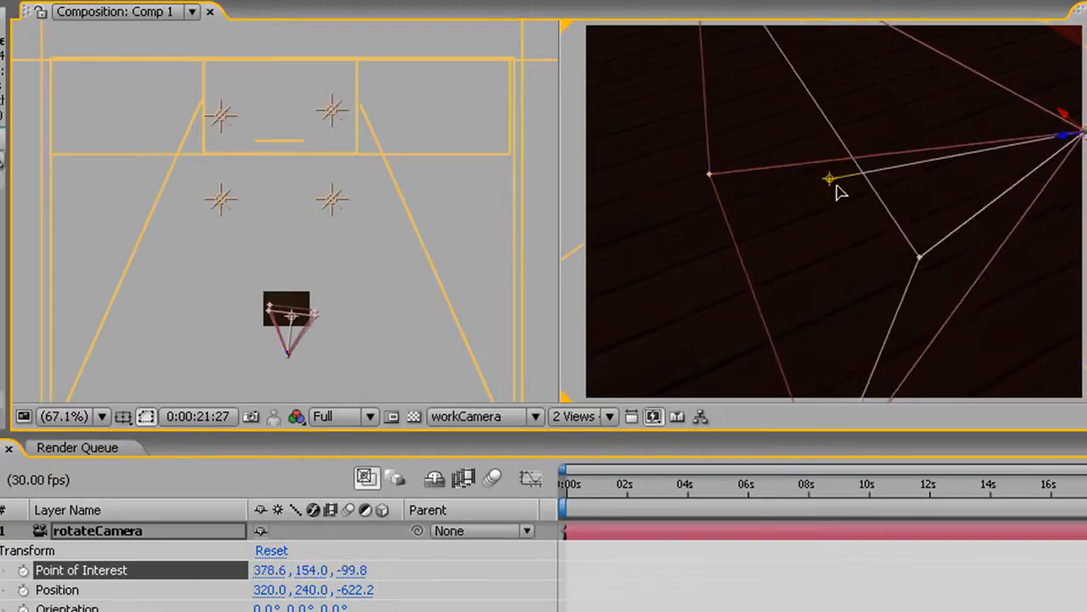
{"action": "left_click", "coordinate": [529, 416]}
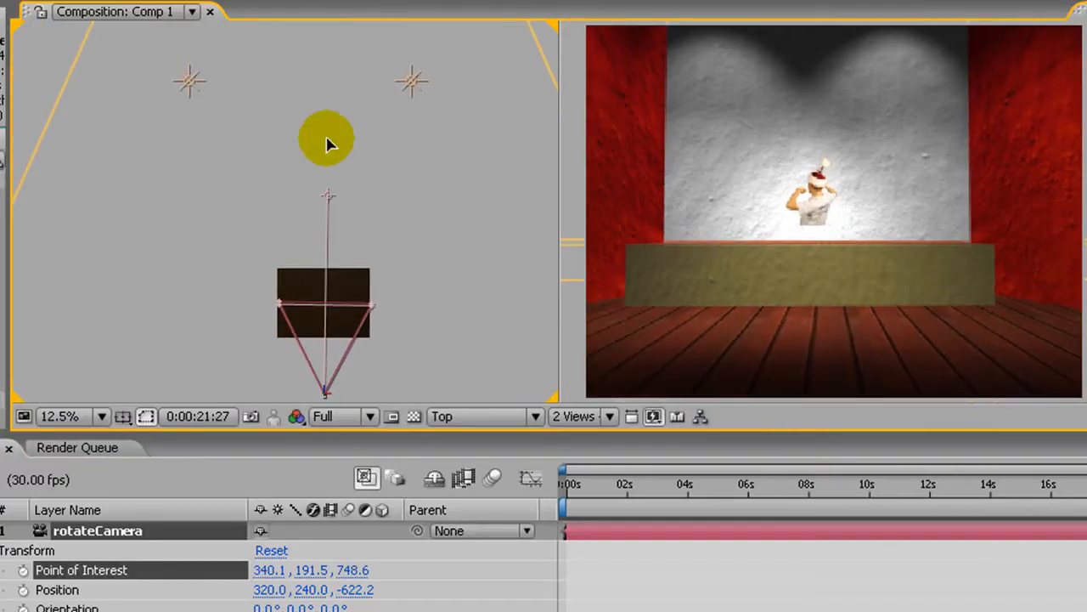
Scrub rotateCamera's Point of Interest and Position to frame the dancer, keyframing Position at 0:00:02:12
{"action": "left_click_drag", "start_coordinate": [327, 140], "coordinate": [378, 166]}
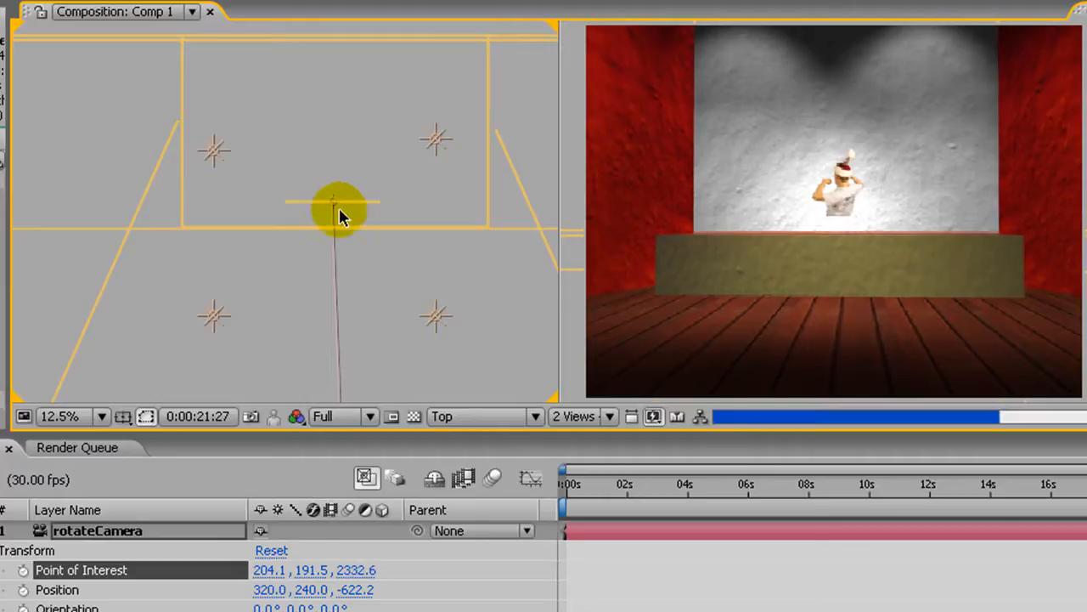
{"action": "left_click_drag", "start_coordinate": [340, 213], "coordinate": [336, 253]}
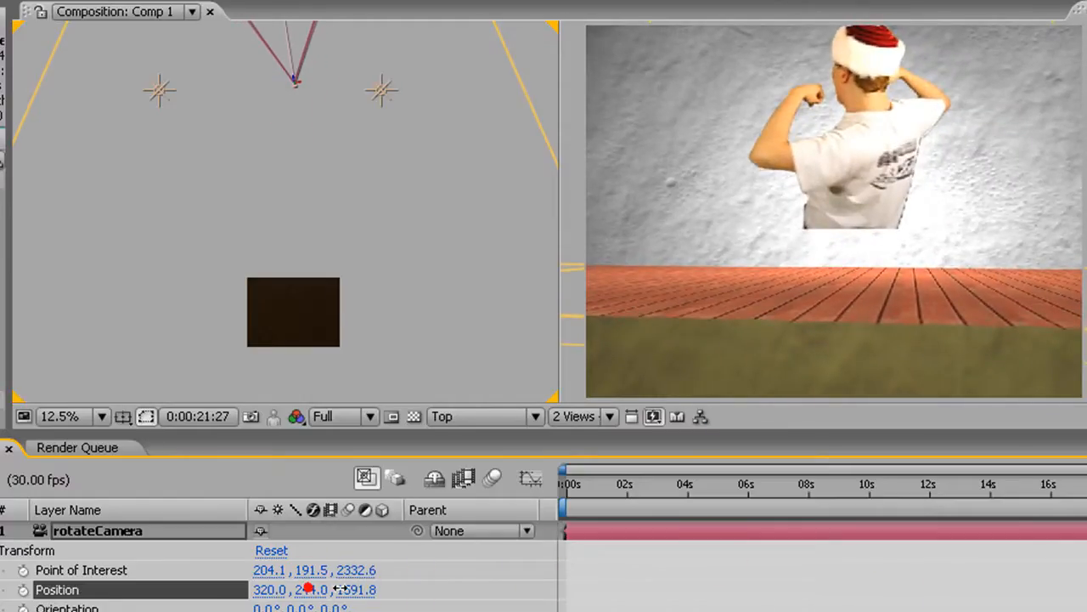
{"action": "left_click_drag", "start_coordinate": [314, 589], "coordinate": [306, 590]}
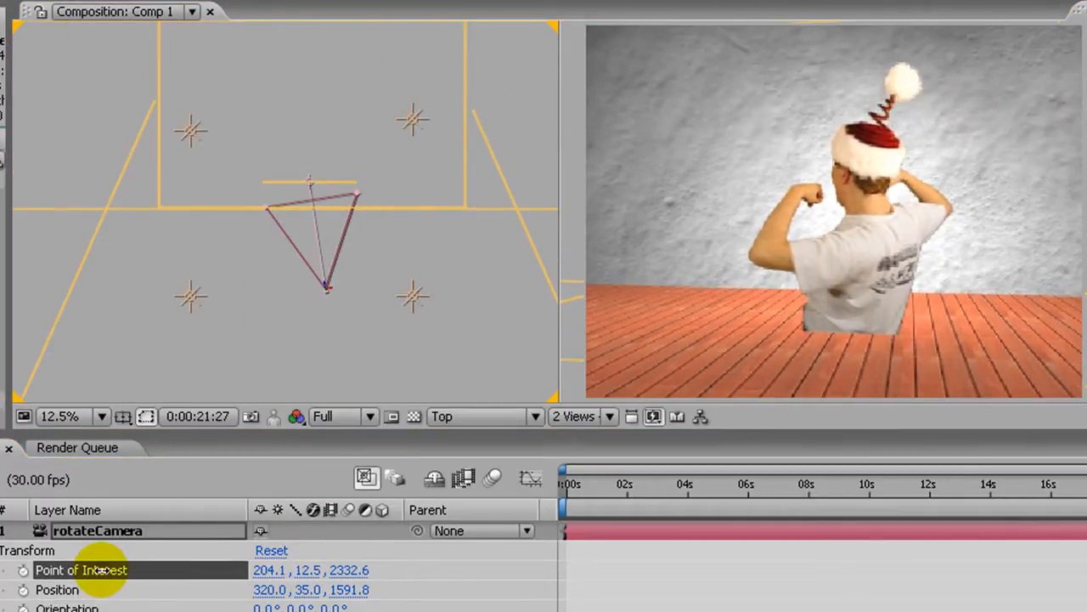
{"action": "left_click_drag", "start_coordinate": [308, 570], "coordinate": [327, 570]}
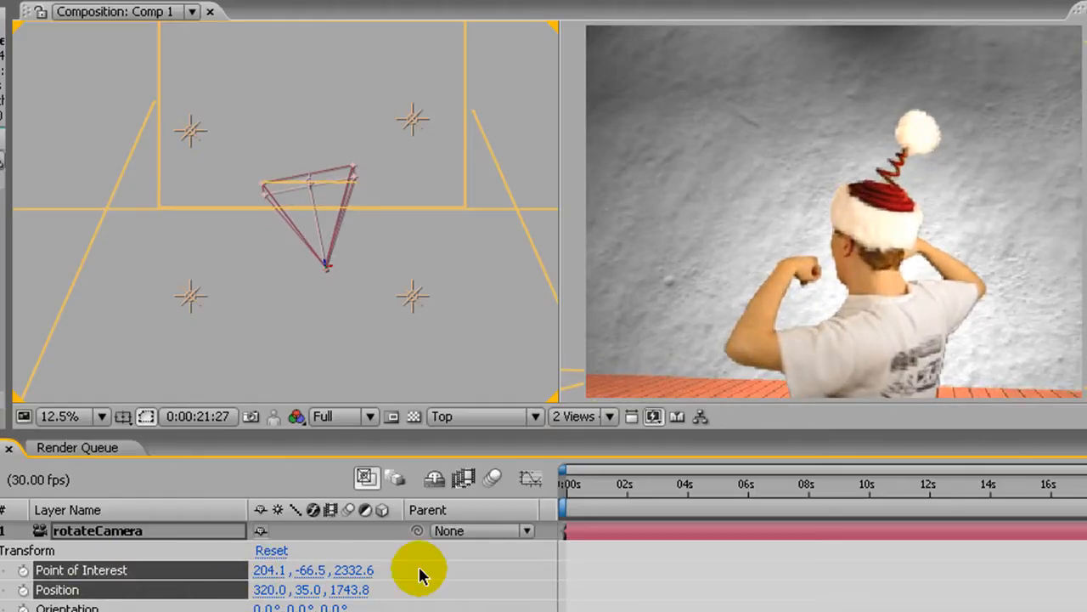
{"action": "left_click", "coordinate": [306, 589]}
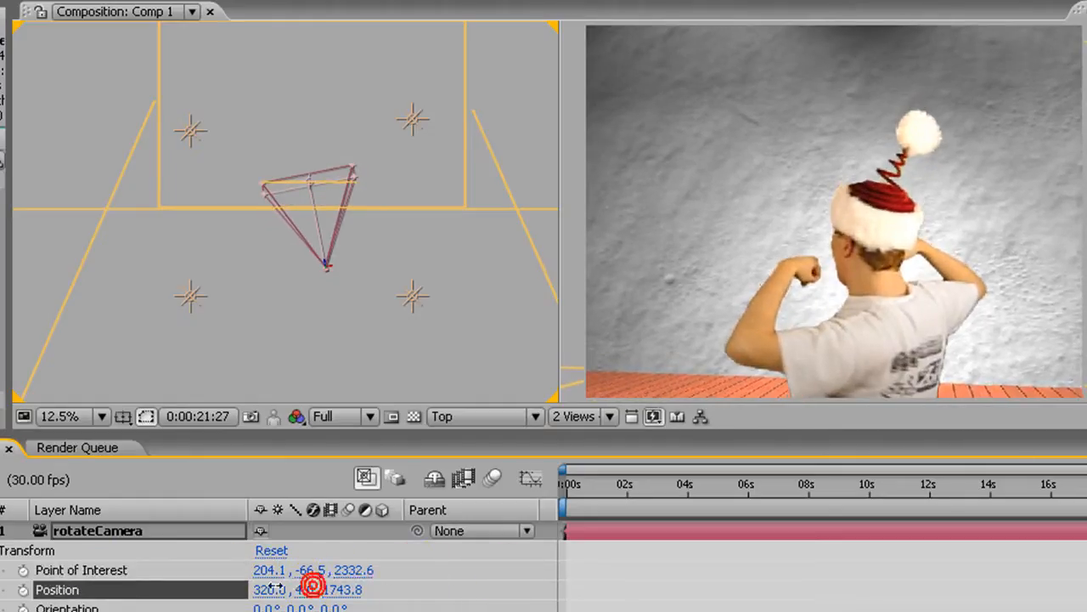
{"action": "left_click_drag", "start_coordinate": [305, 589], "coordinate": [265, 590]}
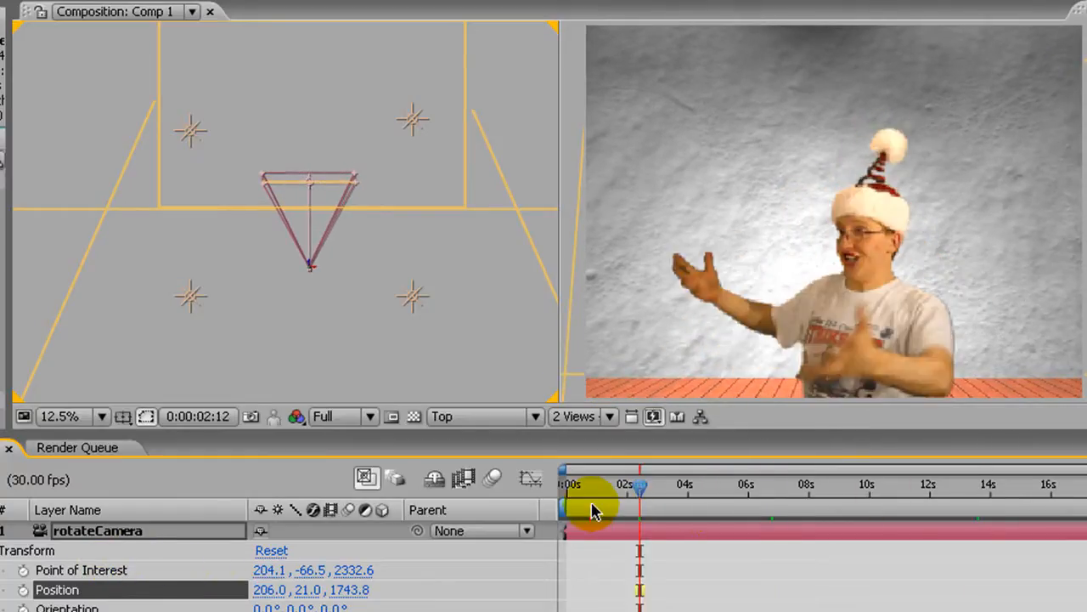
Scrub rotateCamera Position Z to about 1686.8 and Point of Interest to 204.1, -33.5, 2332.6
{"action": "left_click", "coordinate": [568, 483]}
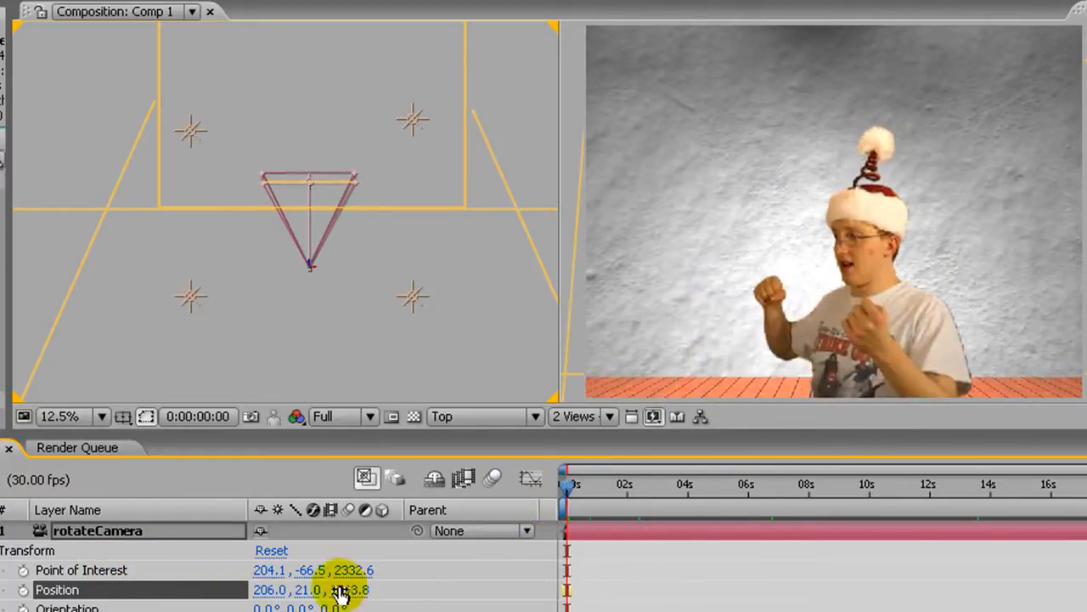
{"action": "left_click_drag", "start_coordinate": [349, 589], "coordinate": [241, 590]}
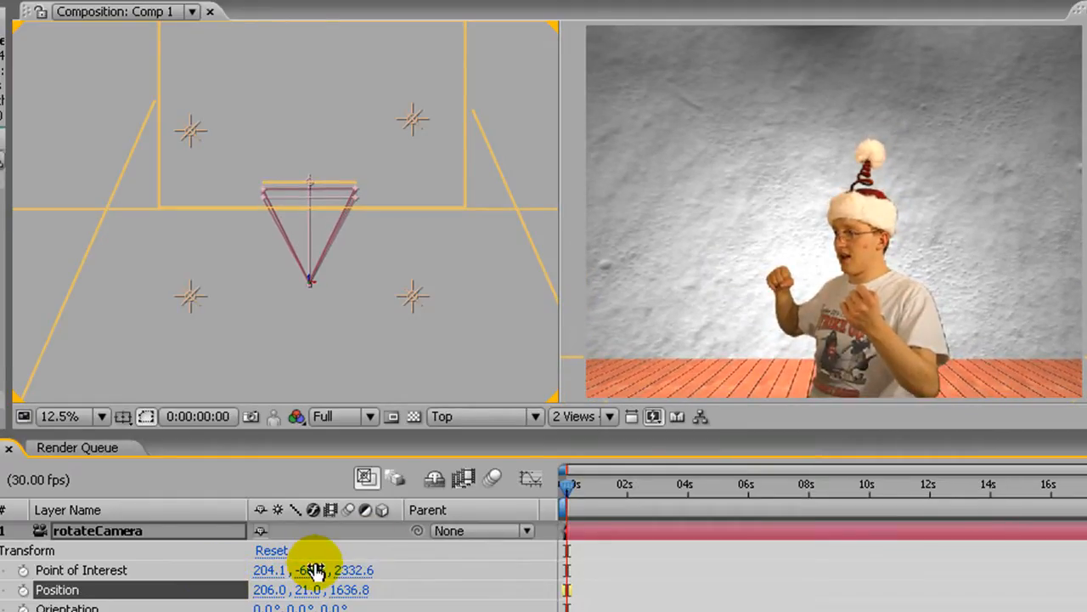
{"action": "left_click_drag", "start_coordinate": [313, 569], "coordinate": [355, 569]}
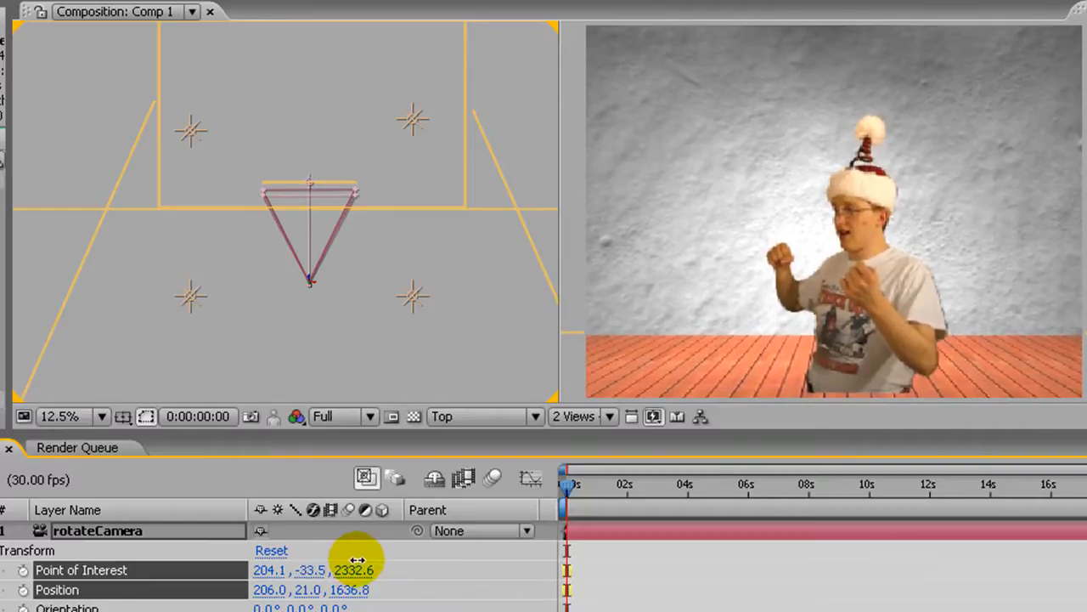
{"action": "left_click_drag", "start_coordinate": [357, 590], "coordinate": [408, 590]}
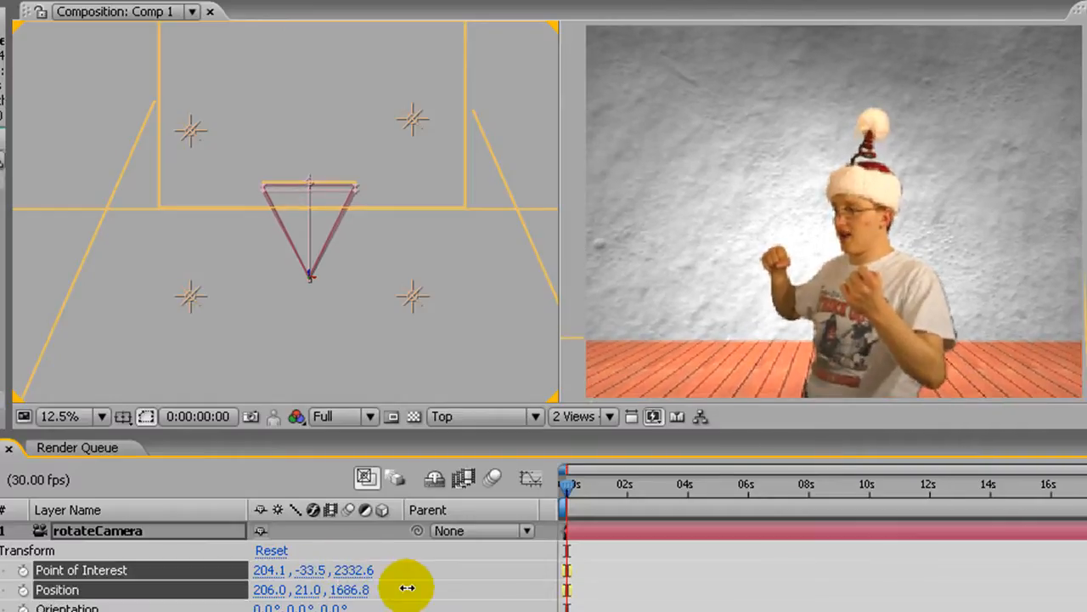
{"action": "left_click_drag", "start_coordinate": [408, 588], "coordinate": [391, 570]}
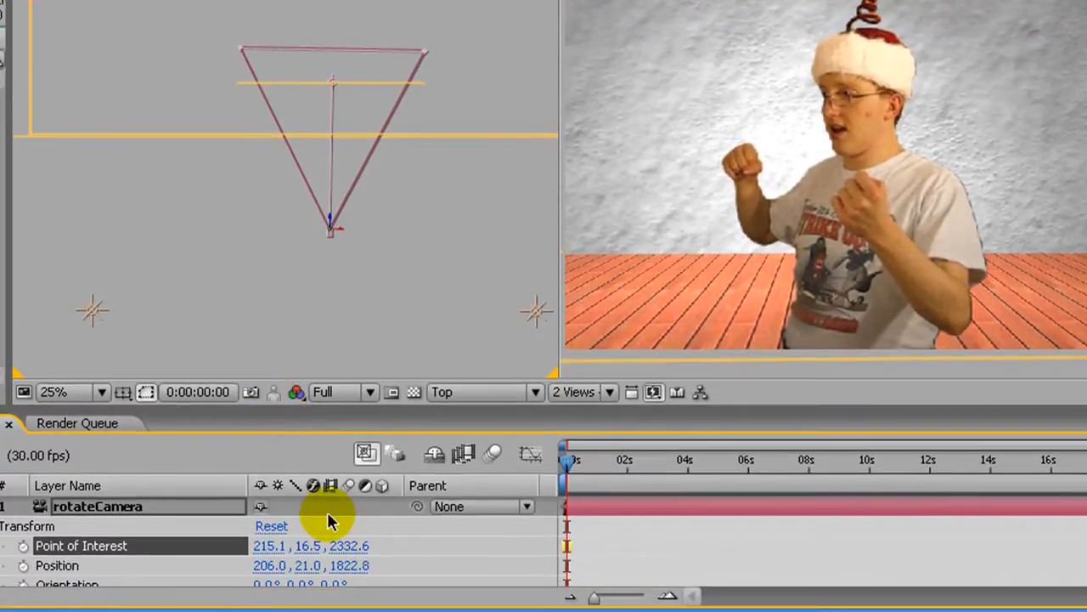
Enlarge the viewer and orbit the camera around the dancer in the Top view
{"action": "left_click_drag", "start_coordinate": [270, 565], "coordinate": [331, 565]}
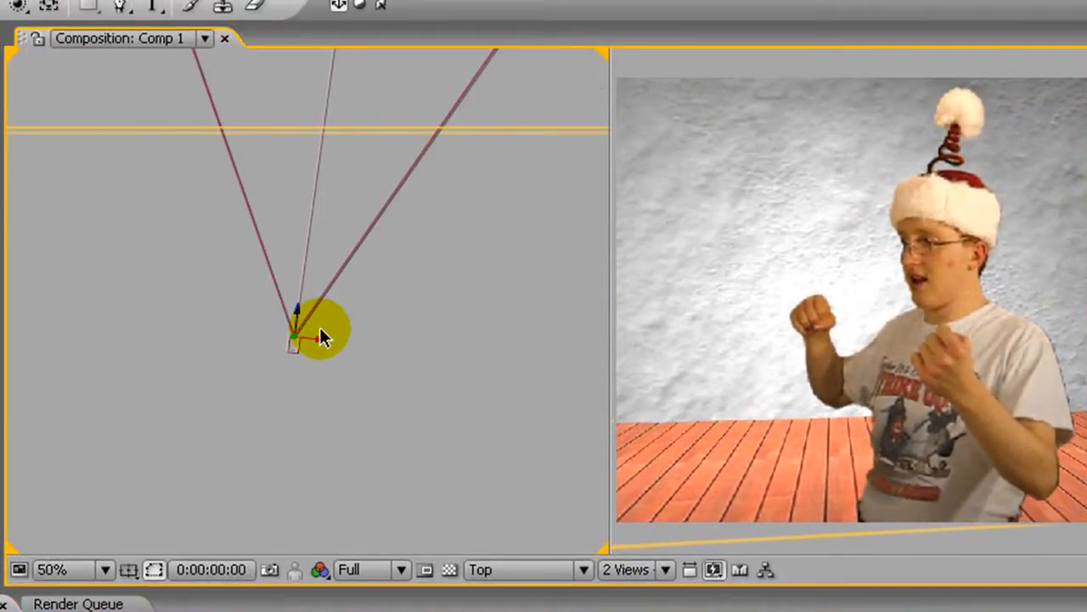
{"action": "left_click_drag", "start_coordinate": [302, 340], "coordinate": [387, 488]}
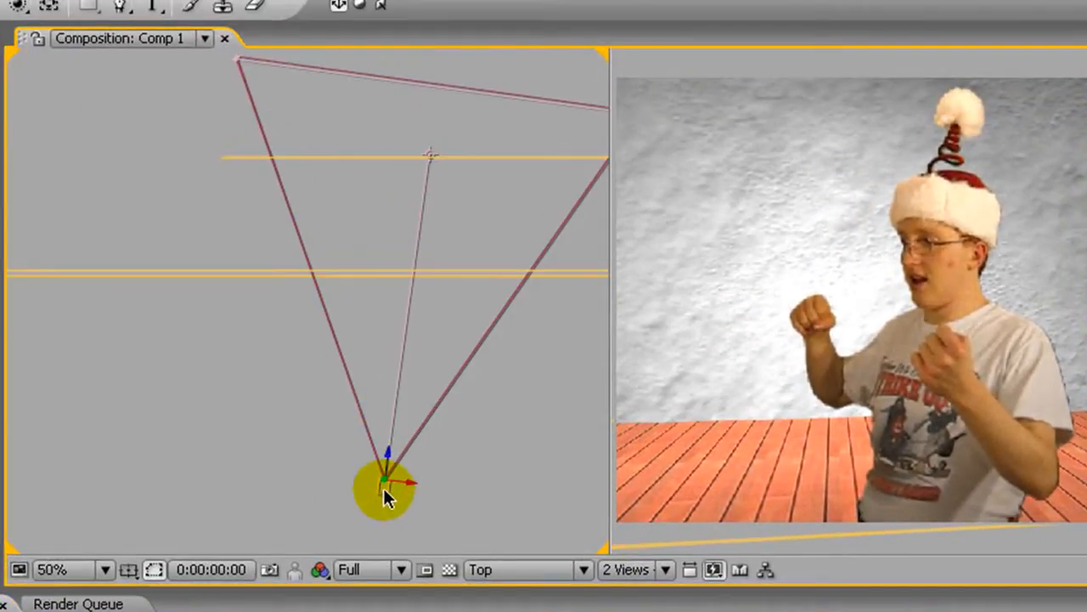
{"action": "left_click_drag", "start_coordinate": [387, 488], "coordinate": [157, 335]}
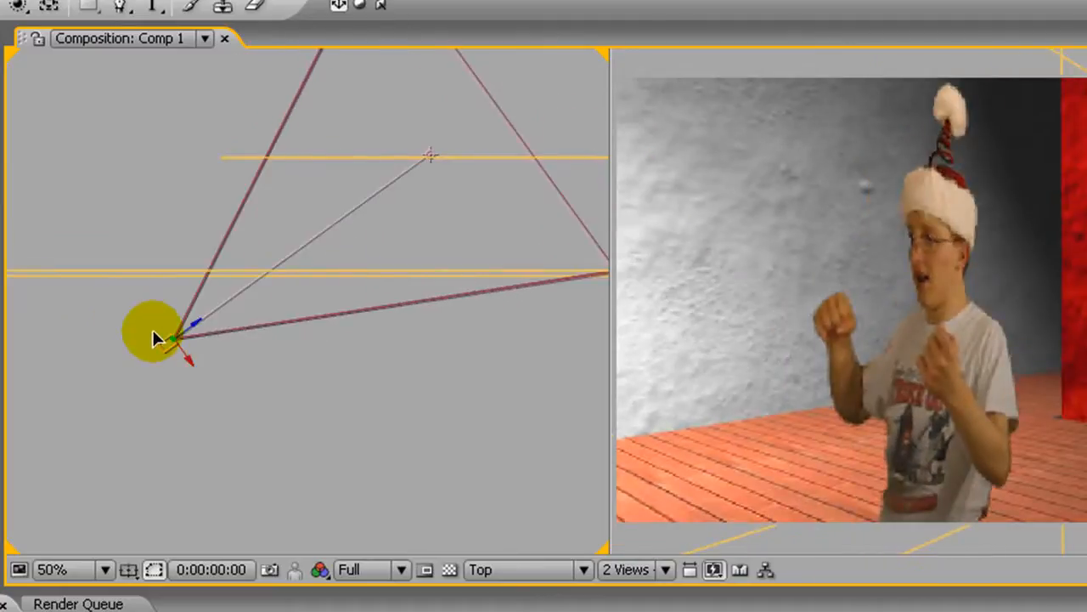
{"action": "left_click_drag", "start_coordinate": [170, 336], "coordinate": [85, 280]}
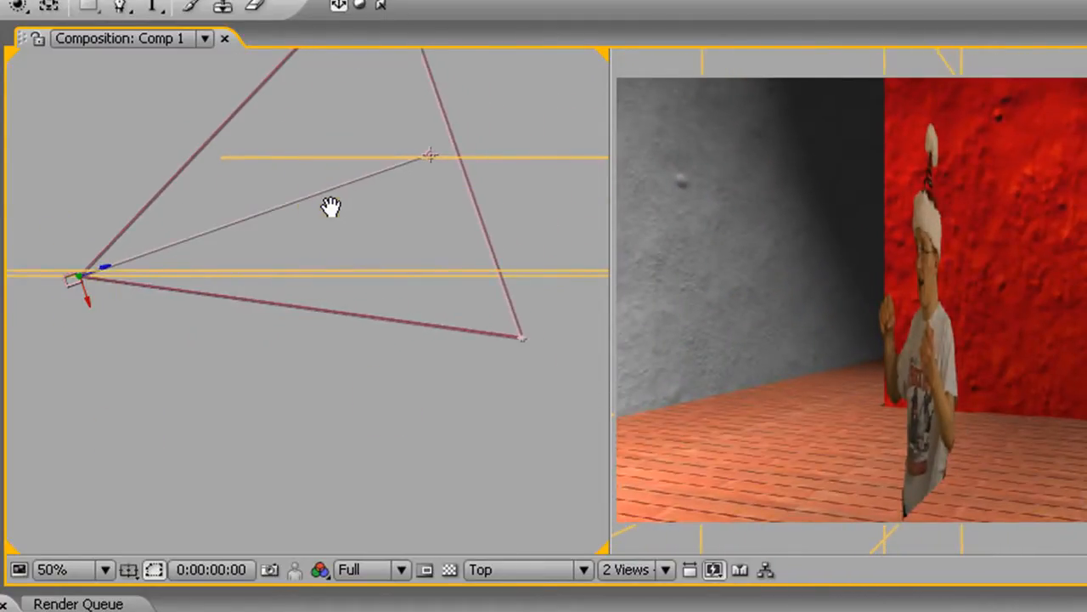
{"action": "left_click_drag", "start_coordinate": [331, 208], "coordinate": [199, 403]}
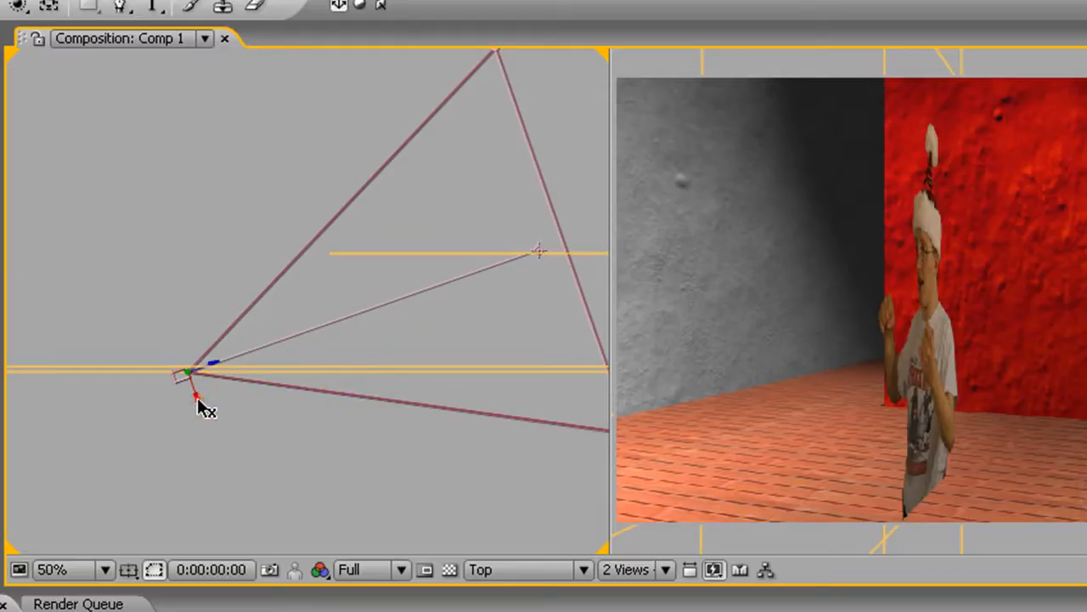
Test side angles, then return the camera in front of the dancer at 203.0, 21.0, 1852.8
{"action": "left_click_drag", "start_coordinate": [200, 395], "coordinate": [182, 365]}
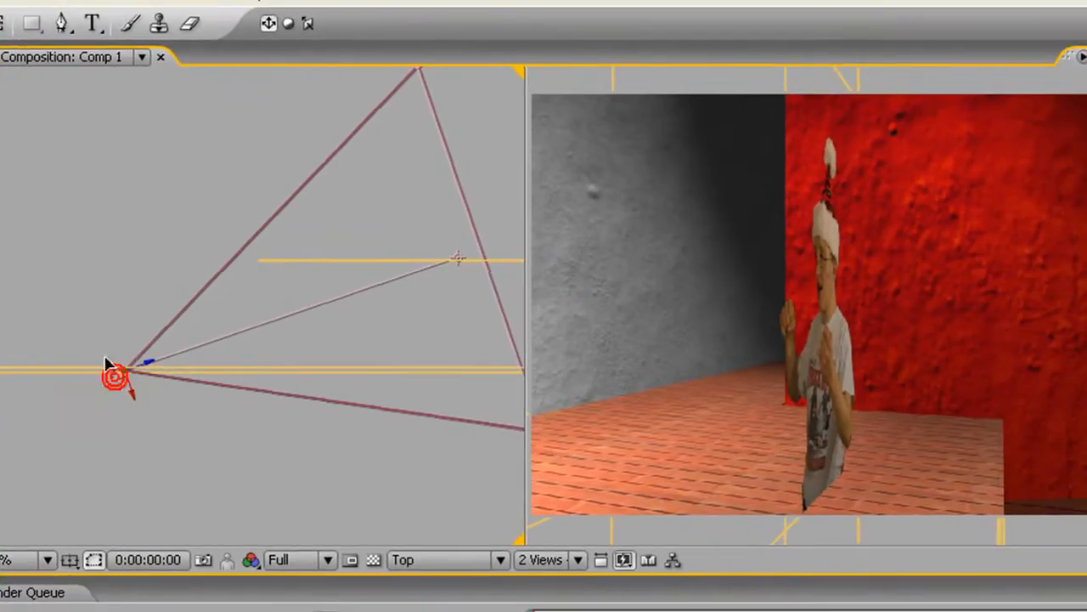
{"action": "left_click_drag", "start_coordinate": [115, 374], "coordinate": [127, 162]}
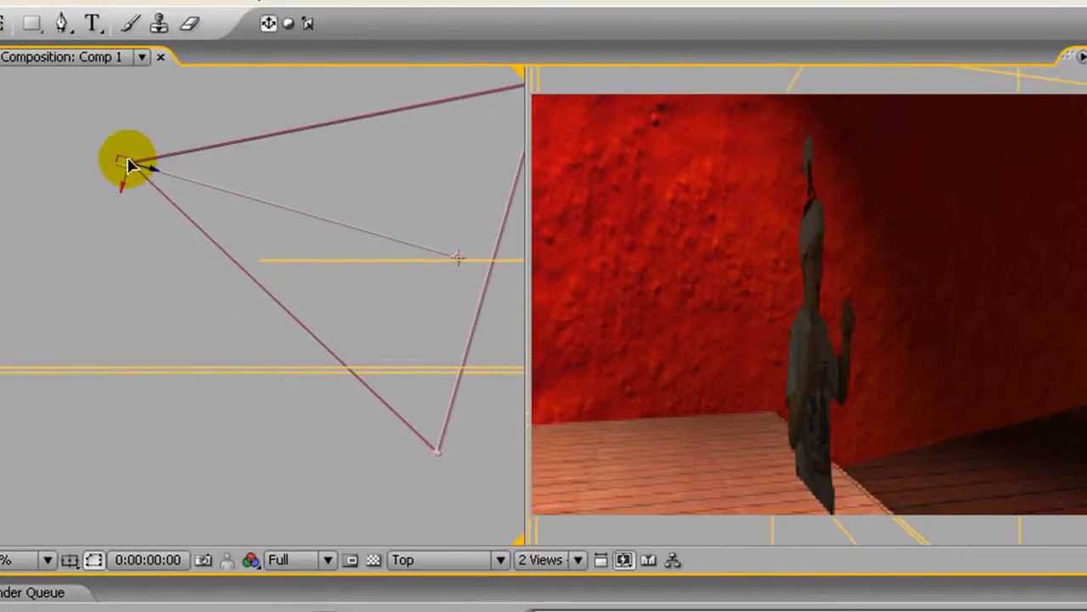
{"action": "left_click_drag", "start_coordinate": [127, 165], "coordinate": [127, 267]}
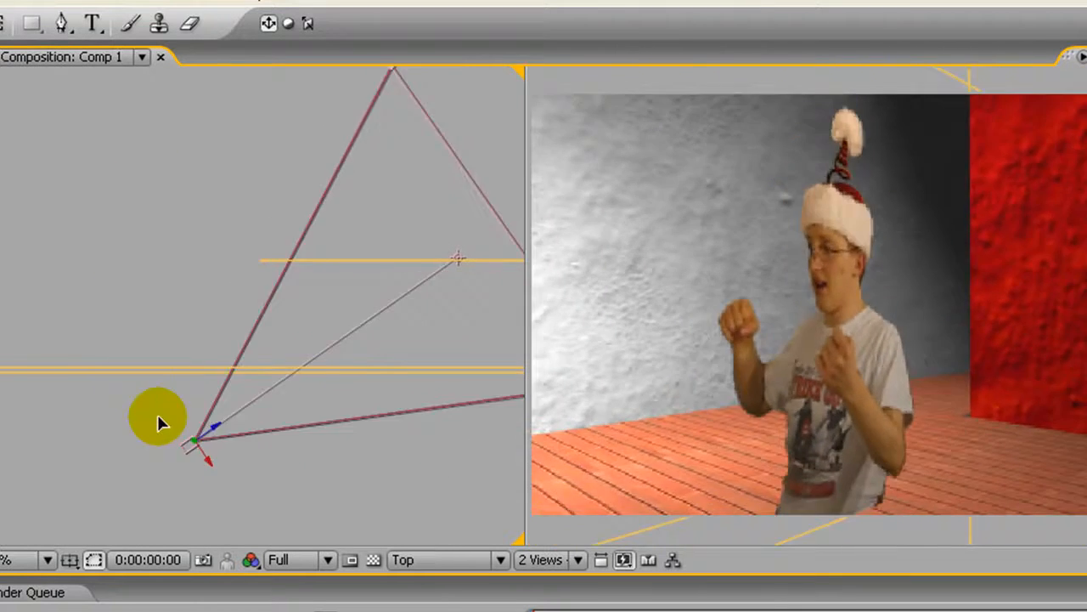
{"action": "left_click_drag", "start_coordinate": [157, 421], "coordinate": [510, 412]}
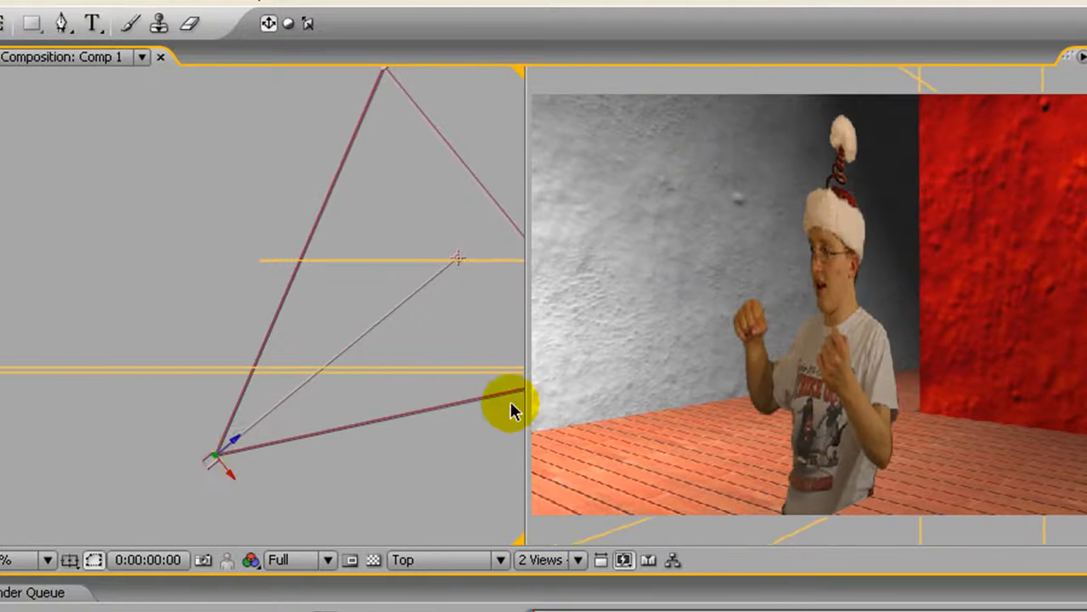
{"action": "left_click_drag", "start_coordinate": [510, 408], "coordinate": [152, 391]}
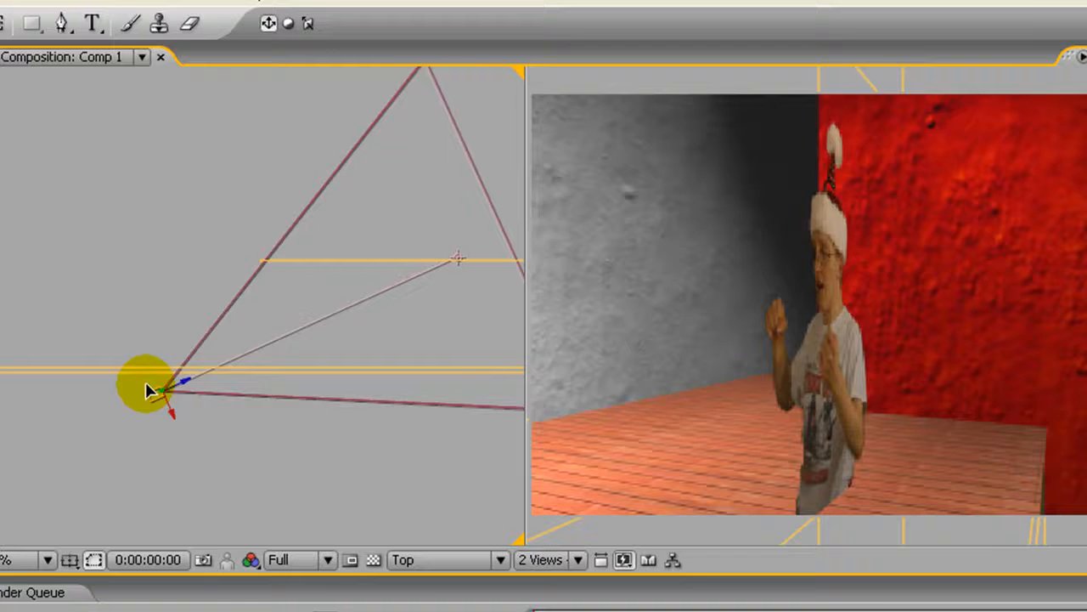
{"action": "left_click_drag", "start_coordinate": [153, 391], "coordinate": [348, 493]}
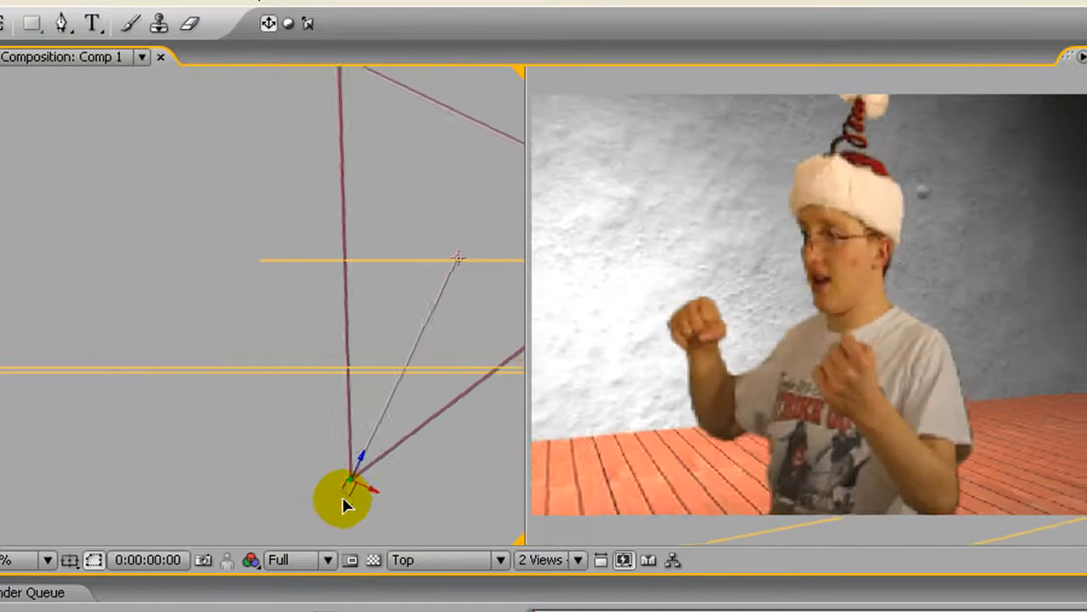
{"action": "left_click_drag", "start_coordinate": [348, 488], "coordinate": [442, 535]}
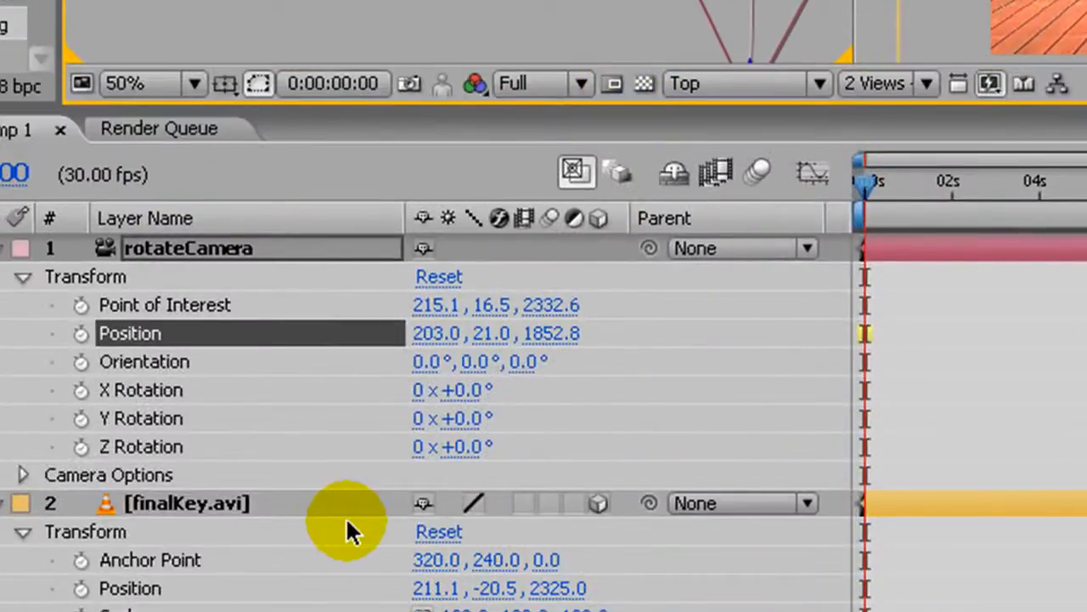
Set finalKey.avi's Auto-Orient option to Orient Towards Camera
{"action": "right_click", "coordinate": [187, 503]}
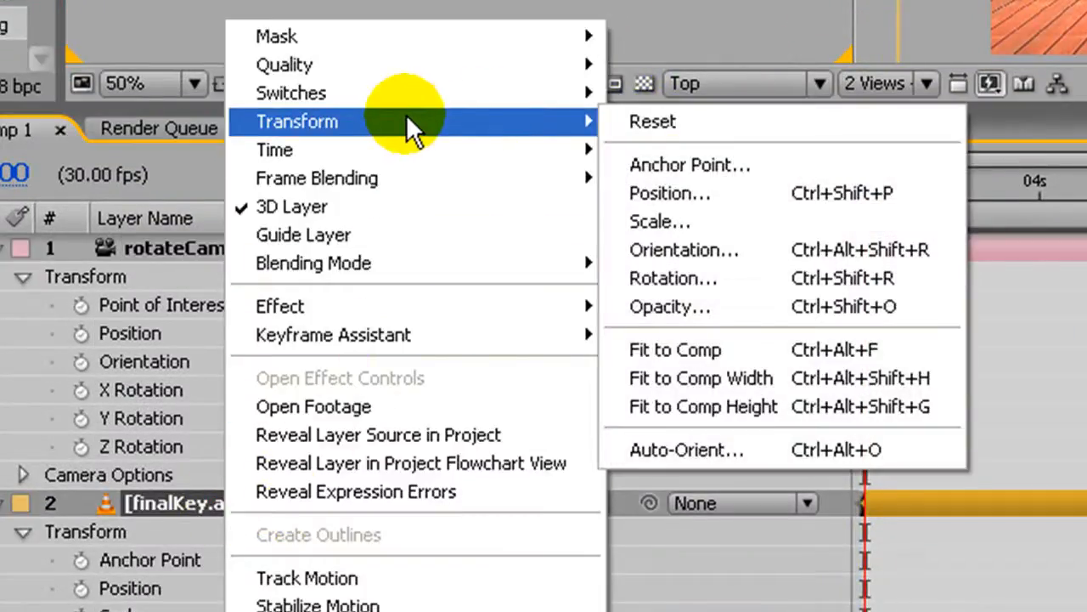
{"action": "left_click", "coordinate": [686, 449]}
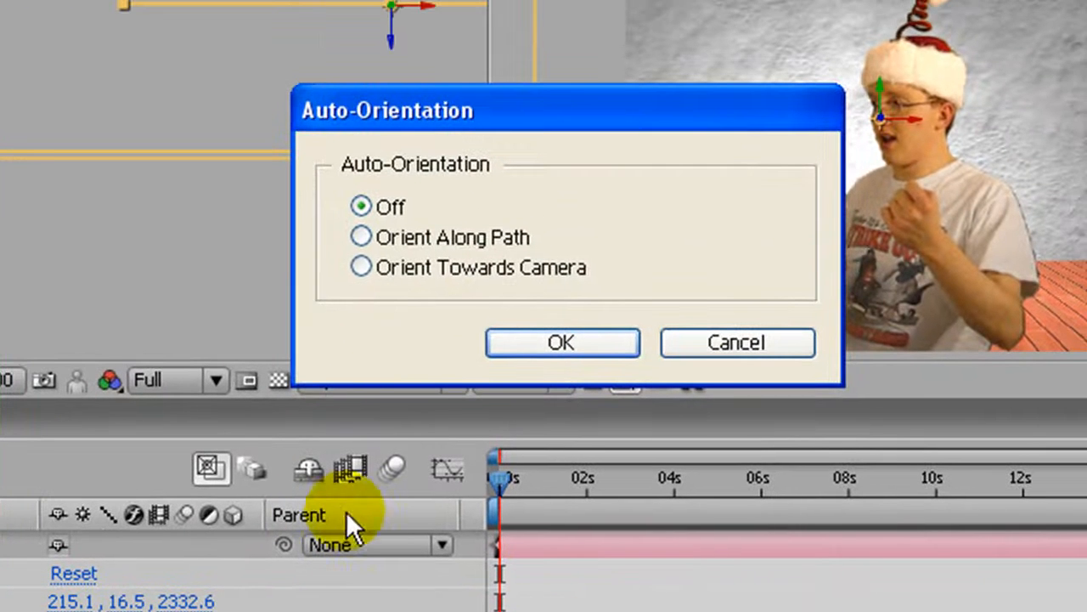
{"action": "left_click", "coordinate": [361, 267]}
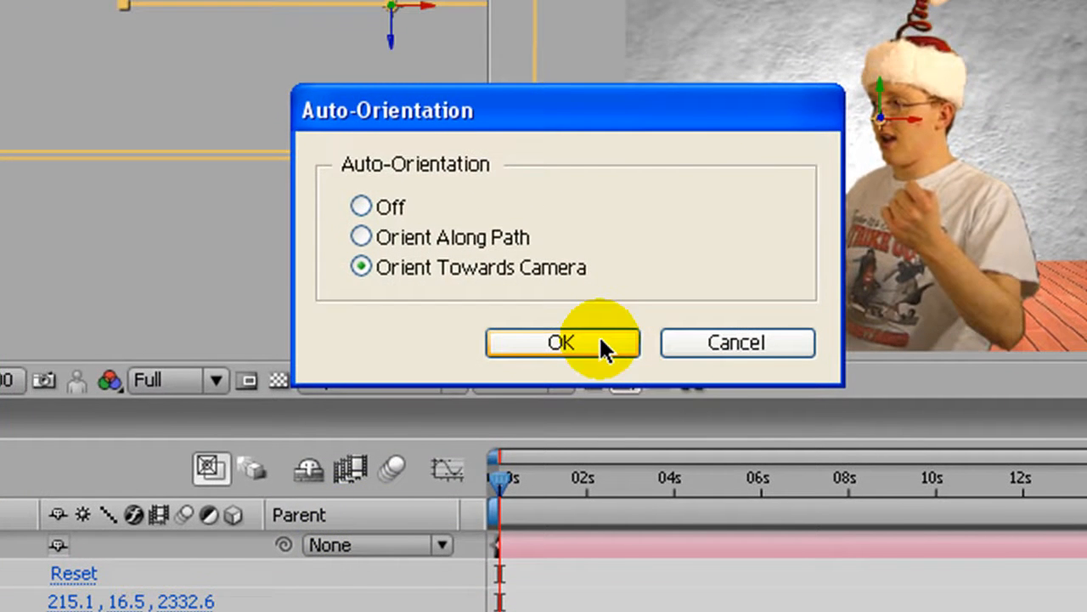
{"action": "left_click", "coordinate": [562, 343]}
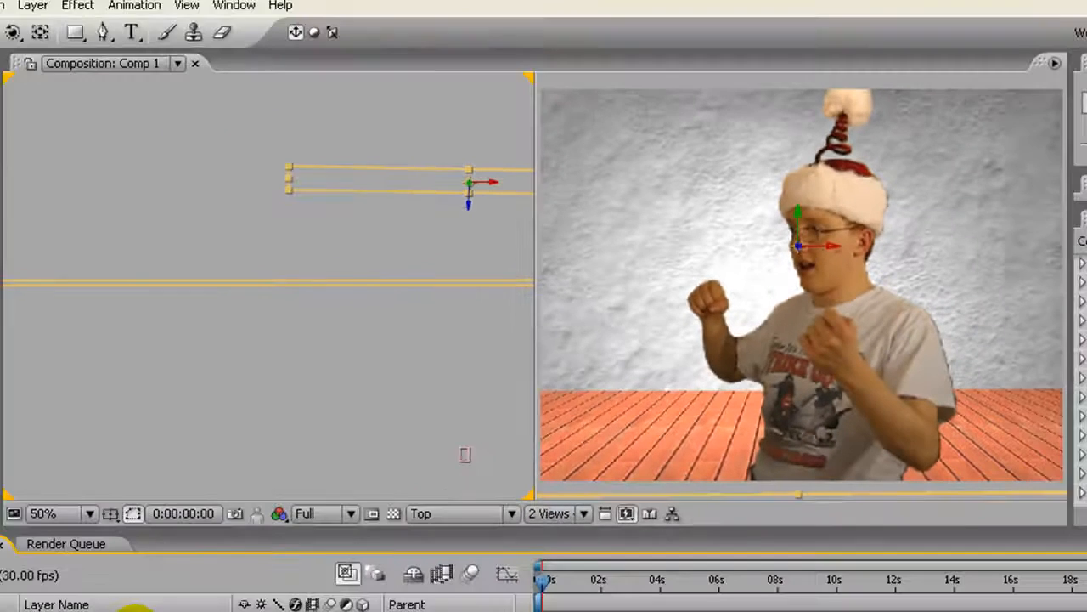
Orbit the camera in the Top view to confirm the dancer keeps facing it
{"action": "left_click_drag", "start_coordinate": [469, 181], "coordinate": [467, 450]}
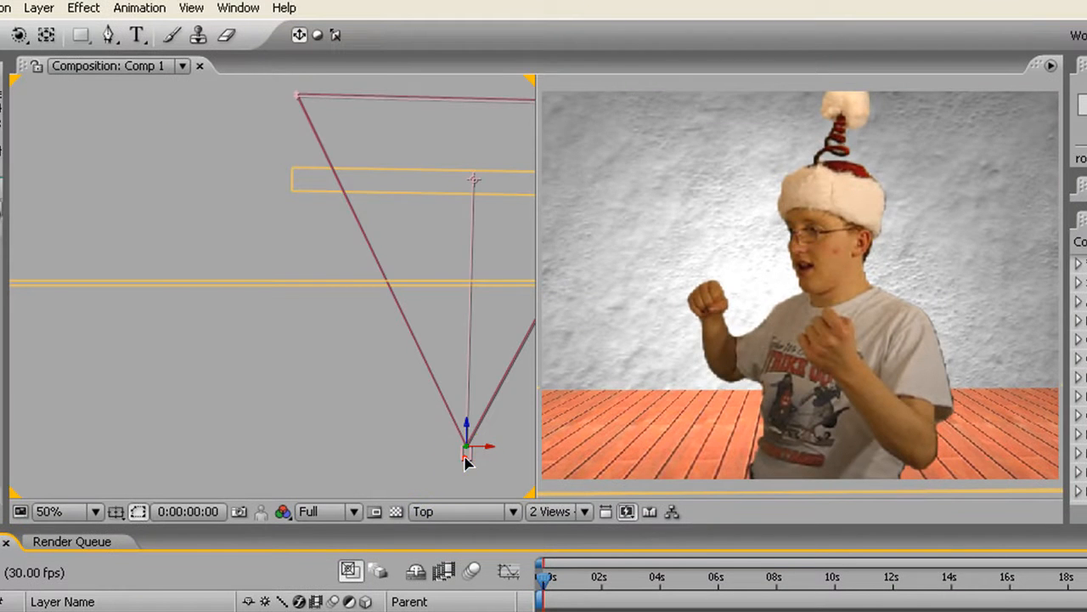
{"action": "left_click_drag", "start_coordinate": [467, 446], "coordinate": [306, 407]}
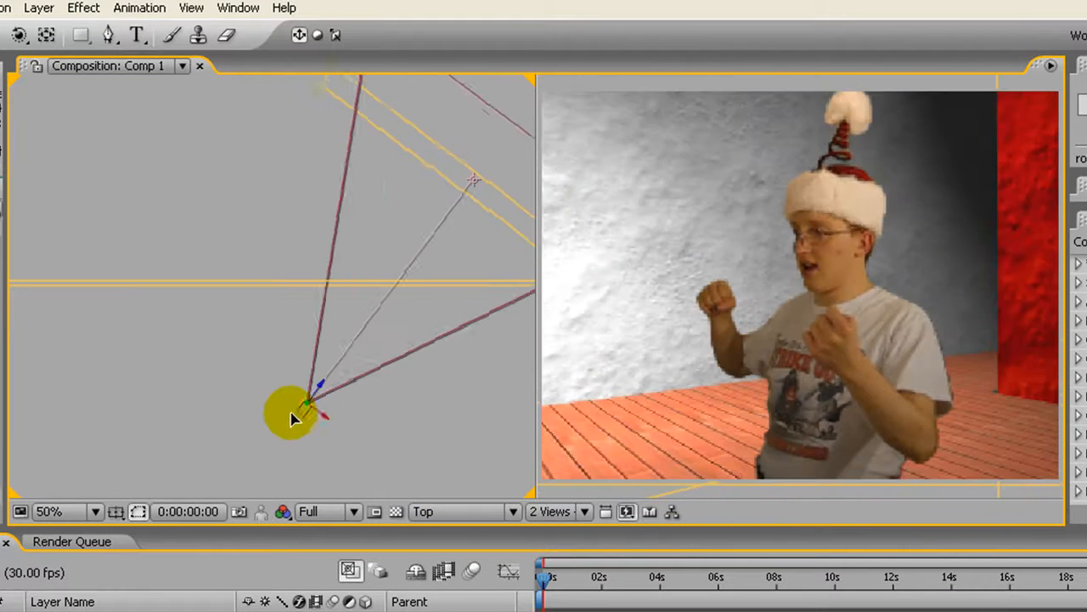
{"action": "left_click_drag", "start_coordinate": [297, 412], "coordinate": [352, 422]}
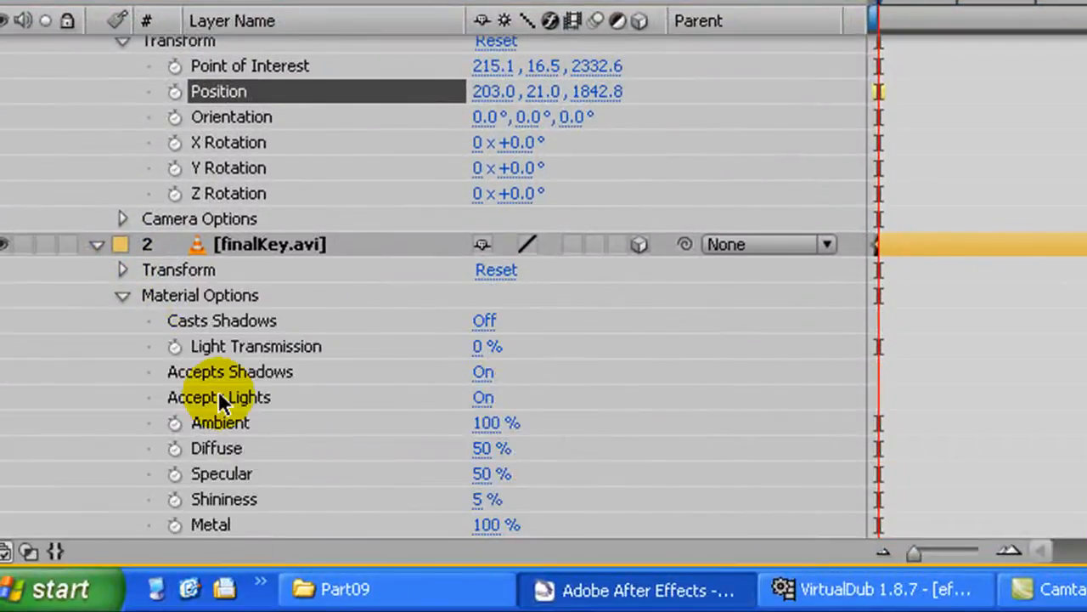
{"action": "mouse_move", "coordinate": [374, 382]}
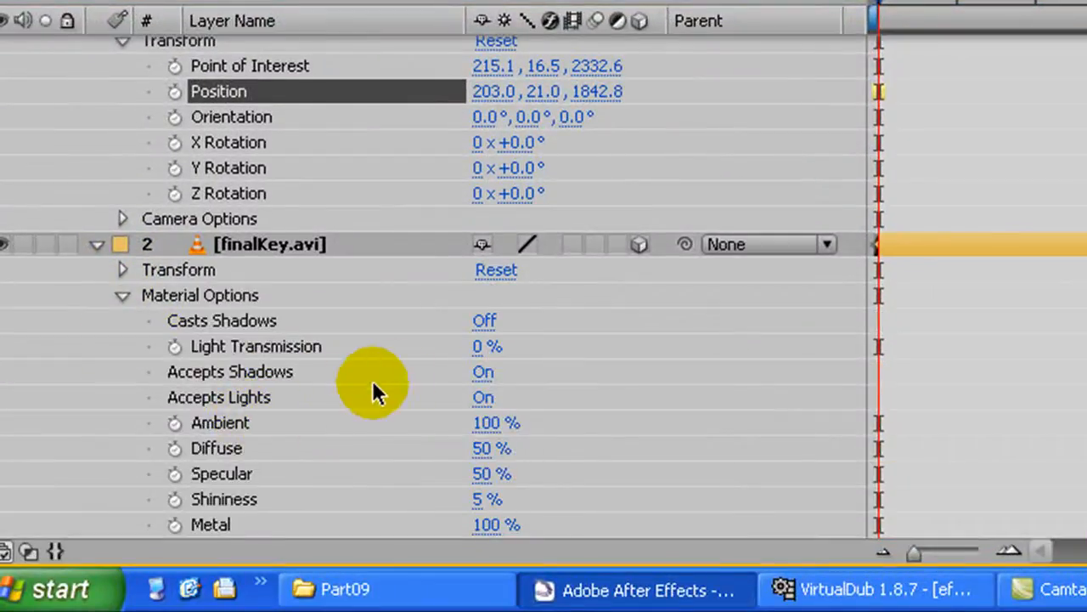
{"action": "left_click", "coordinate": [482, 371]}
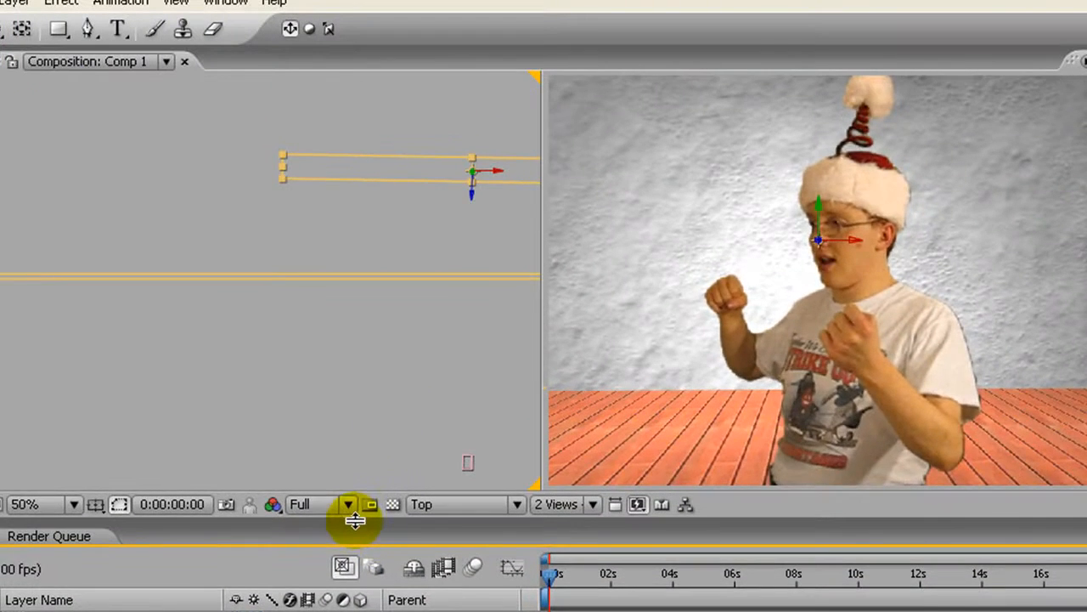
{"action": "mouse_move", "coordinate": [356, 405]}
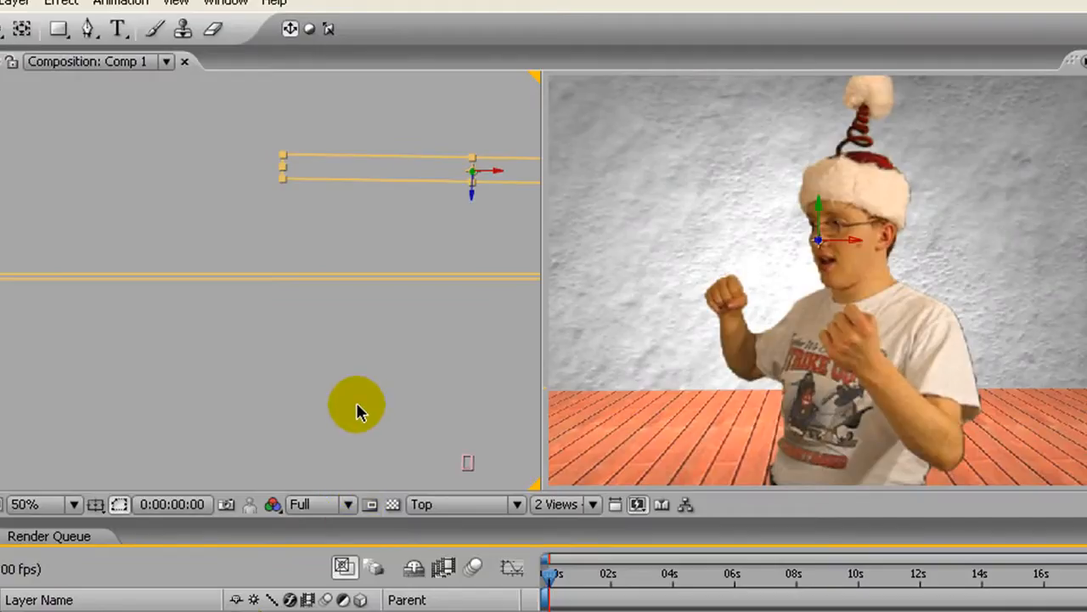
{"action": "mouse_move", "coordinate": [357, 404]}
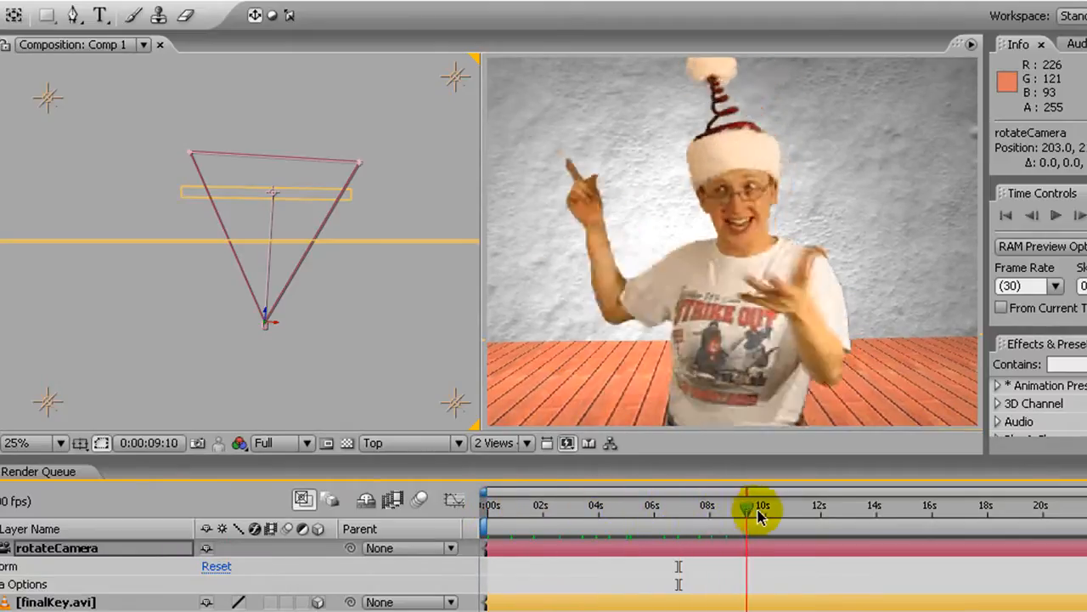
Scrub near the end of the clip and start keyframing rotateCamera's Position
{"action": "left_click_drag", "start_coordinate": [760, 509], "coordinate": [1019, 510]}
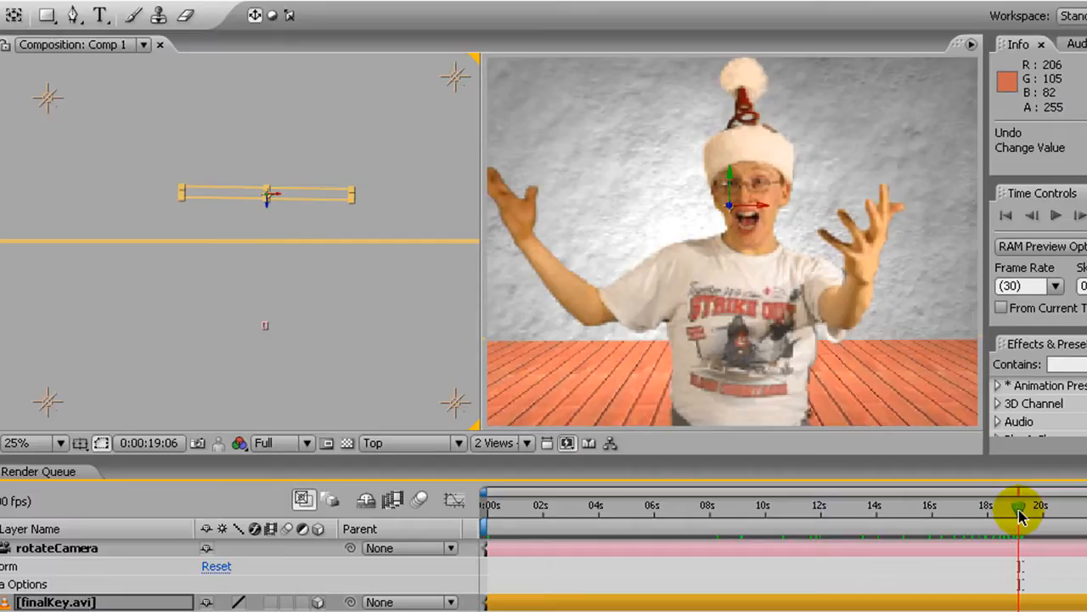
{"action": "left_click_drag", "start_coordinate": [1018, 510], "coordinate": [1009, 510]}
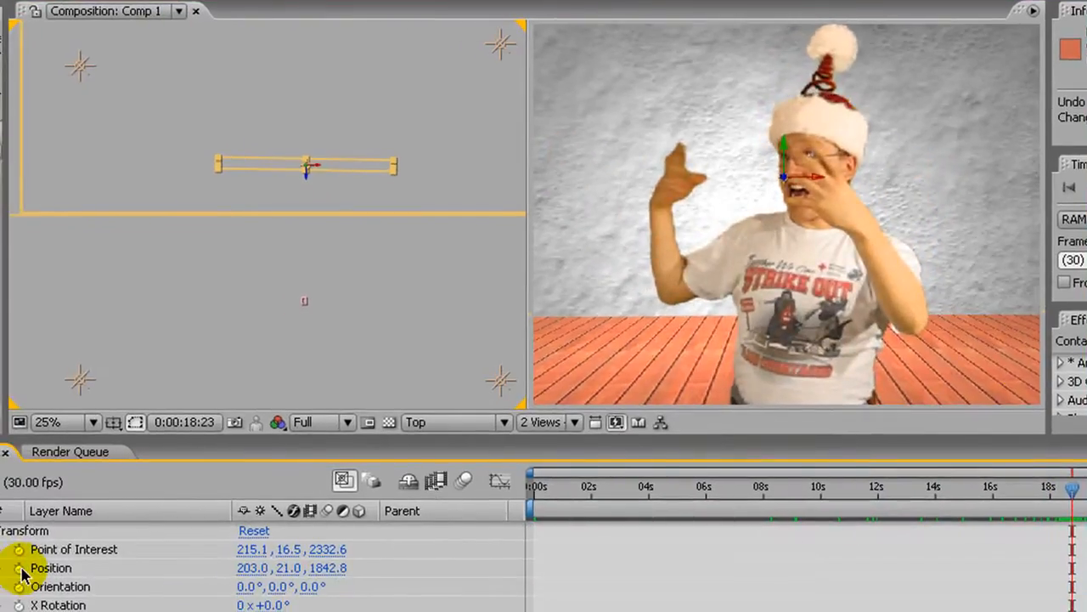
{"action": "left_click", "coordinate": [19, 568]}
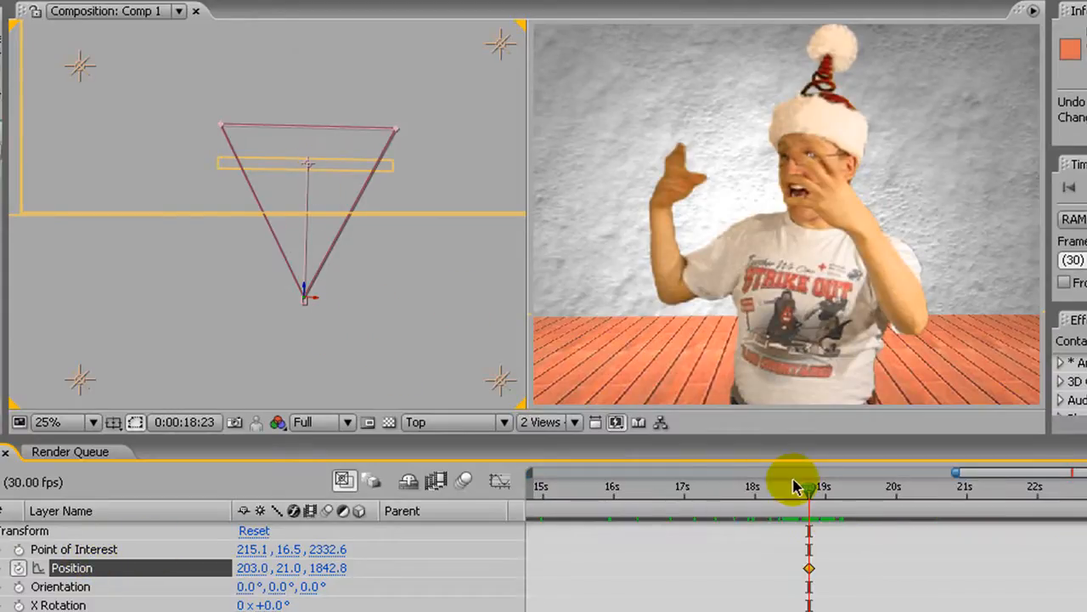
At about 20 seconds, swing the camera left in the Top view toward the red wall
{"action": "left_click_drag", "start_coordinate": [794, 485], "coordinate": [828, 485]}
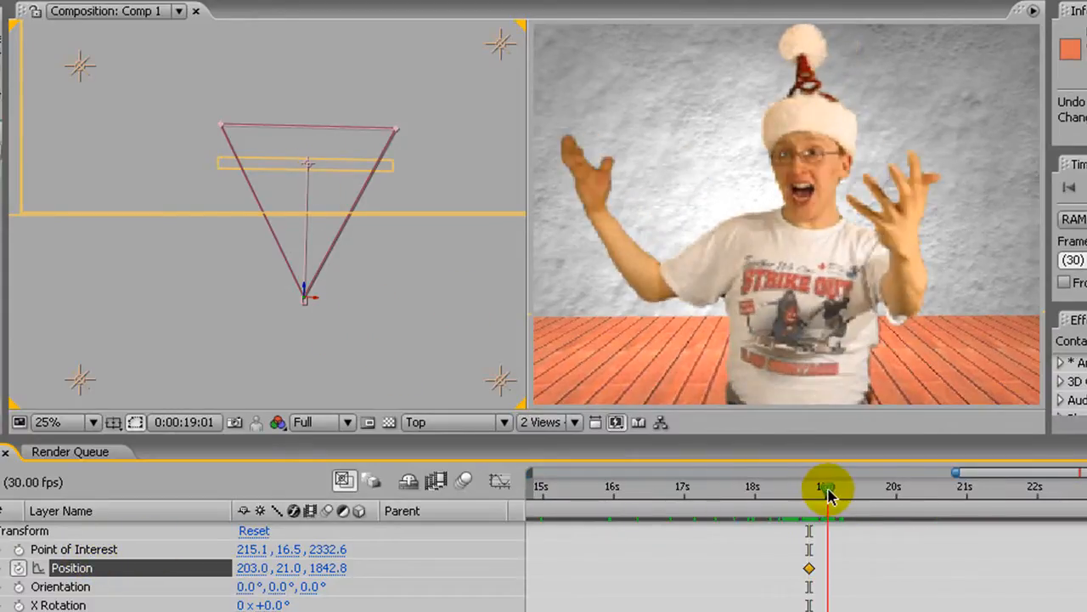
{"action": "left_click_drag", "start_coordinate": [828, 491], "coordinate": [888, 491]}
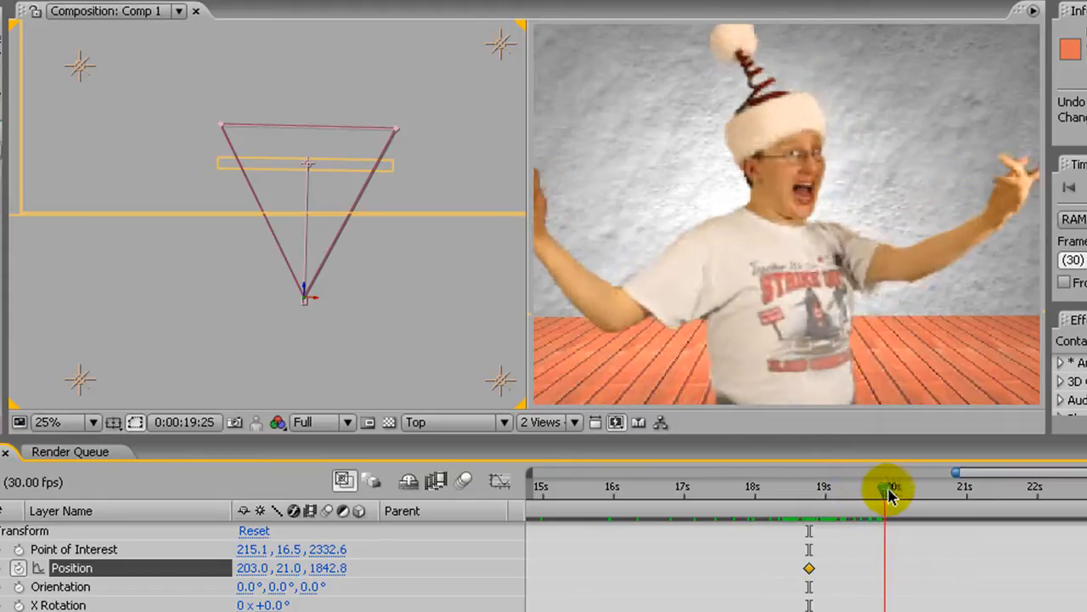
{"action": "left_click_drag", "start_coordinate": [890, 485], "coordinate": [919, 486]}
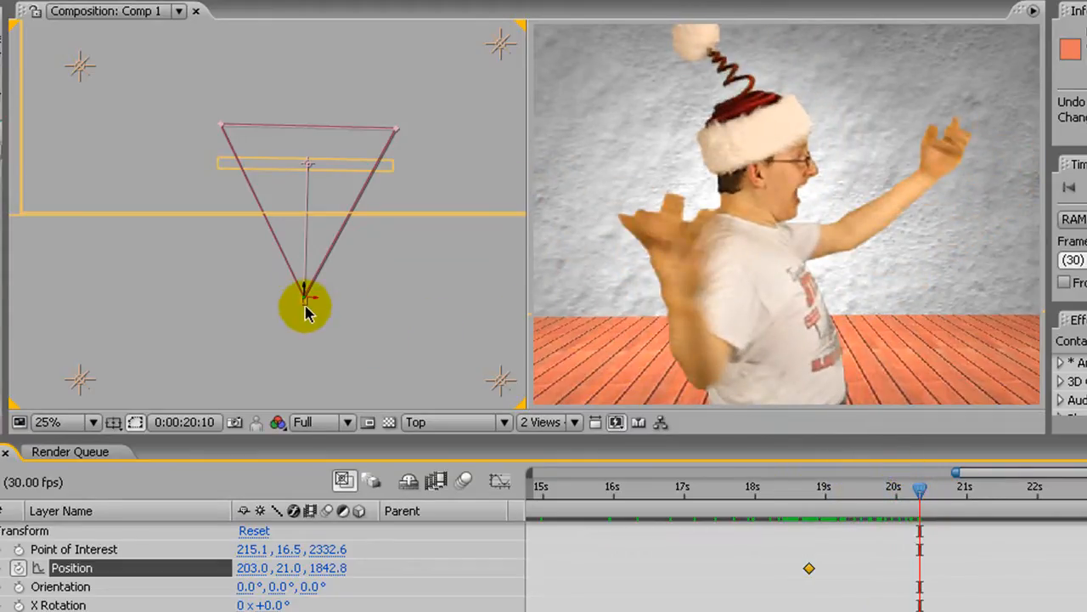
{"action": "left_click_drag", "start_coordinate": [306, 301], "coordinate": [212, 276]}
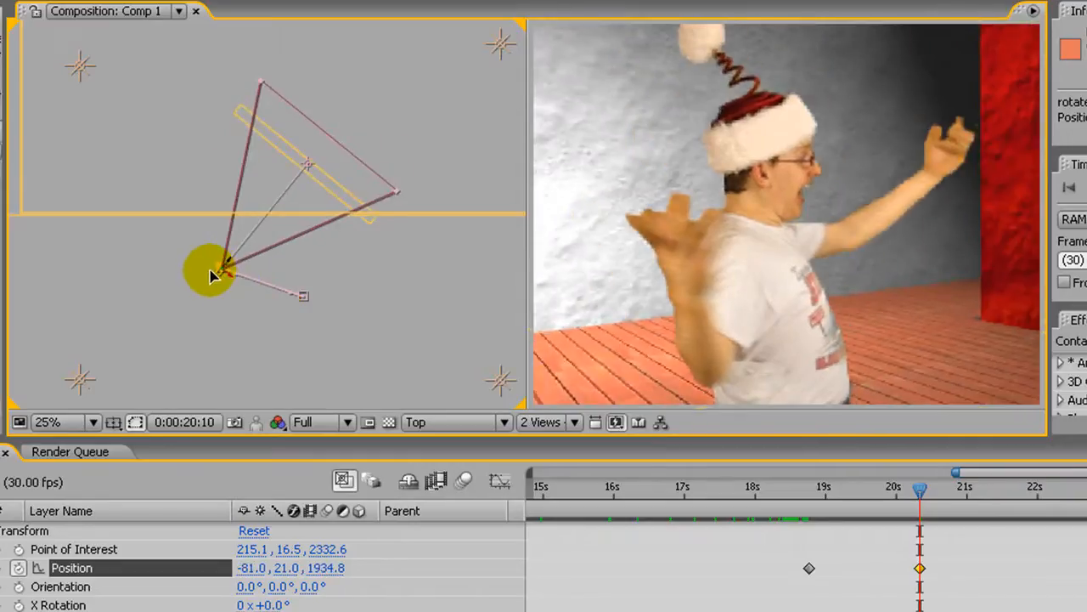
{"action": "left_click_drag", "start_coordinate": [213, 276], "coordinate": [174, 208]}
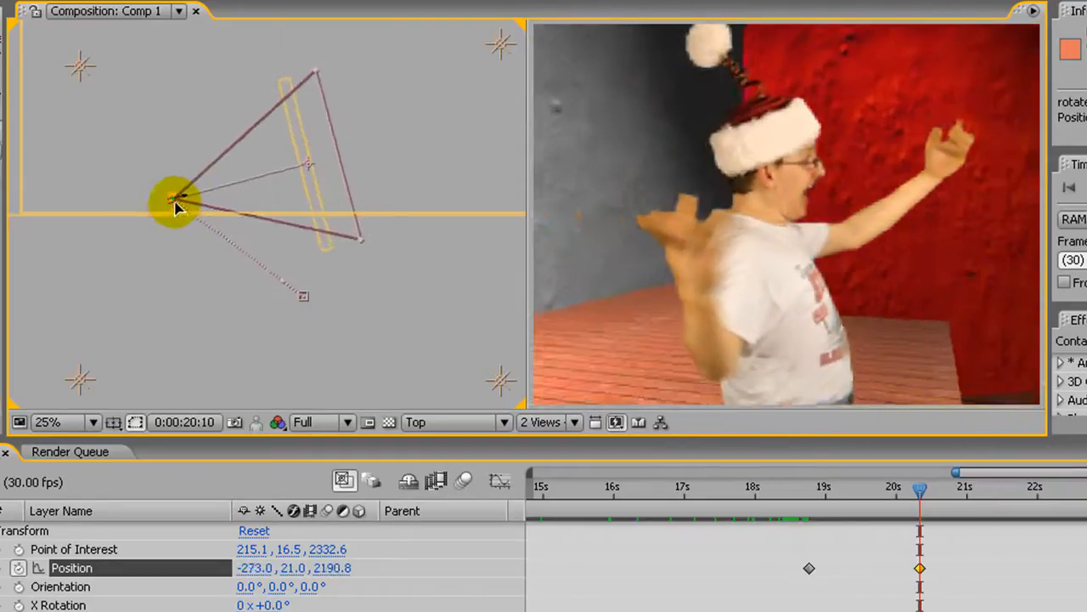
{"action": "left_click_drag", "start_coordinate": [176, 207], "coordinate": [184, 161]}
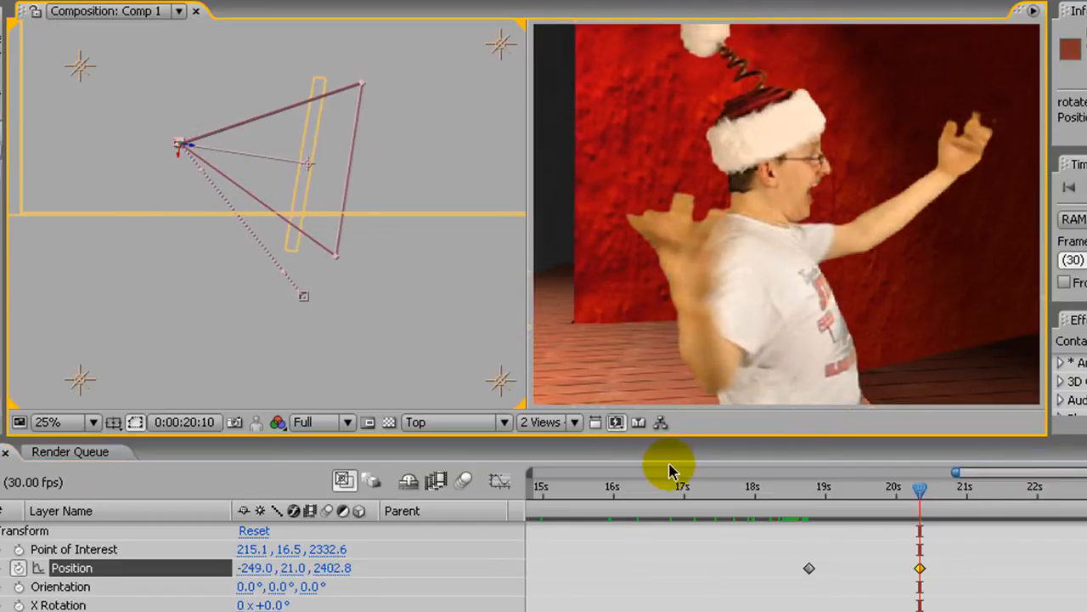
{"action": "mouse_move", "coordinate": [867, 548]}
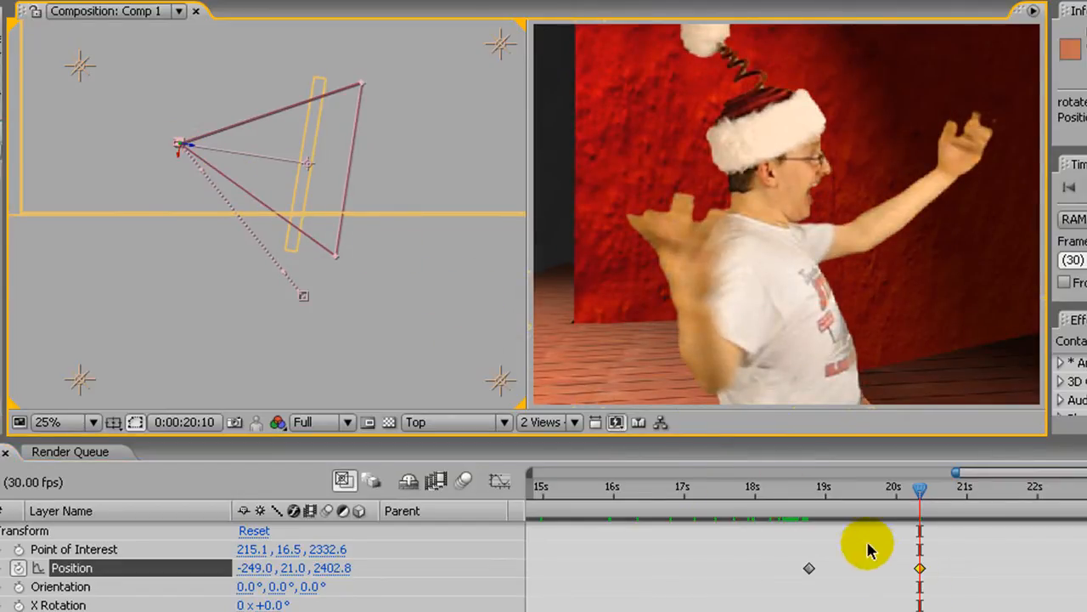
{"action": "mouse_move", "coordinate": [395, 293]}
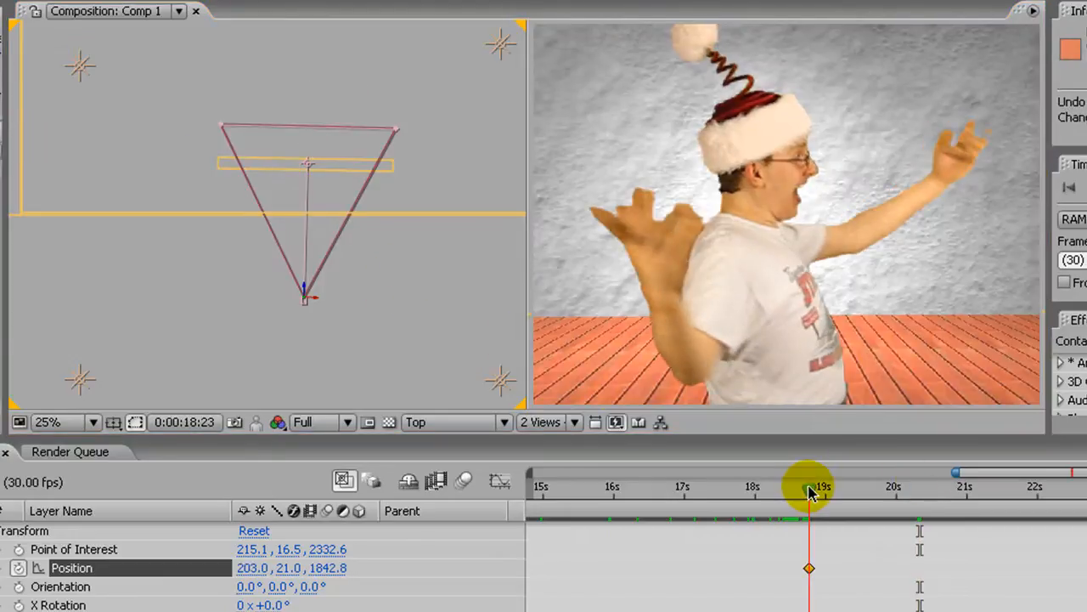
At 20:11, reposition the camera to -241.0, 21.0, 2530.8, then scrub toward 21 seconds
{"action": "left_click_drag", "start_coordinate": [809, 491], "coordinate": [893, 491]}
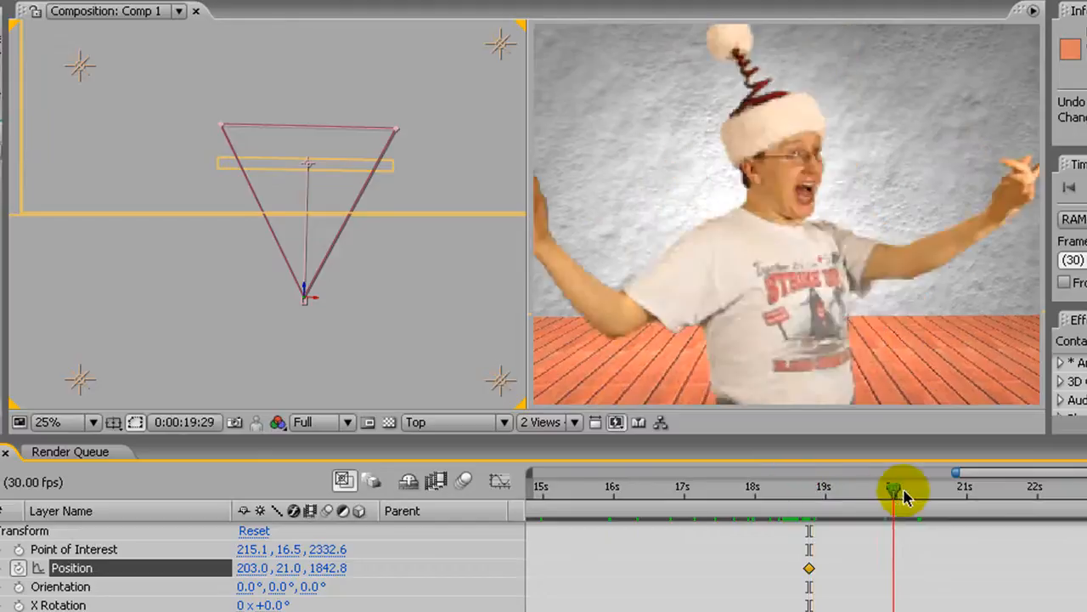
{"action": "left_click_drag", "start_coordinate": [893, 486], "coordinate": [922, 487]}
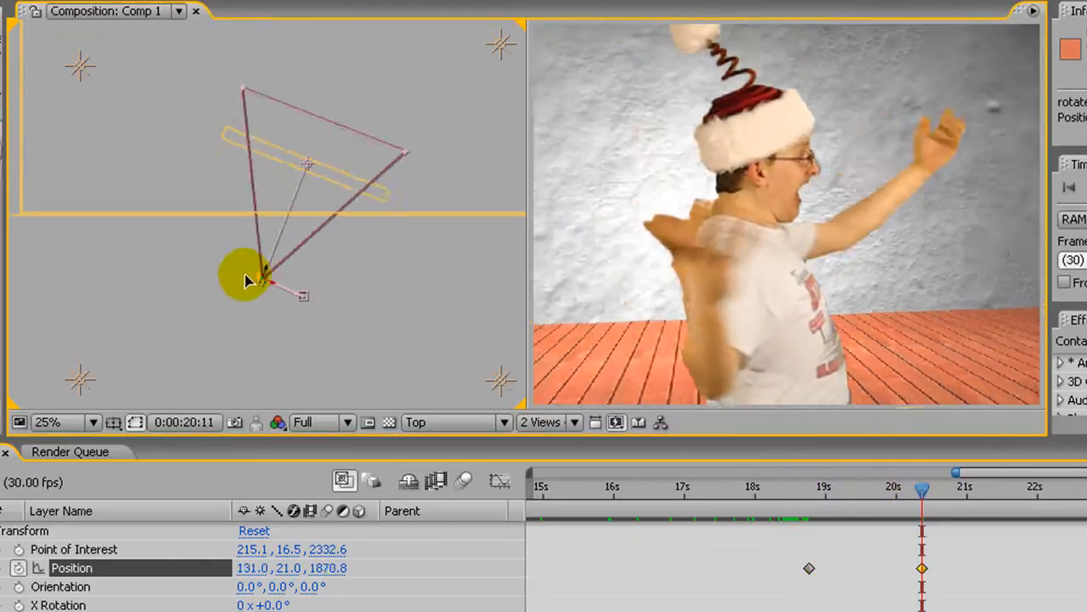
{"action": "left_click_drag", "start_coordinate": [246, 280], "coordinate": [187, 161]}
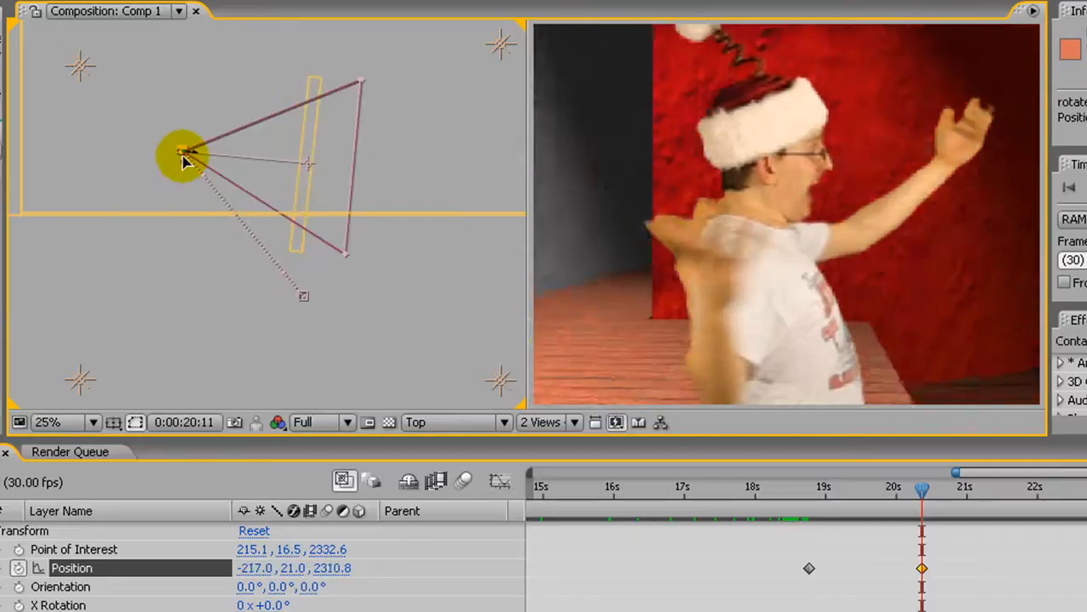
{"action": "left_click_drag", "start_coordinate": [182, 161], "coordinate": [182, 119]}
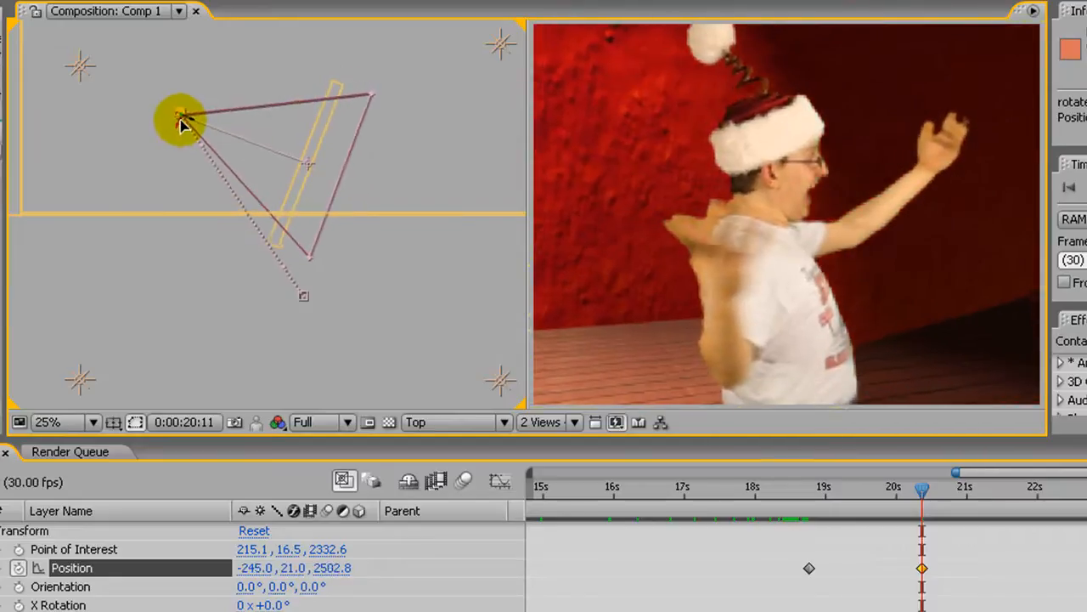
{"action": "left_click_drag", "start_coordinate": [183, 125], "coordinate": [182, 115]}
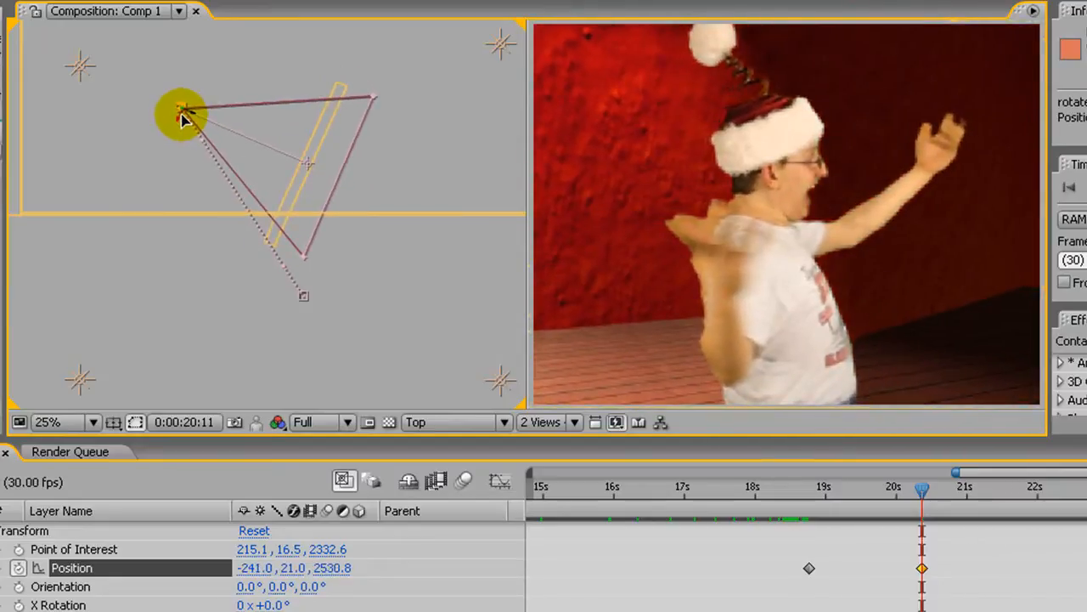
{"action": "left_click_drag", "start_coordinate": [922, 490], "coordinate": [951, 490]}
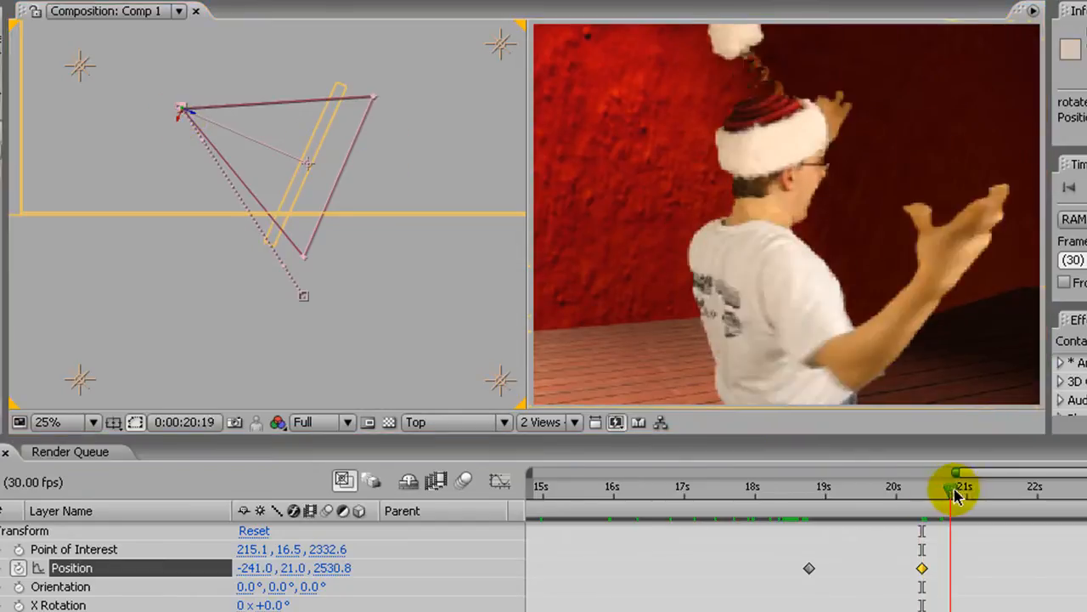
{"action": "left_click_drag", "start_coordinate": [956, 488], "coordinate": [989, 489]}
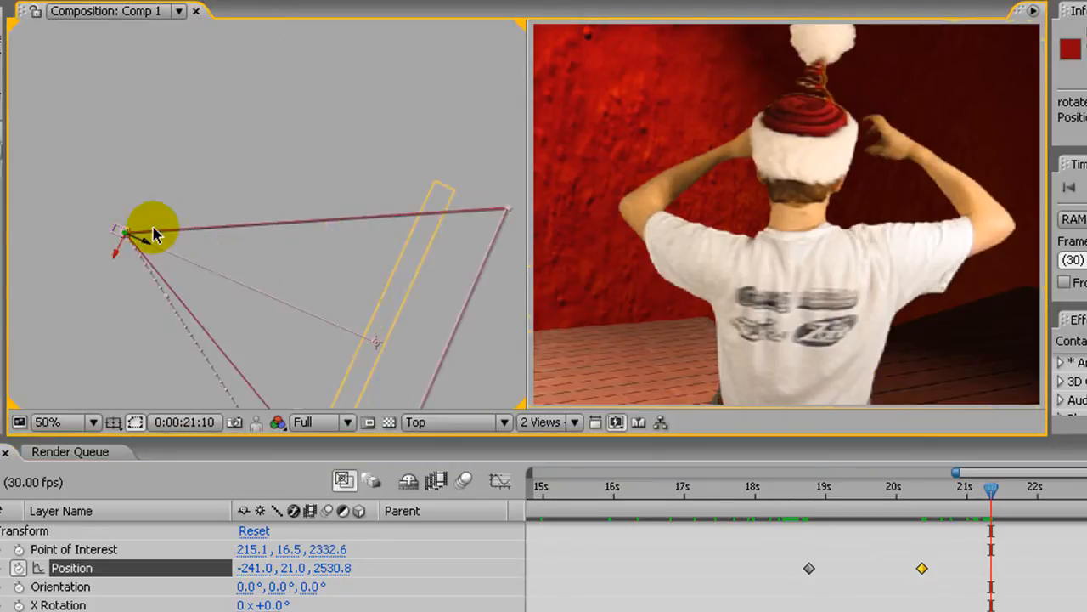
At 21:10, swing the camera behind the dancer, adding a Position keyframe
{"action": "left_click_drag", "start_coordinate": [153, 229], "coordinate": [293, 140]}
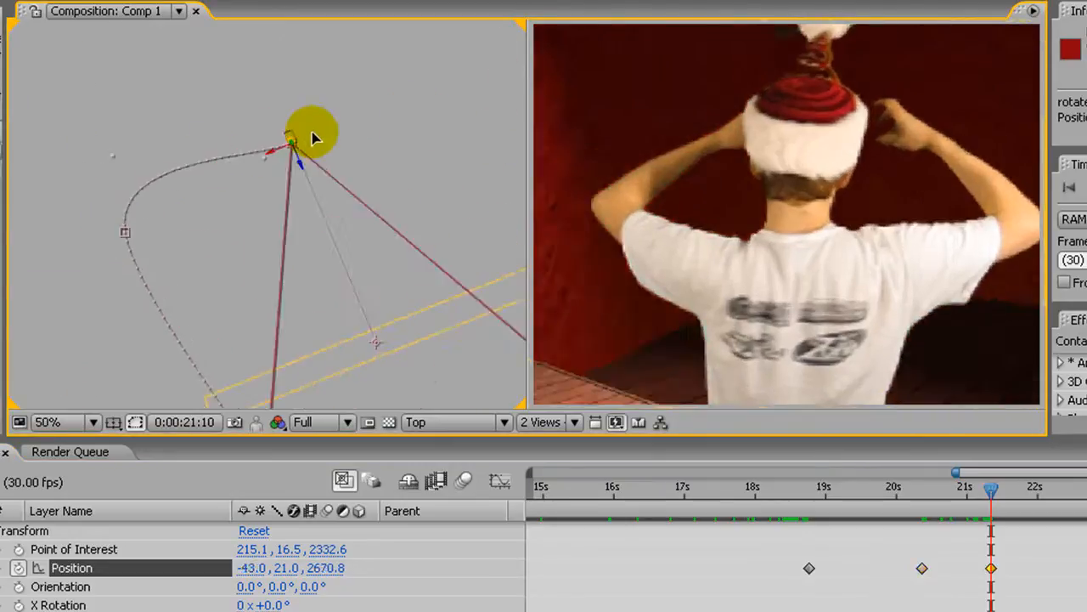
{"action": "left_click_drag", "start_coordinate": [294, 141], "coordinate": [468, 119]}
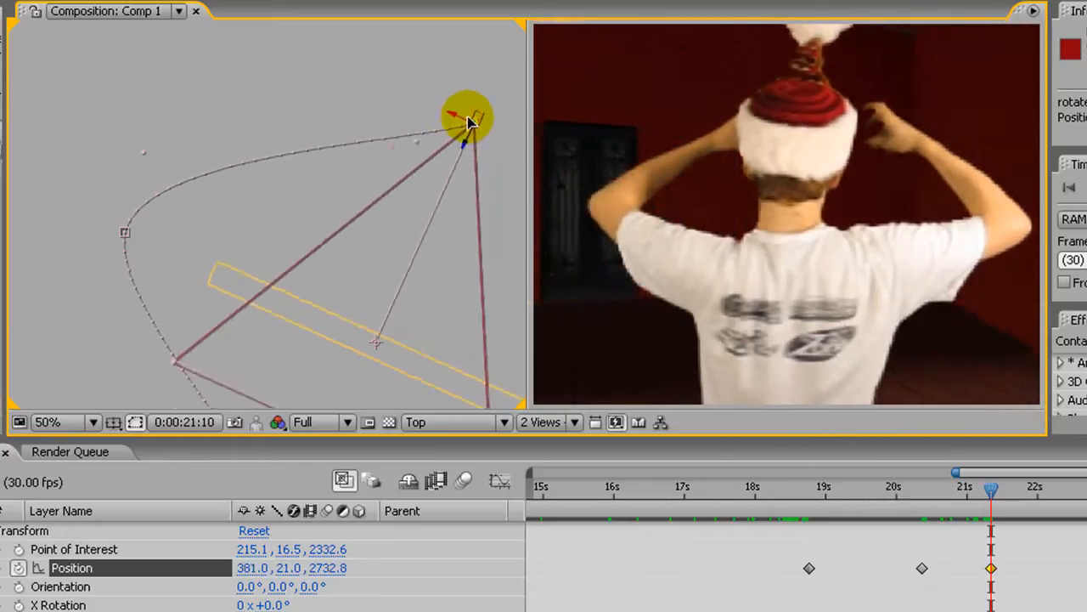
{"action": "left_click_drag", "start_coordinate": [466, 116], "coordinate": [492, 127]}
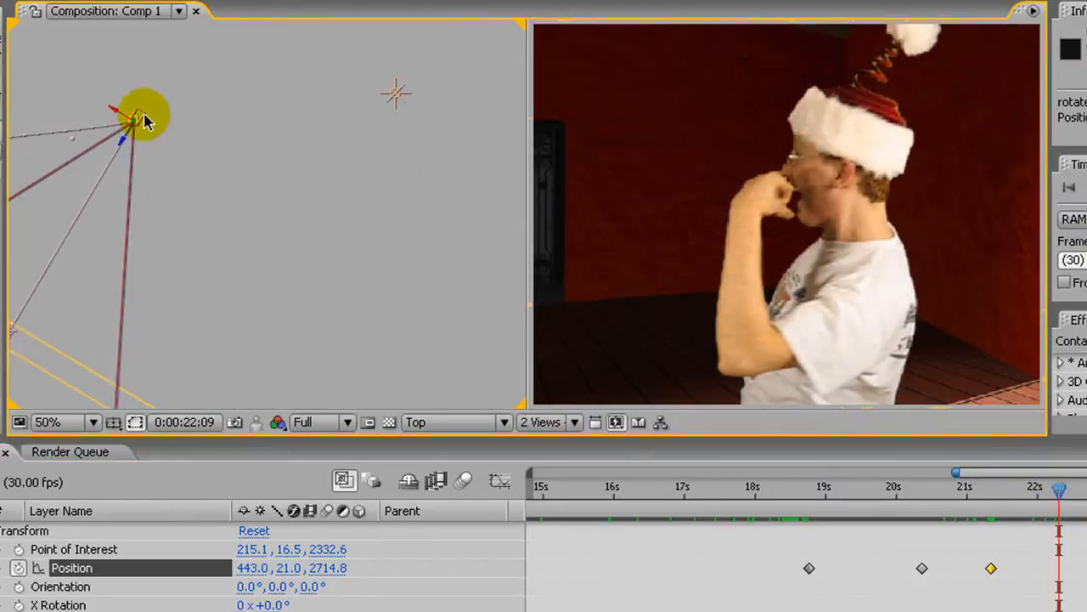
At 22:09, arc the camera inward to the dancer's side for another Position keyframe
{"action": "left_click_drag", "start_coordinate": [145, 119], "coordinate": [323, 233]}
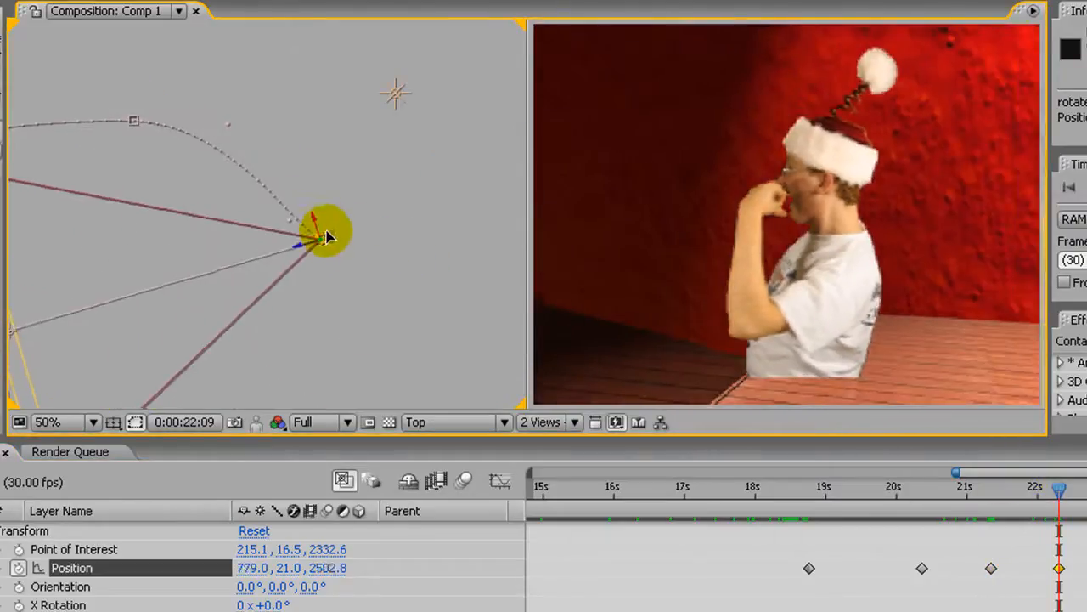
{"action": "left_click_drag", "start_coordinate": [323, 233], "coordinate": [314, 305]}
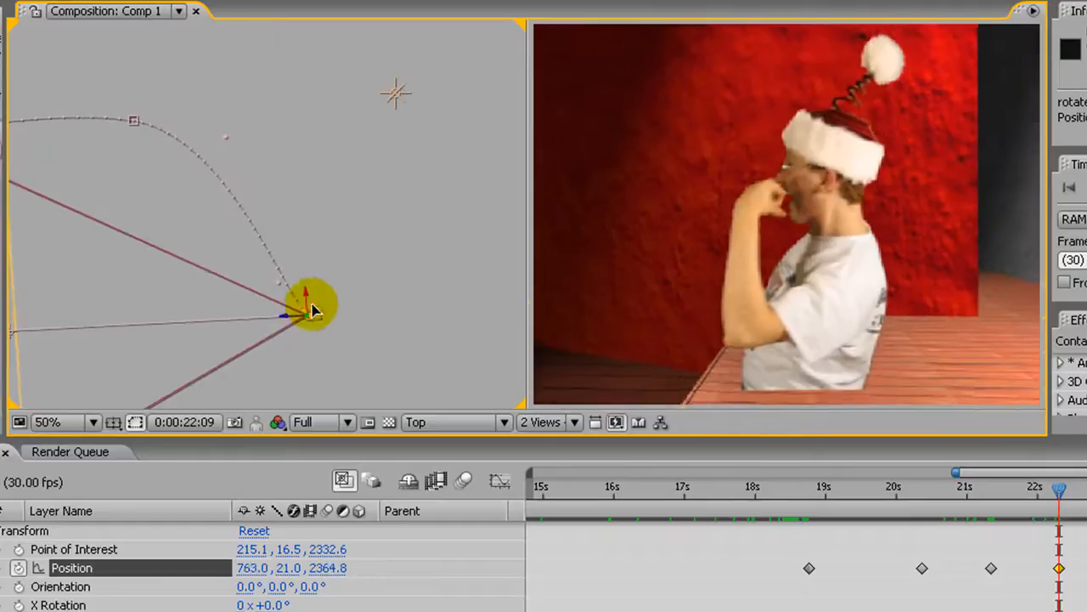
{"action": "left_click_drag", "start_coordinate": [314, 306], "coordinate": [285, 386]}
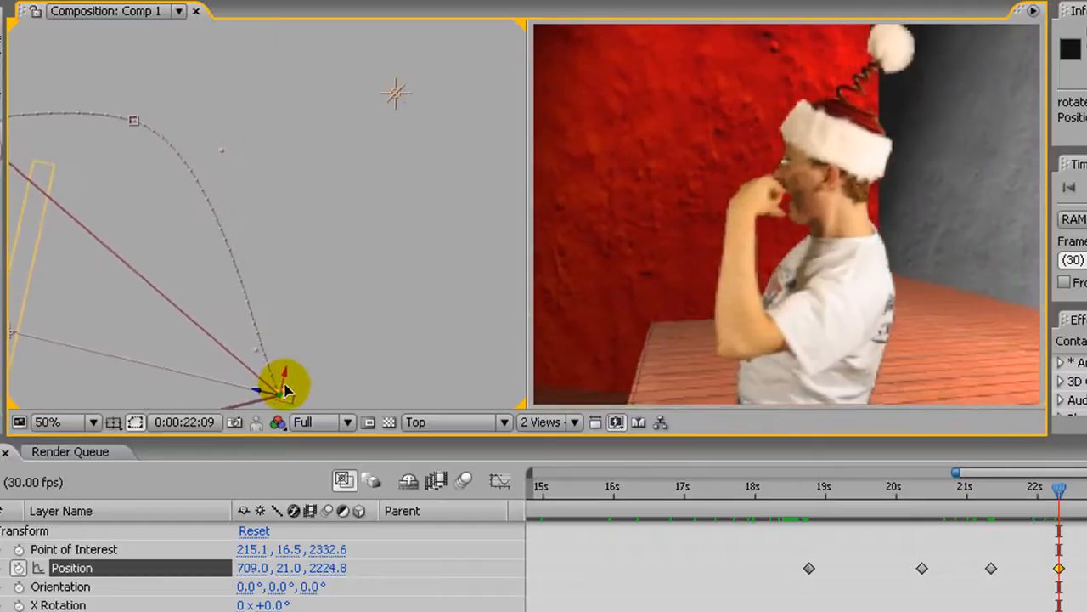
{"action": "left_click_drag", "start_coordinate": [284, 383], "coordinate": [357, 281]}
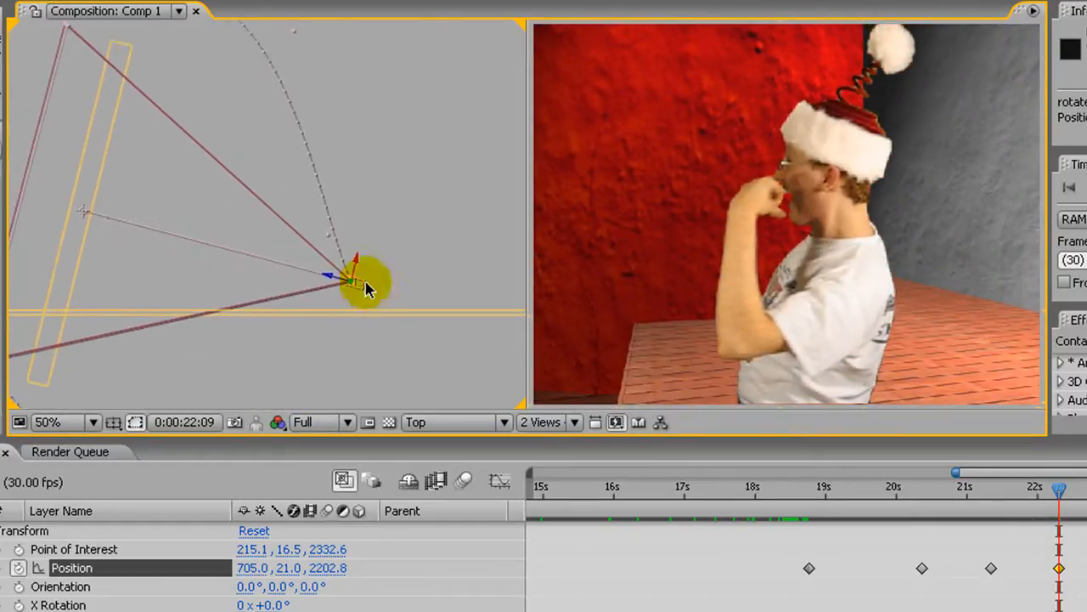
{"action": "left_click_drag", "start_coordinate": [361, 280], "coordinate": [332, 306]}
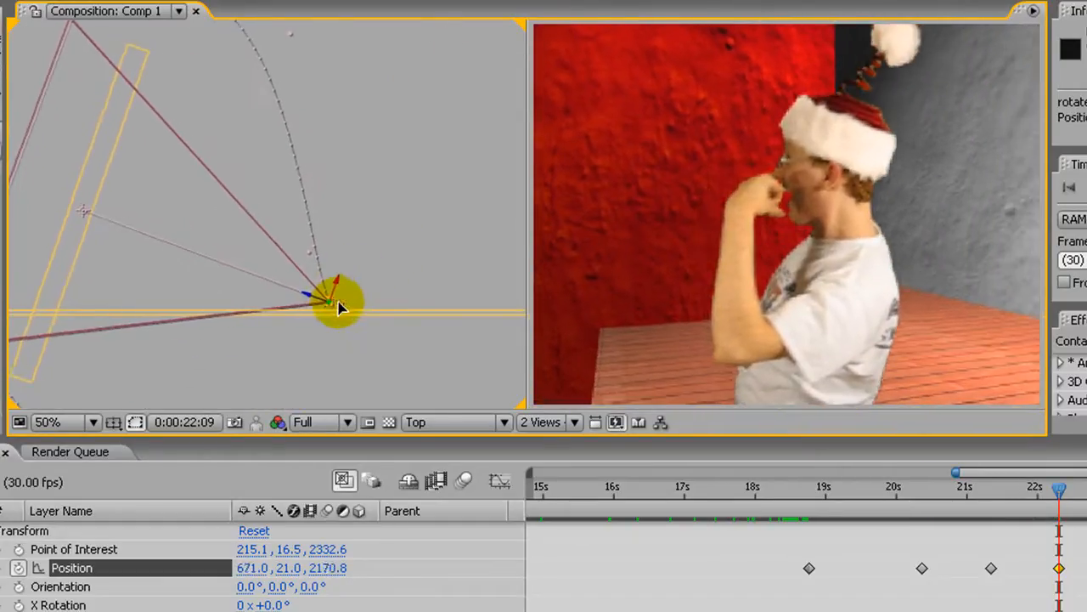
{"action": "left_click_drag", "start_coordinate": [335, 301], "coordinate": [306, 322]}
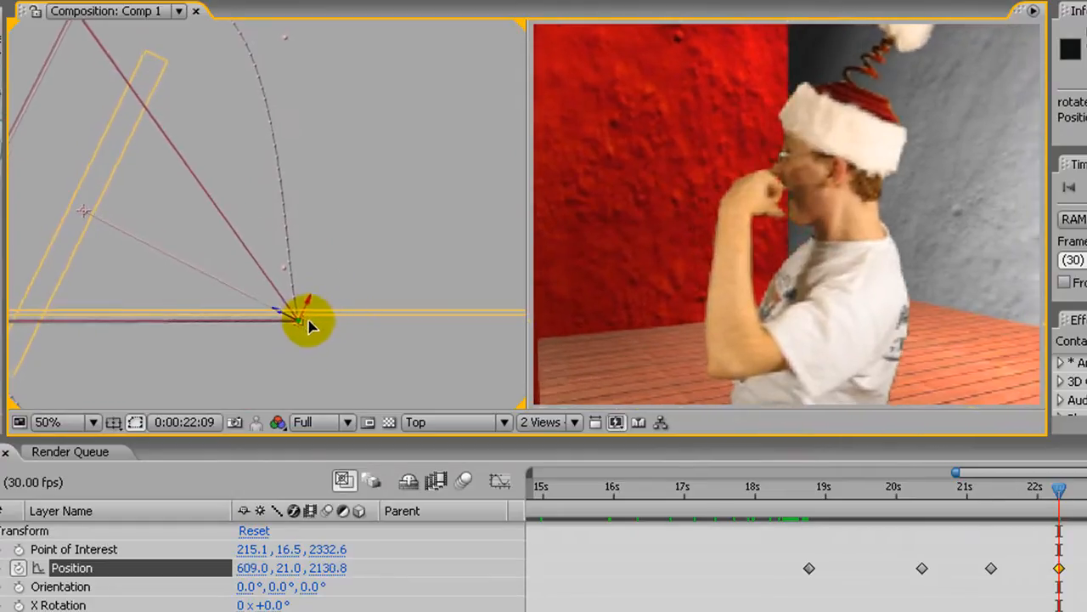
{"action": "left_click_drag", "start_coordinate": [301, 323], "coordinate": [302, 374]}
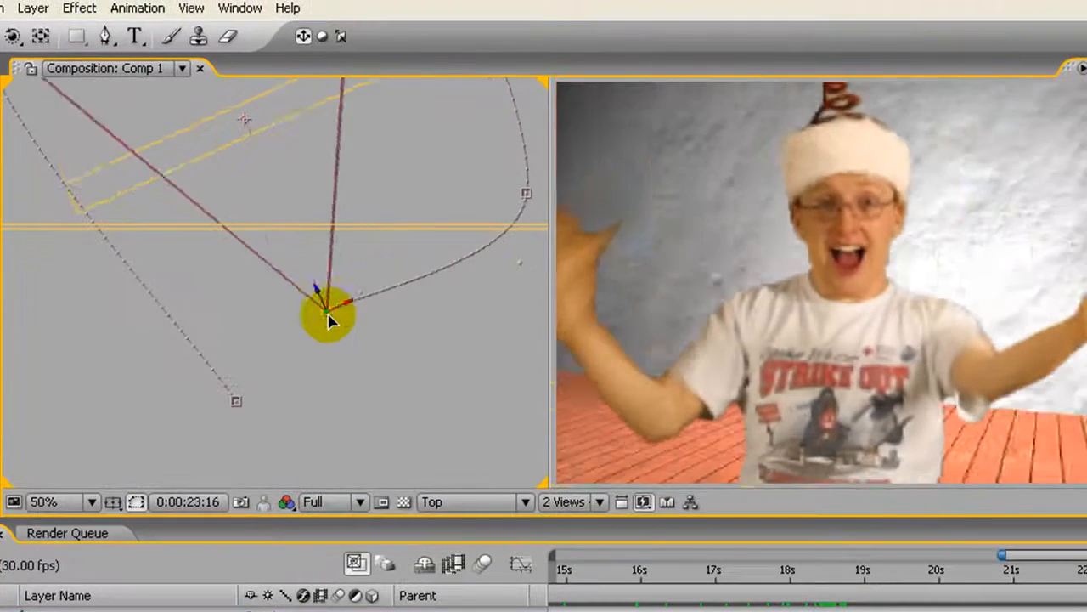
Swing the camera in the Top view round to the dancer's front, adding a Position keyframe at 23:16
{"action": "left_click_drag", "start_coordinate": [327, 318], "coordinate": [89, 353]}
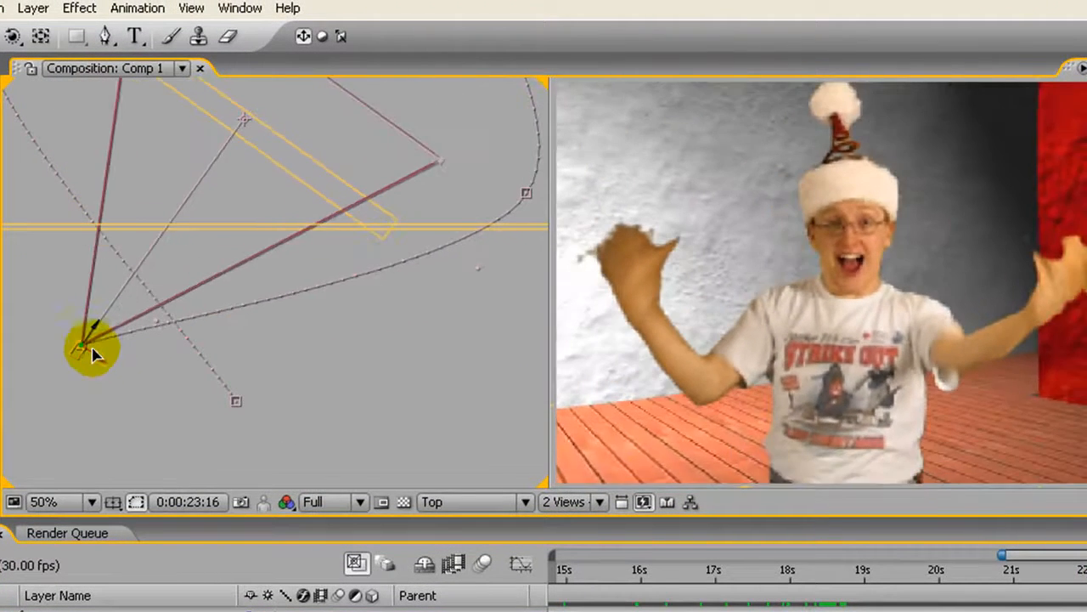
{"action": "left_click_drag", "start_coordinate": [89, 352], "coordinate": [123, 378]}
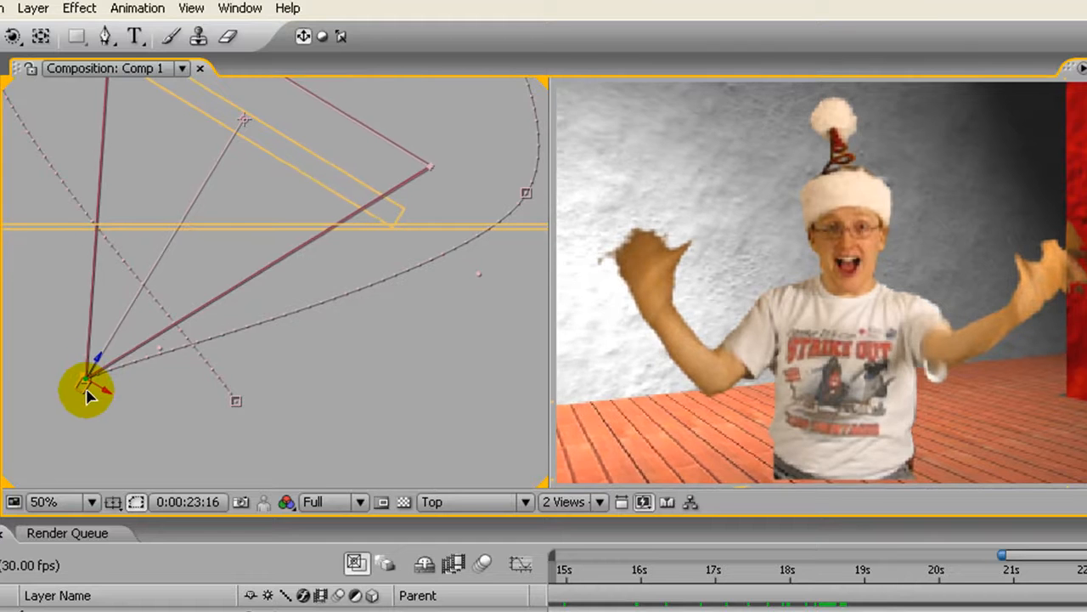
{"action": "left_click", "coordinate": [42, 502]}
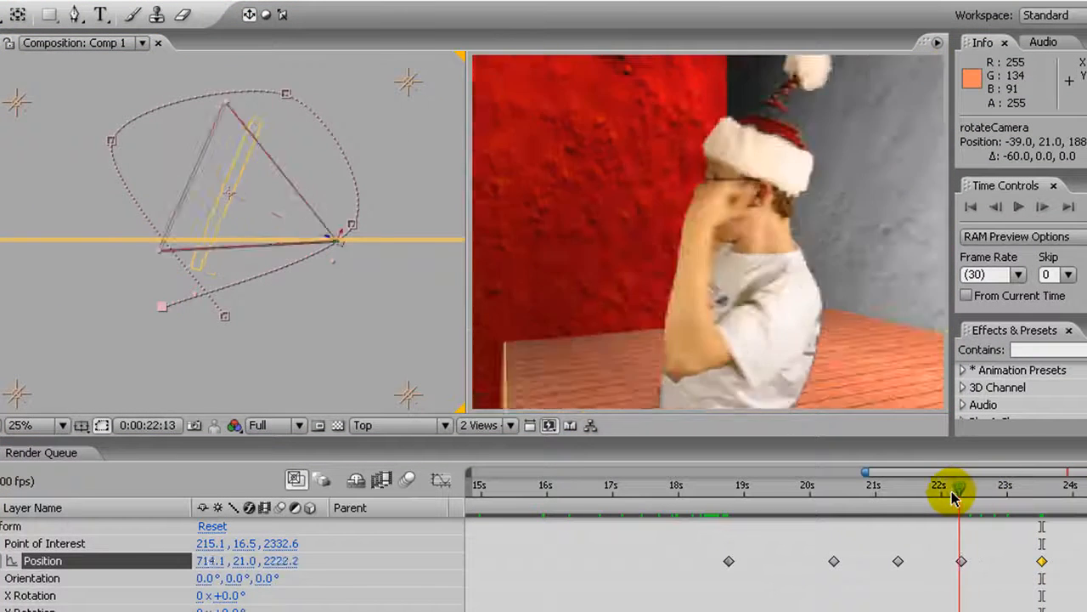
{"action": "left_click_drag", "start_coordinate": [951, 484], "coordinate": [820, 484]}
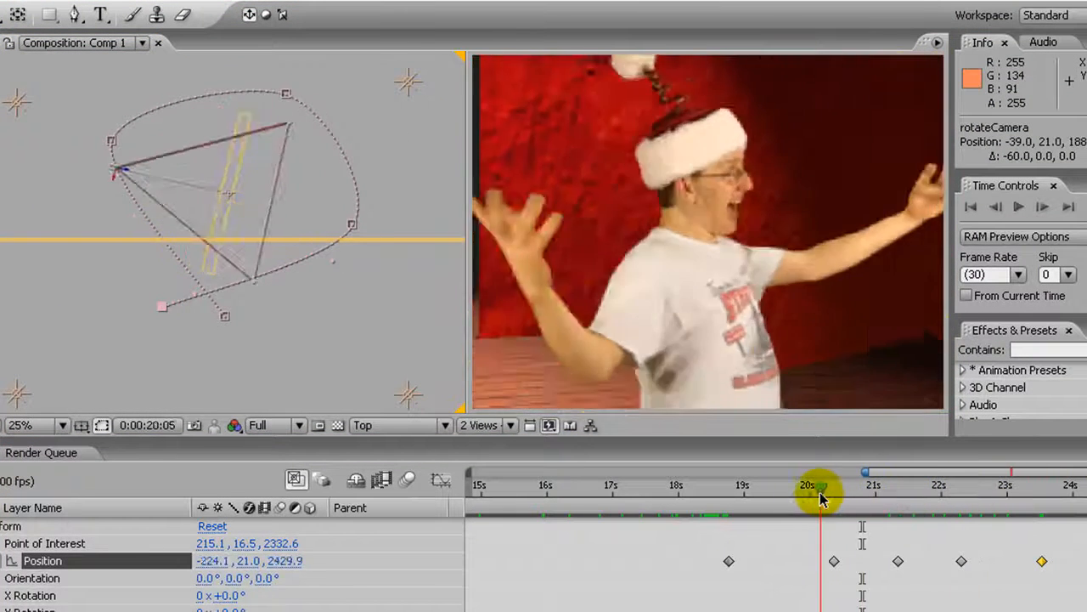
{"action": "left_click_drag", "start_coordinate": [819, 488], "coordinate": [784, 488]}
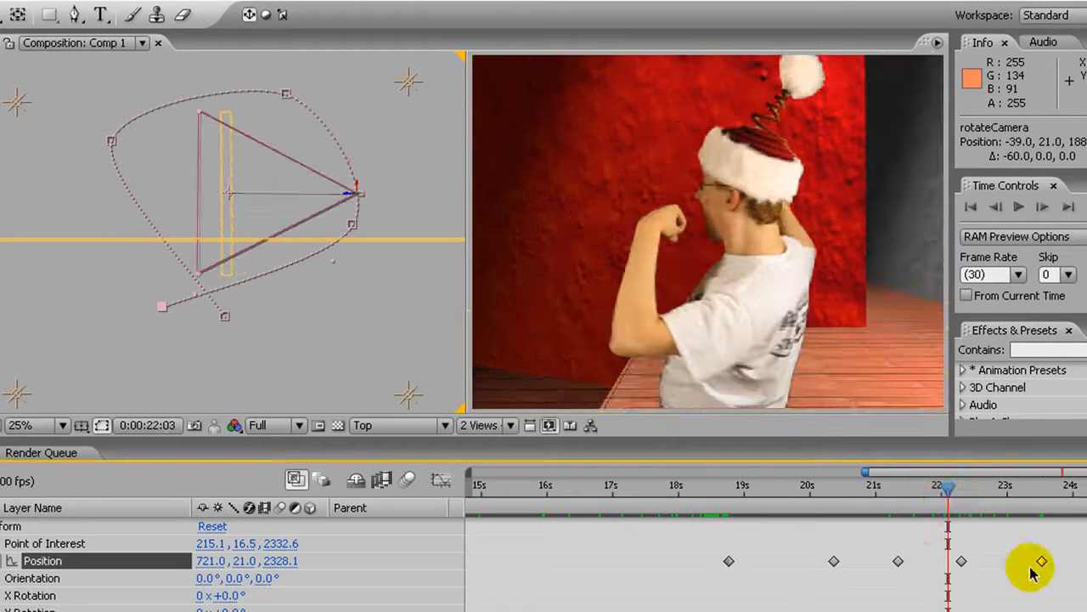
{"action": "left_click_drag", "start_coordinate": [947, 471], "coordinate": [875, 484]}
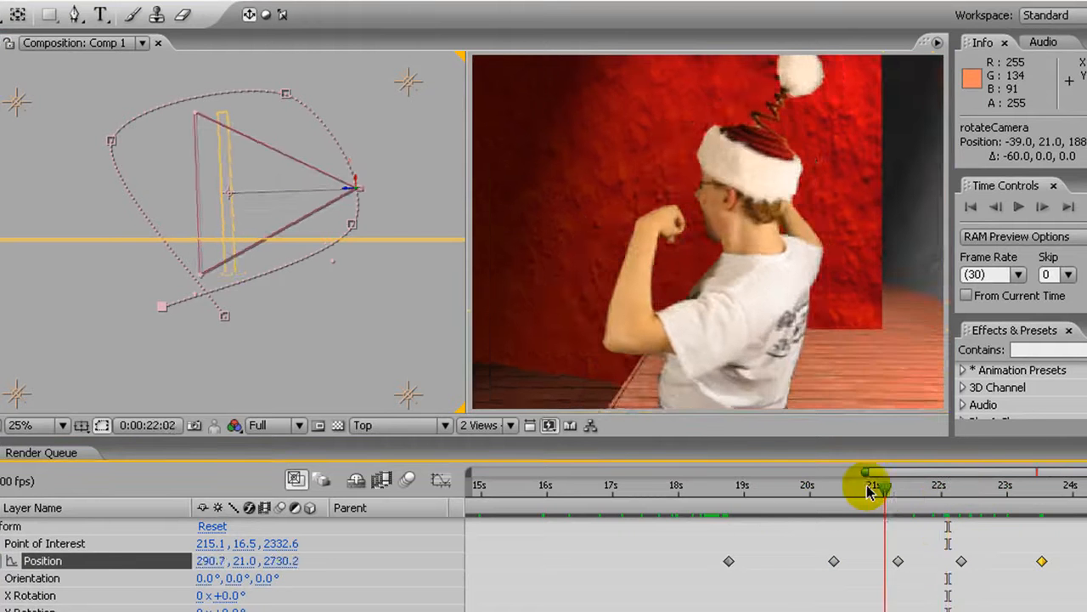
{"action": "left_click_drag", "start_coordinate": [875, 484], "coordinate": [807, 484]}
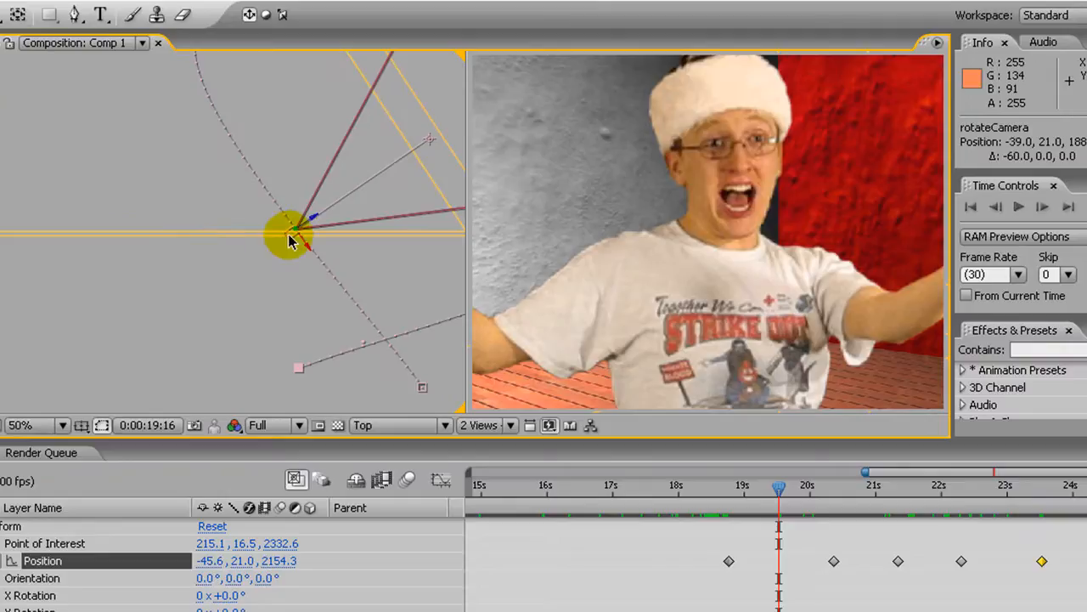
Reposition the camera in the Top view at 19:16, 20:25 and 22:28, adding Position keyframes
{"action": "left_click_drag", "start_coordinate": [293, 234], "coordinate": [225, 255]}
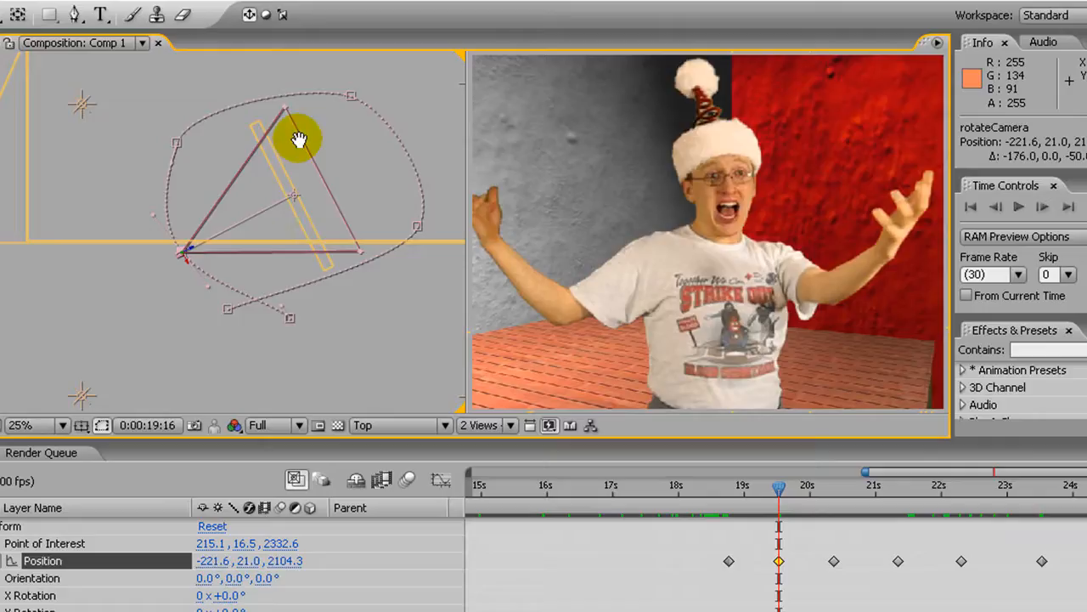
{"action": "left_click", "coordinate": [864, 484]}
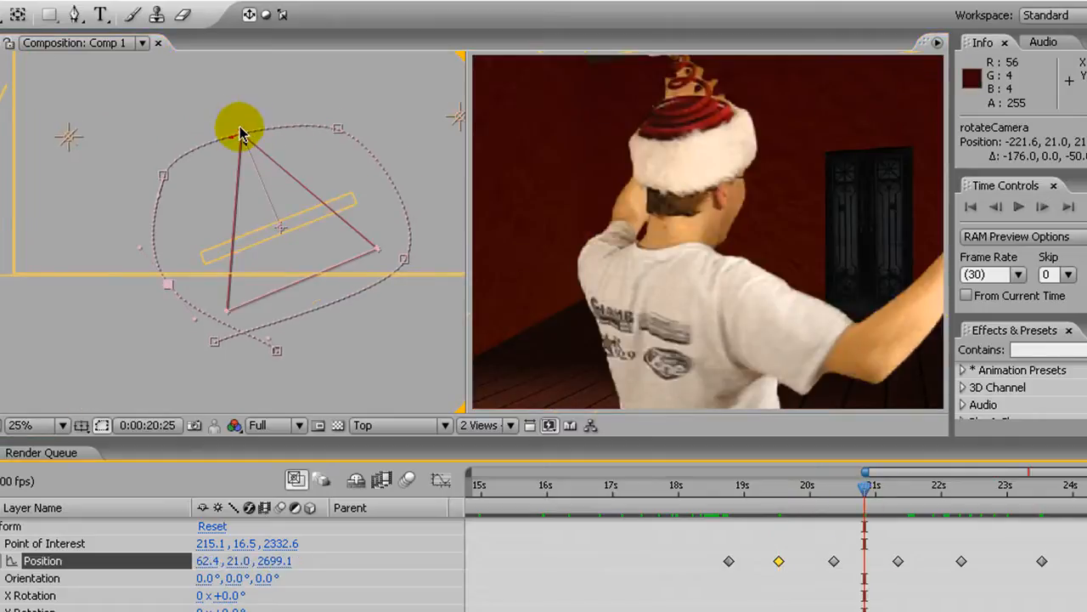
{"action": "left_click_drag", "start_coordinate": [242, 132], "coordinate": [242, 114]}
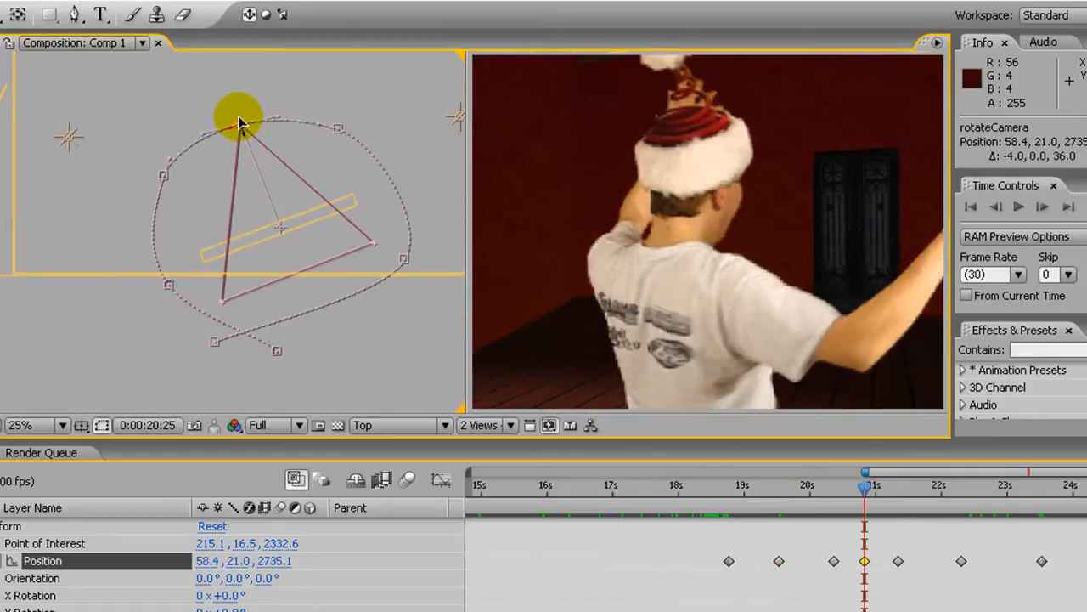
{"action": "left_click_drag", "start_coordinate": [238, 119], "coordinate": [400, 183]}
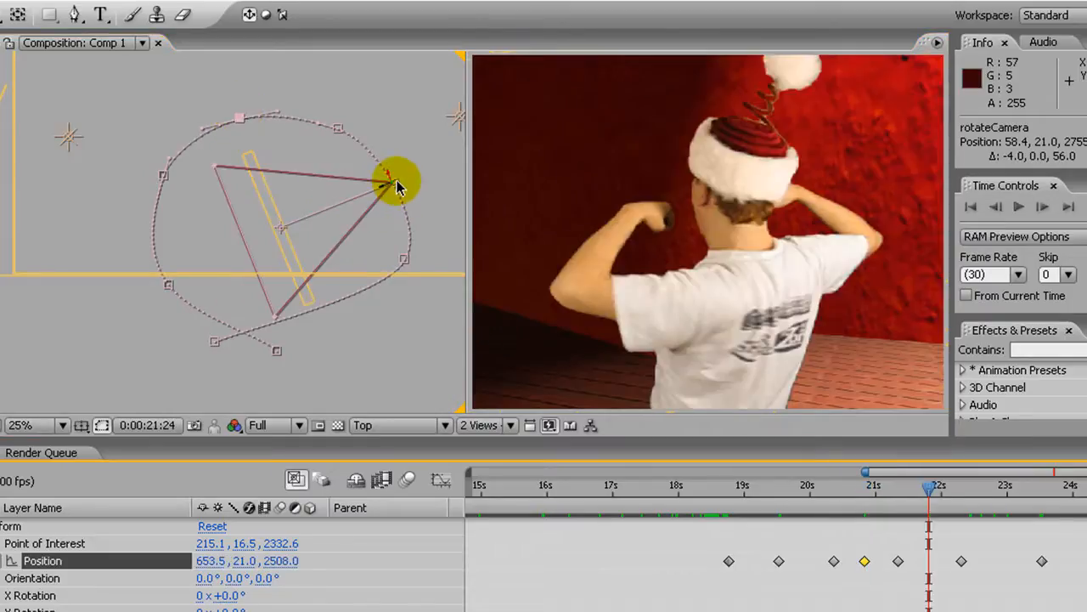
{"action": "left_click_drag", "start_coordinate": [400, 179], "coordinate": [408, 183]}
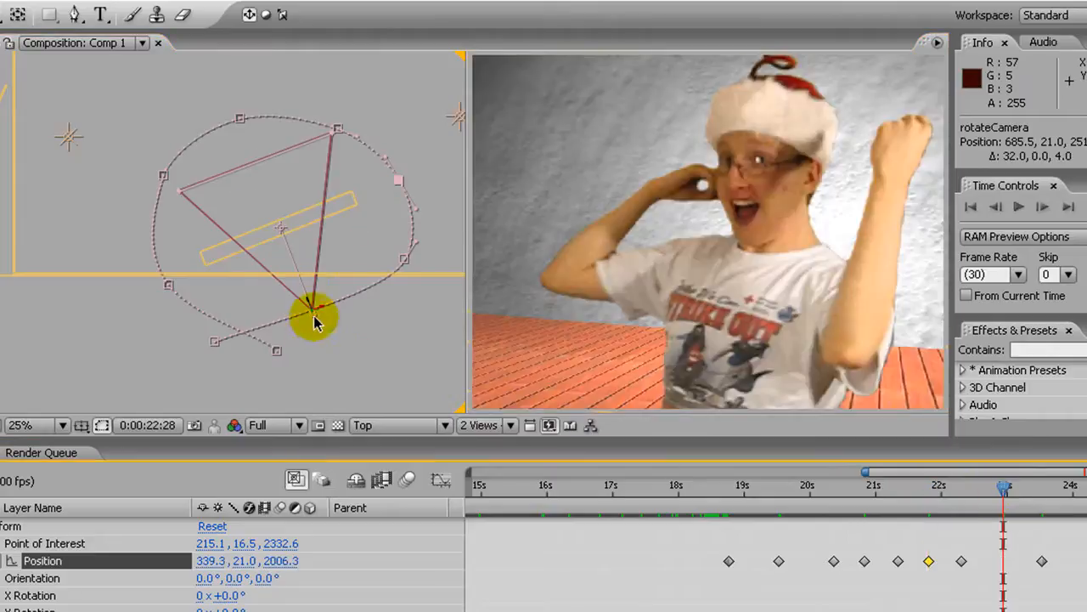
{"action": "left_click_drag", "start_coordinate": [314, 319], "coordinate": [314, 335]}
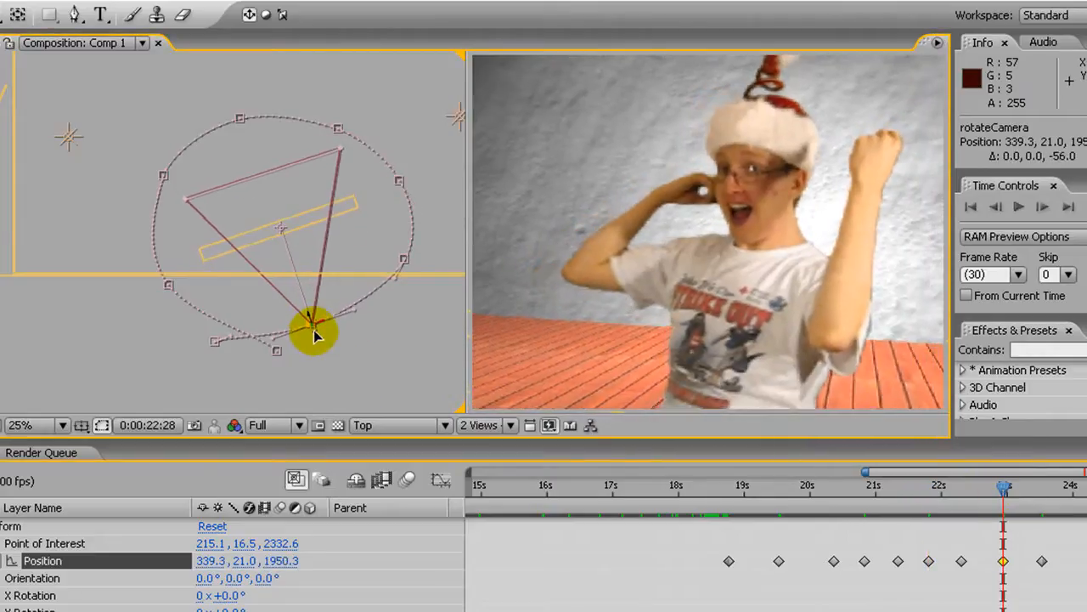
{"action": "left_click_drag", "start_coordinate": [314, 331], "coordinate": [316, 344]}
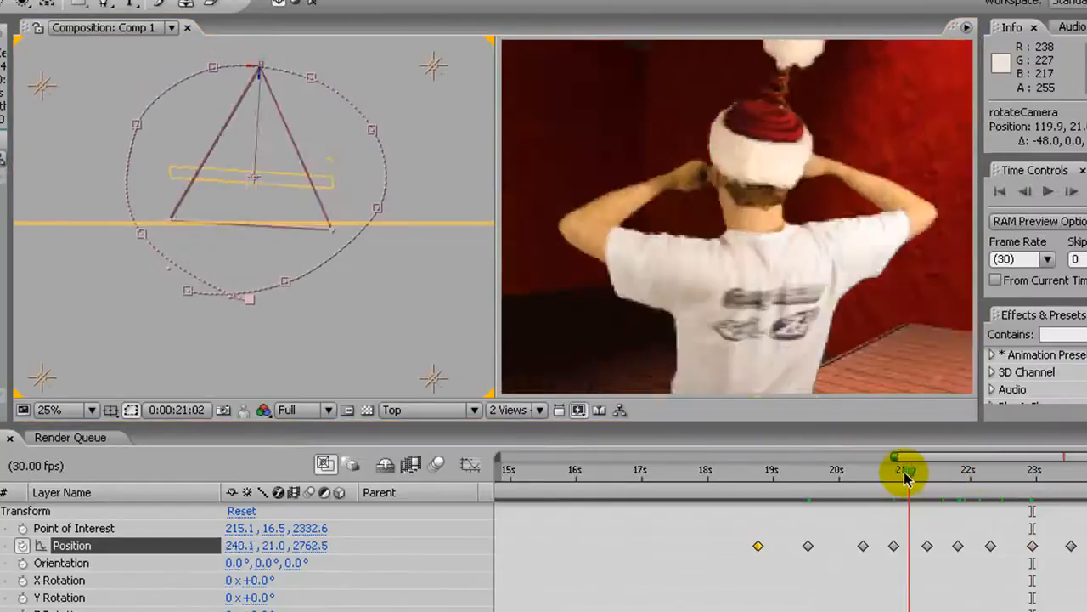
{"action": "left_click_drag", "start_coordinate": [903, 470], "coordinate": [924, 470]}
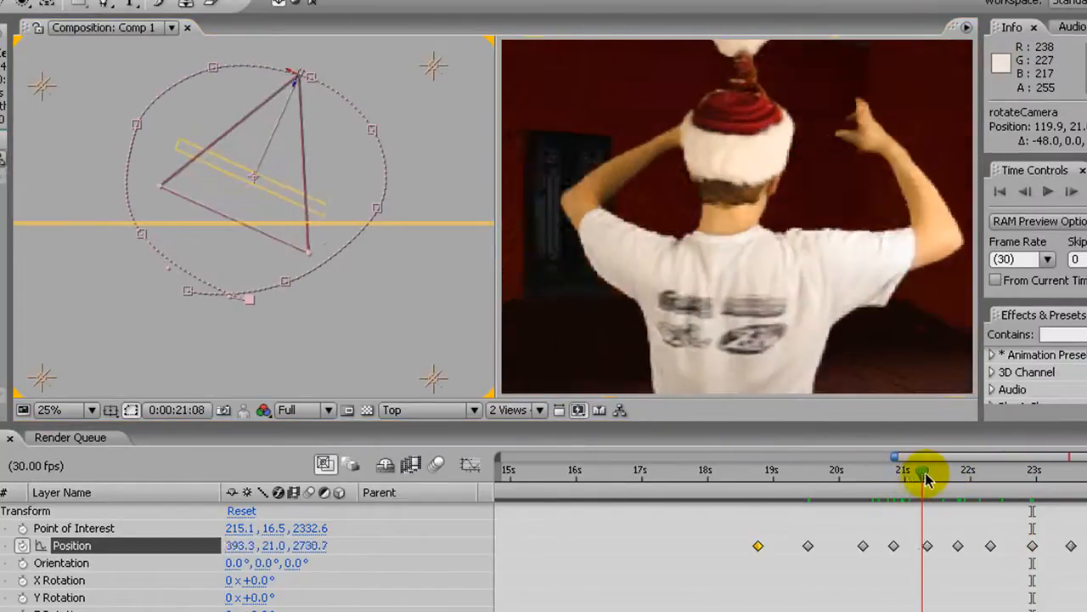
{"action": "left_click_drag", "start_coordinate": [924, 472], "coordinate": [958, 474]}
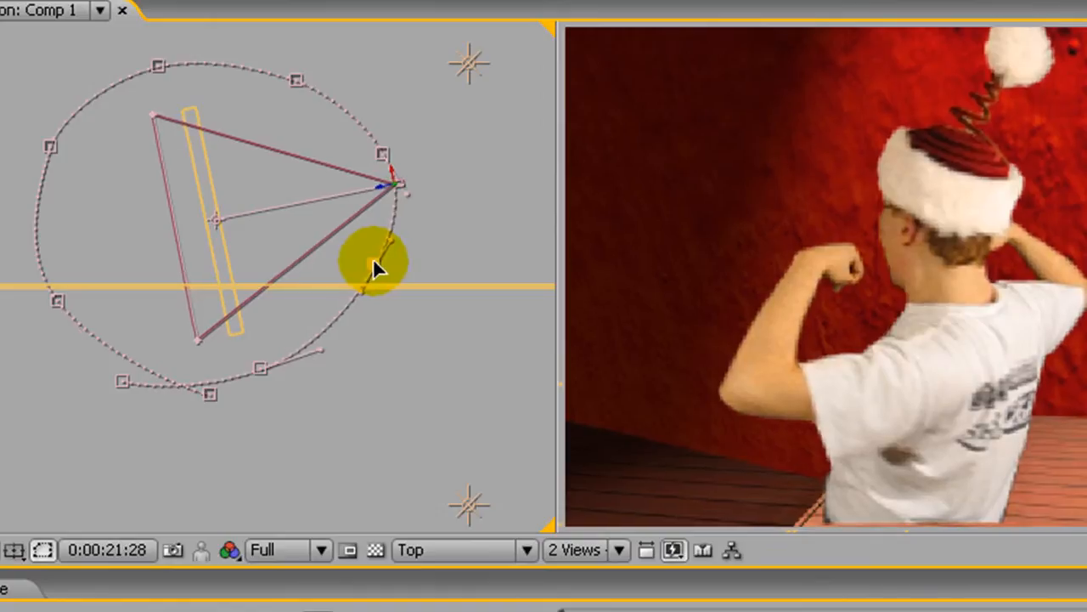
{"action": "left_click", "coordinate": [383, 157]}
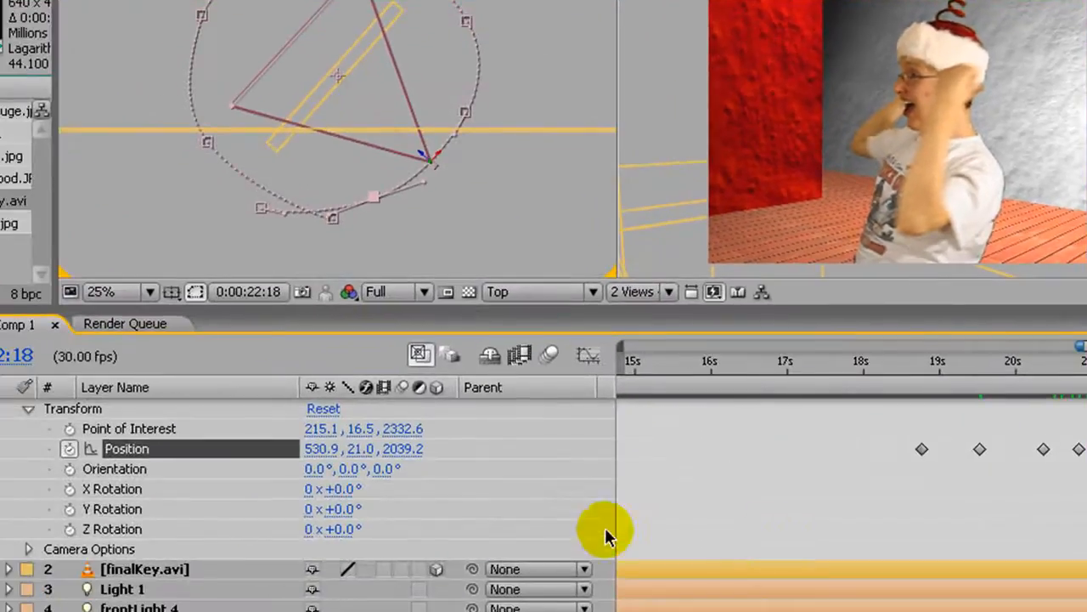
Enable composition motion blur and switch the viewer layout to 1 View
{"action": "scroll", "scroll_direction": "down", "scroll_amount": 3}
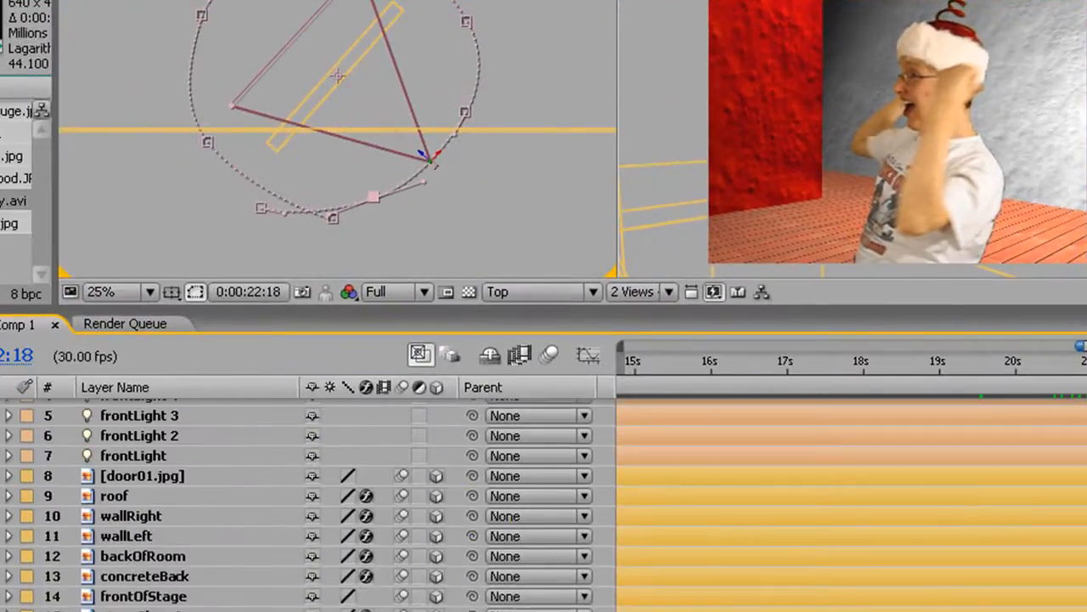
{"action": "mouse_move", "coordinate": [391, 584]}
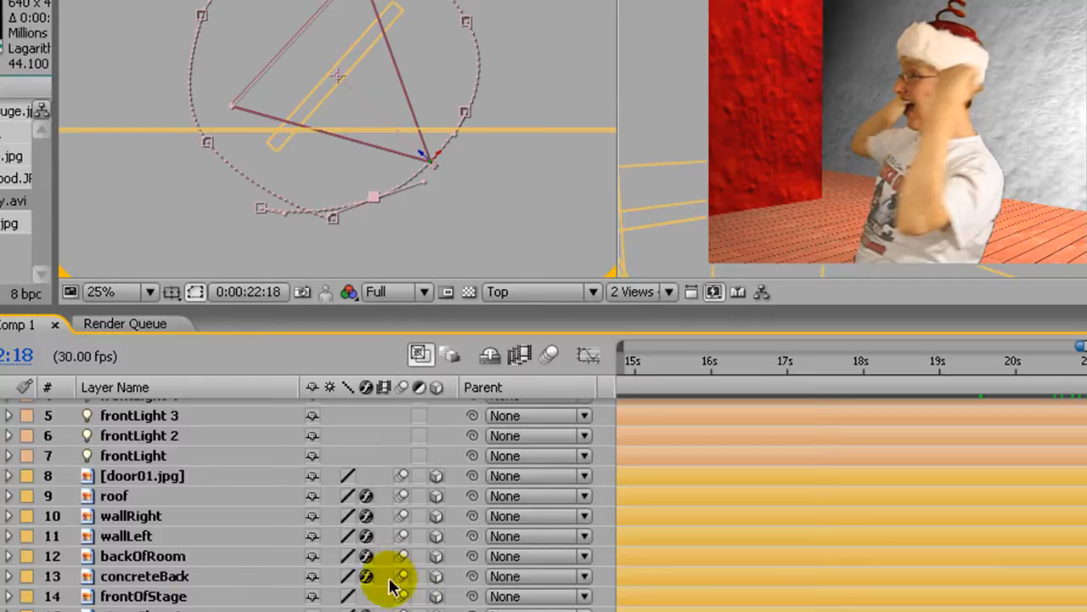
{"action": "mouse_move", "coordinate": [888, 55]}
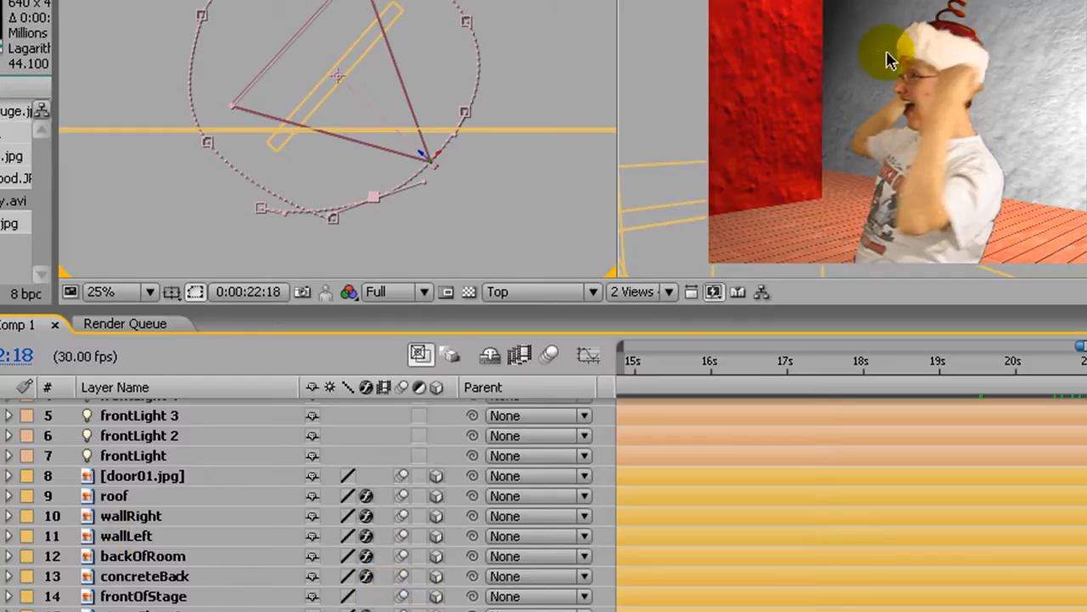
{"action": "mouse_move", "coordinate": [722, 325]}
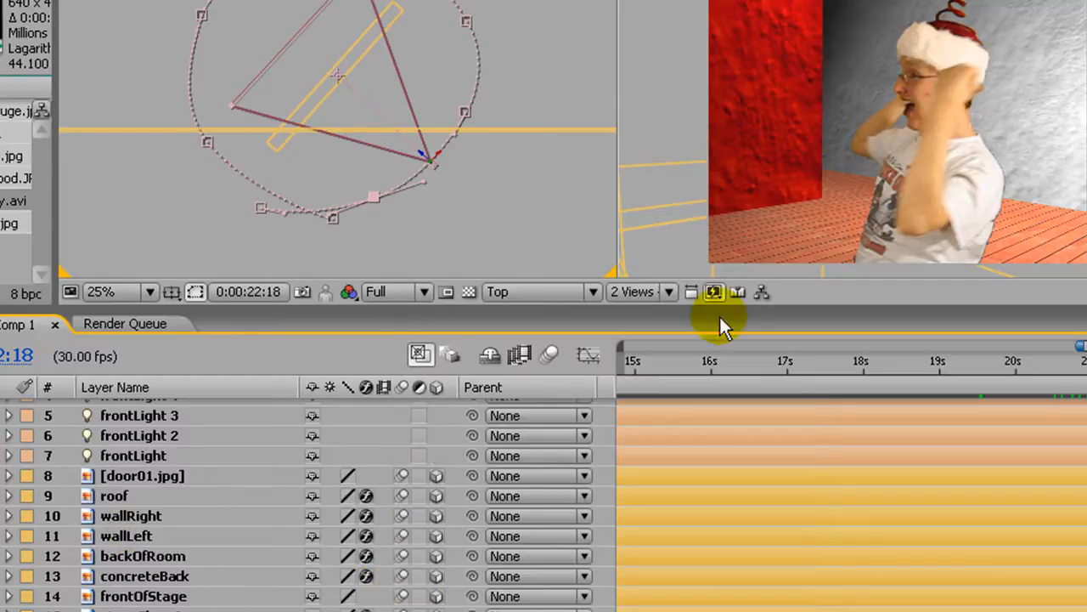
{"action": "mouse_move", "coordinate": [403, 501]}
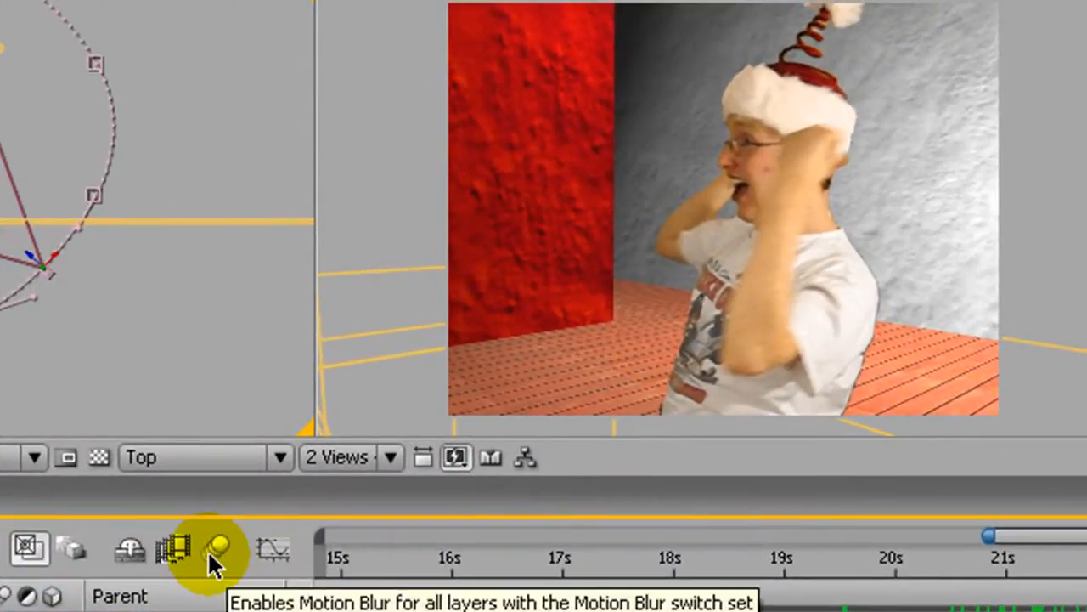
{"action": "left_click", "coordinate": [215, 549]}
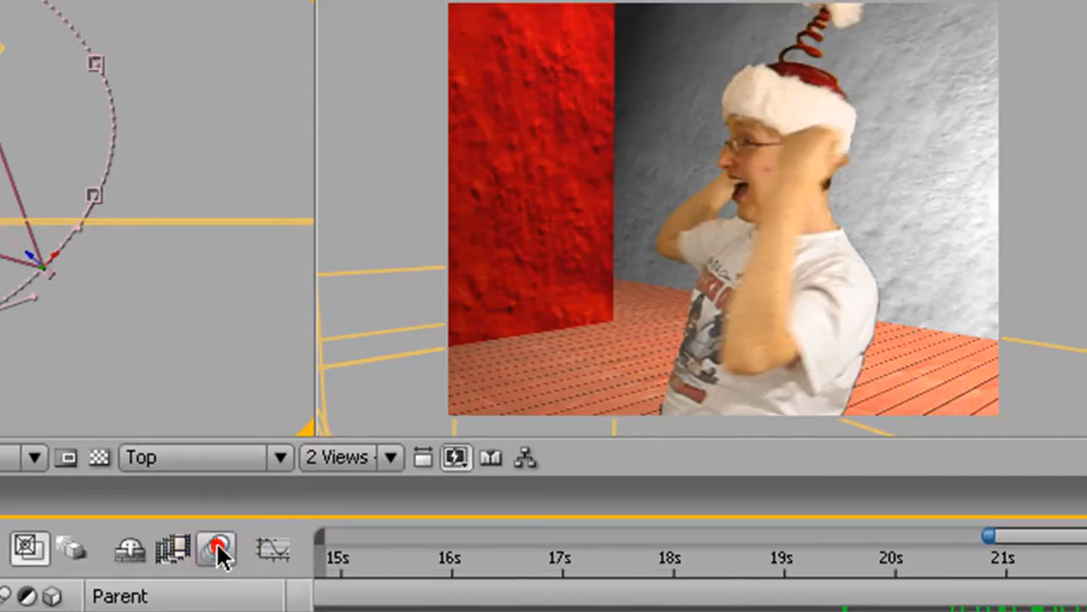
{"action": "left_click", "coordinate": [217, 547]}
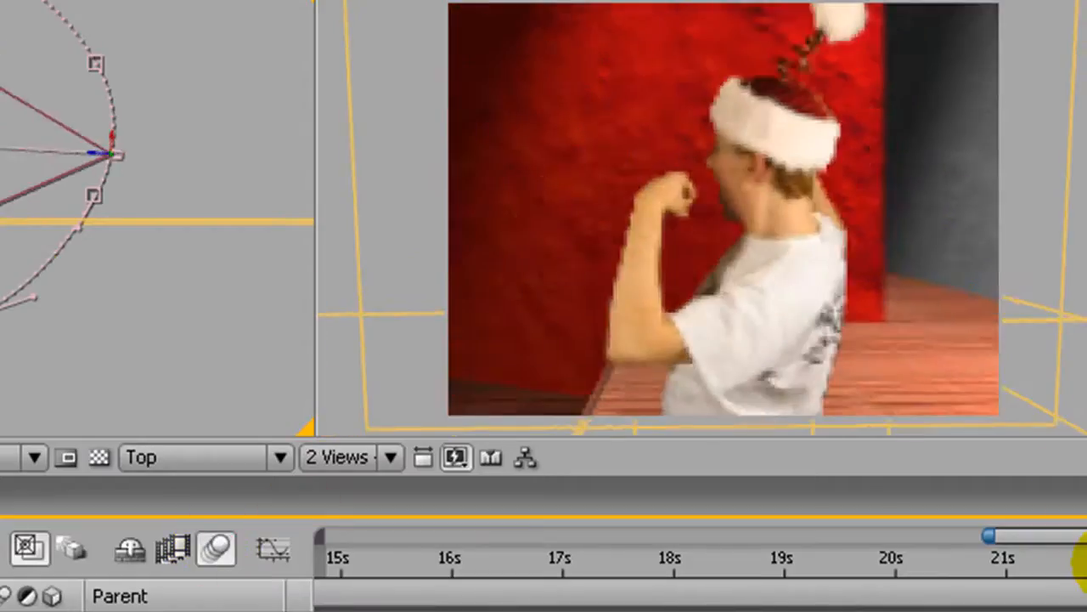
{"action": "left_click", "coordinate": [389, 457]}
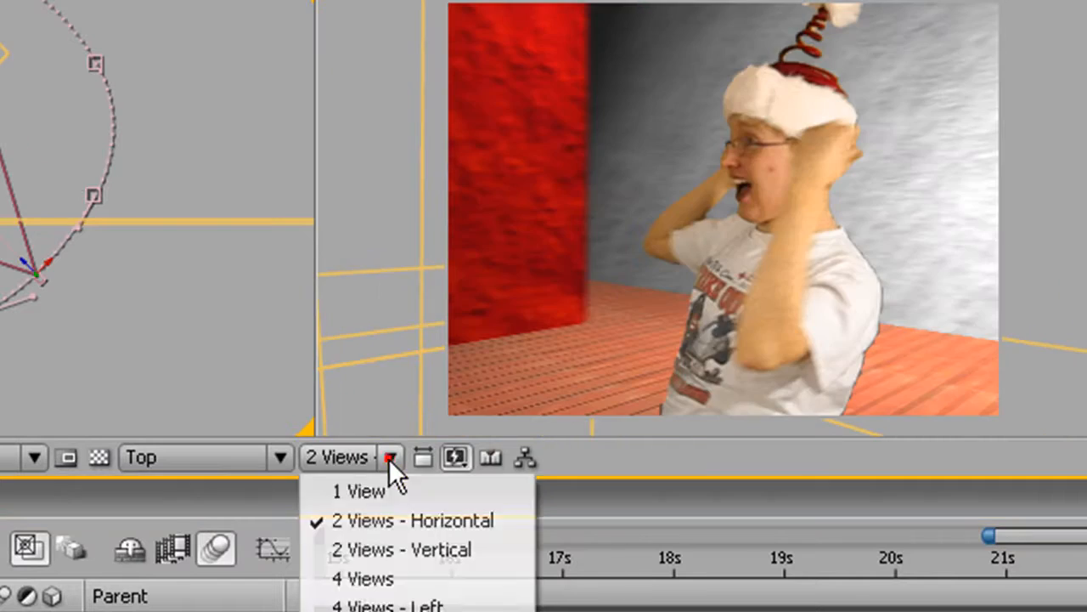
{"action": "left_click", "coordinate": [359, 491]}
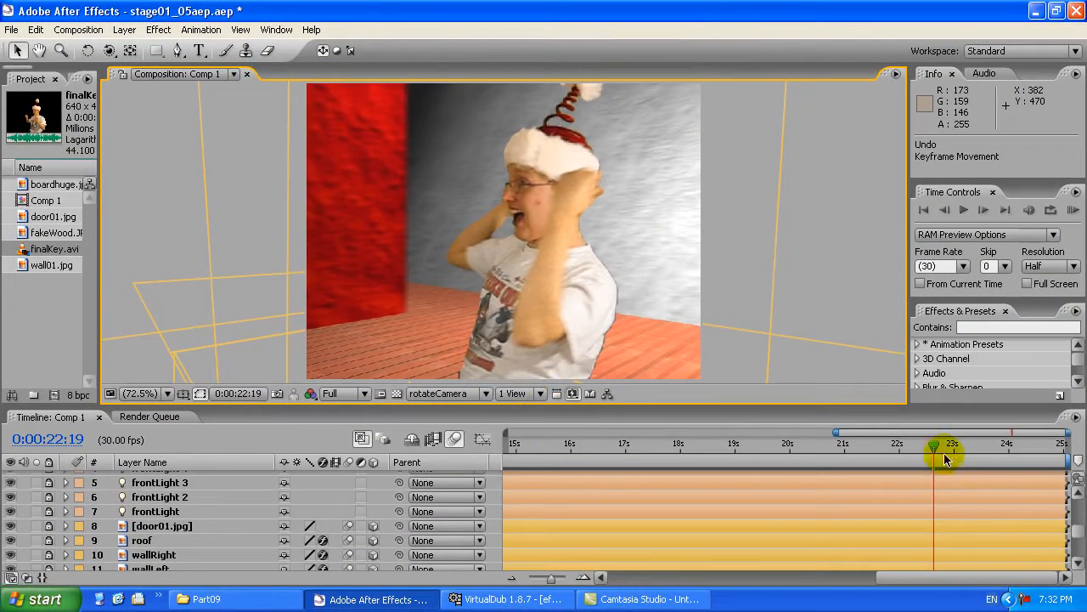
{"action": "left_click_drag", "start_coordinate": [932, 446], "coordinate": [950, 446]}
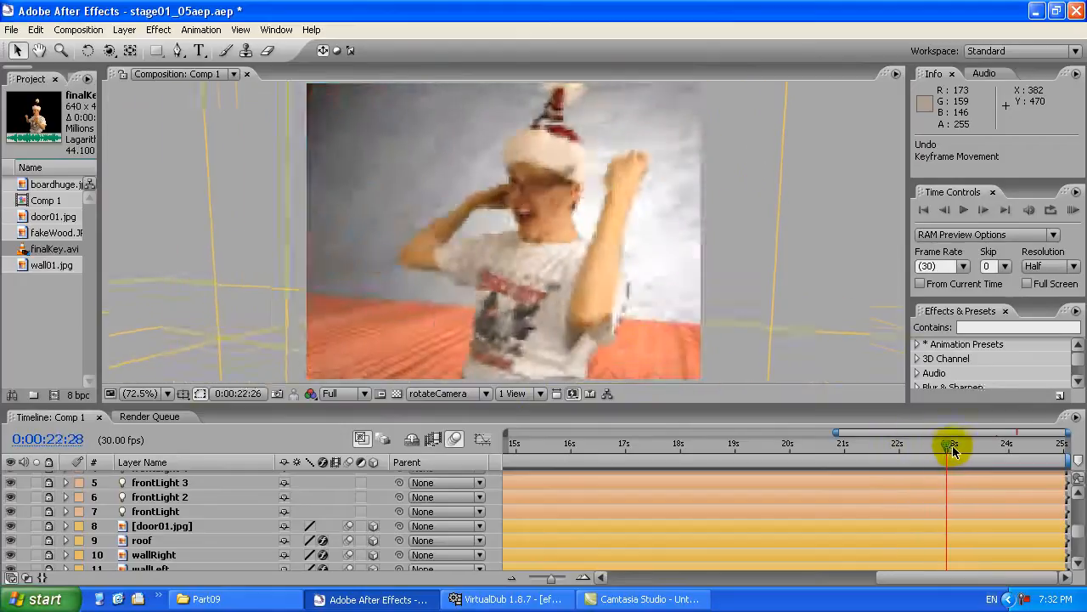
{"action": "left_click_drag", "start_coordinate": [949, 451], "coordinate": [954, 446]}
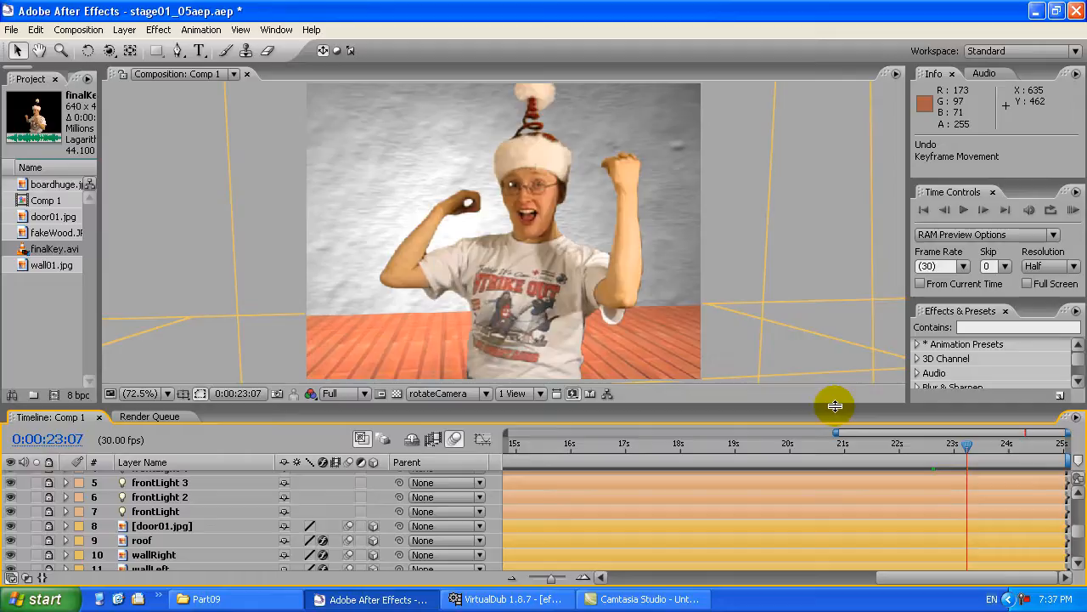
{"action": "mouse_move", "coordinate": [749, 426]}
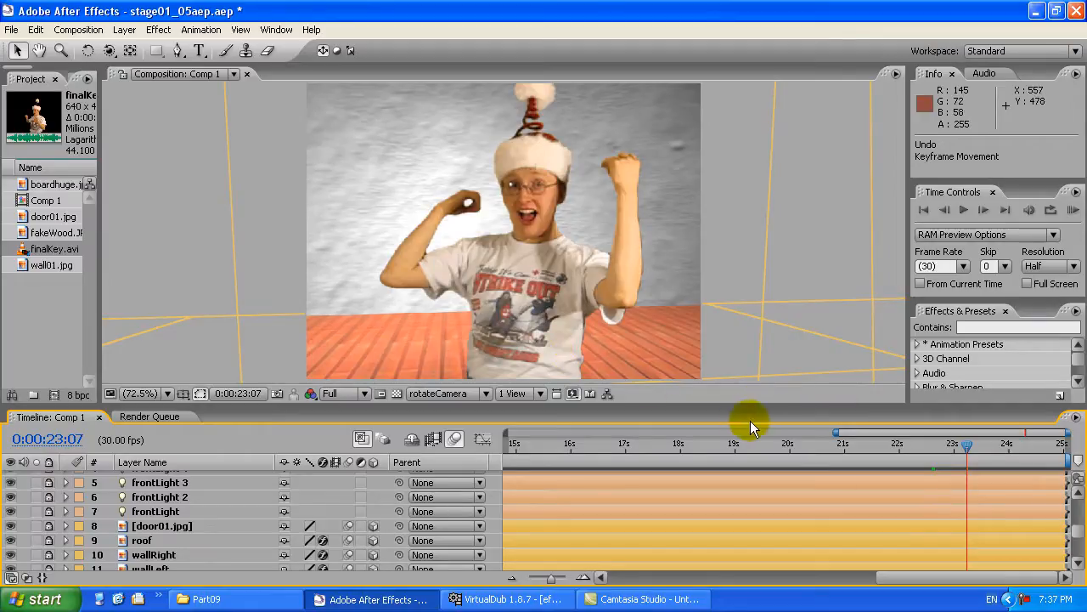
{"action": "mouse_move", "coordinate": [807, 416]}
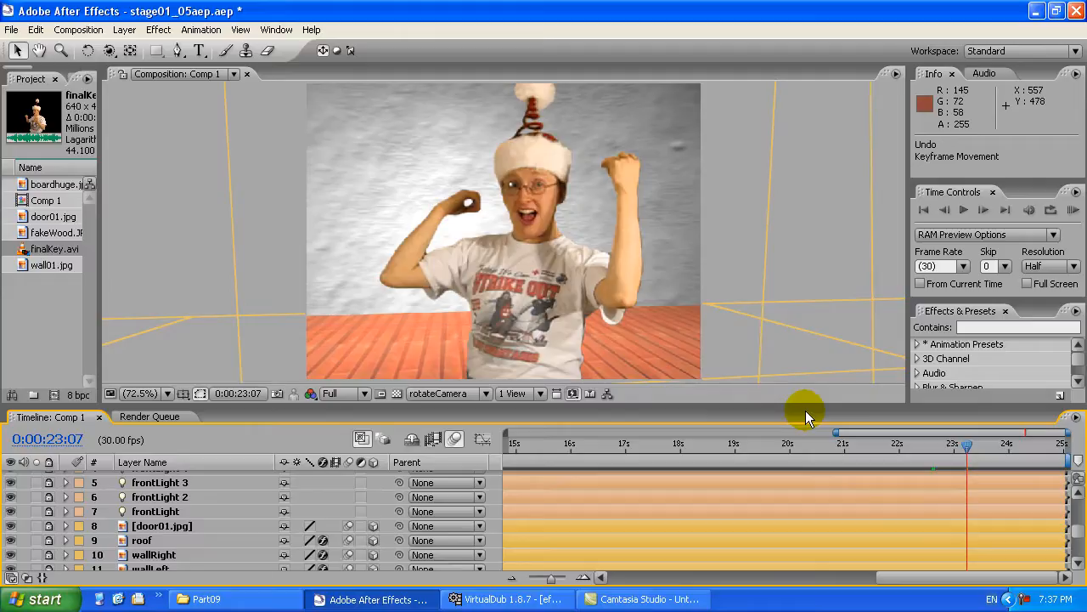
{"action": "mouse_move", "coordinate": [804, 406]}
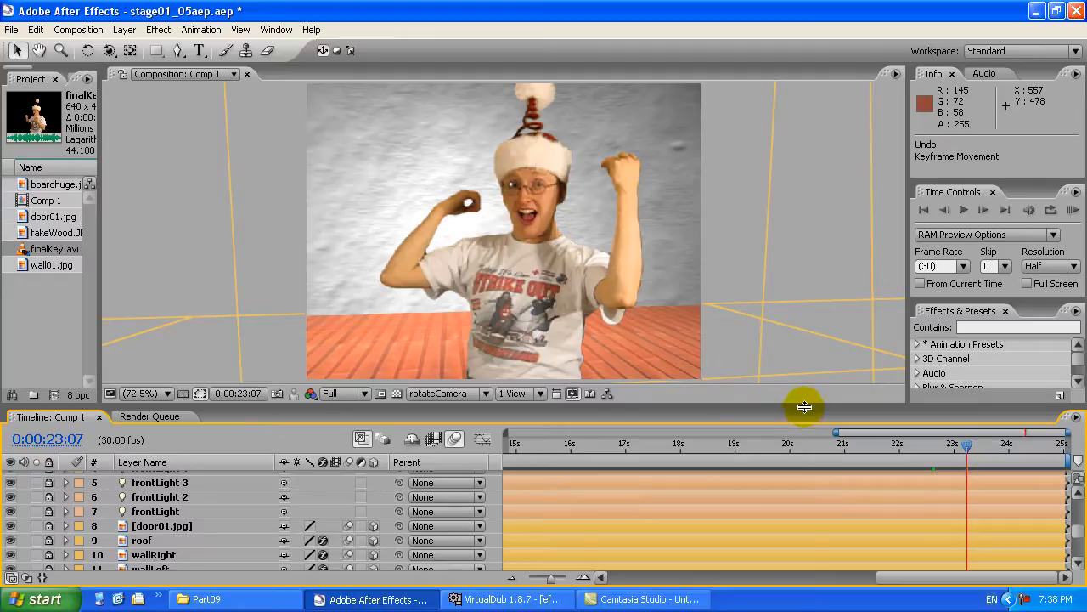